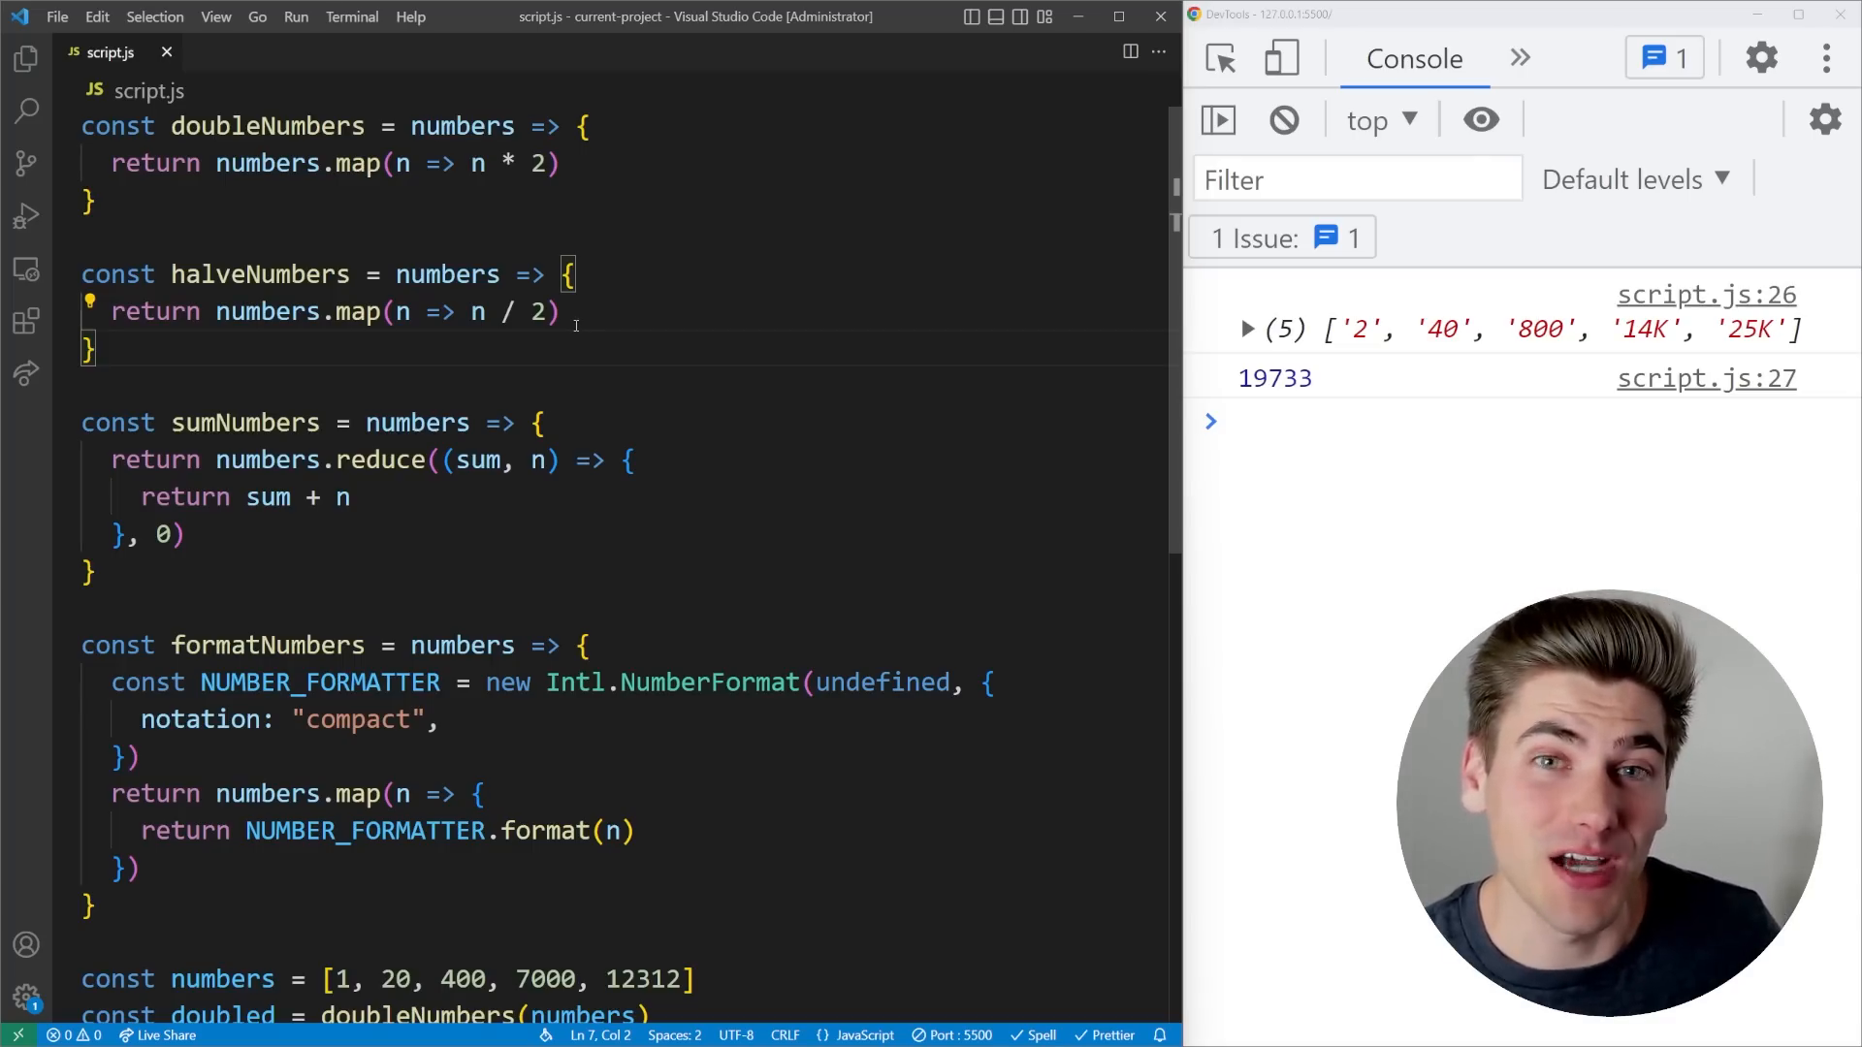
# - Move the numbers usage lines to the top and begin rewriting the const arrow helpers
pyautogui.scroll(-3)
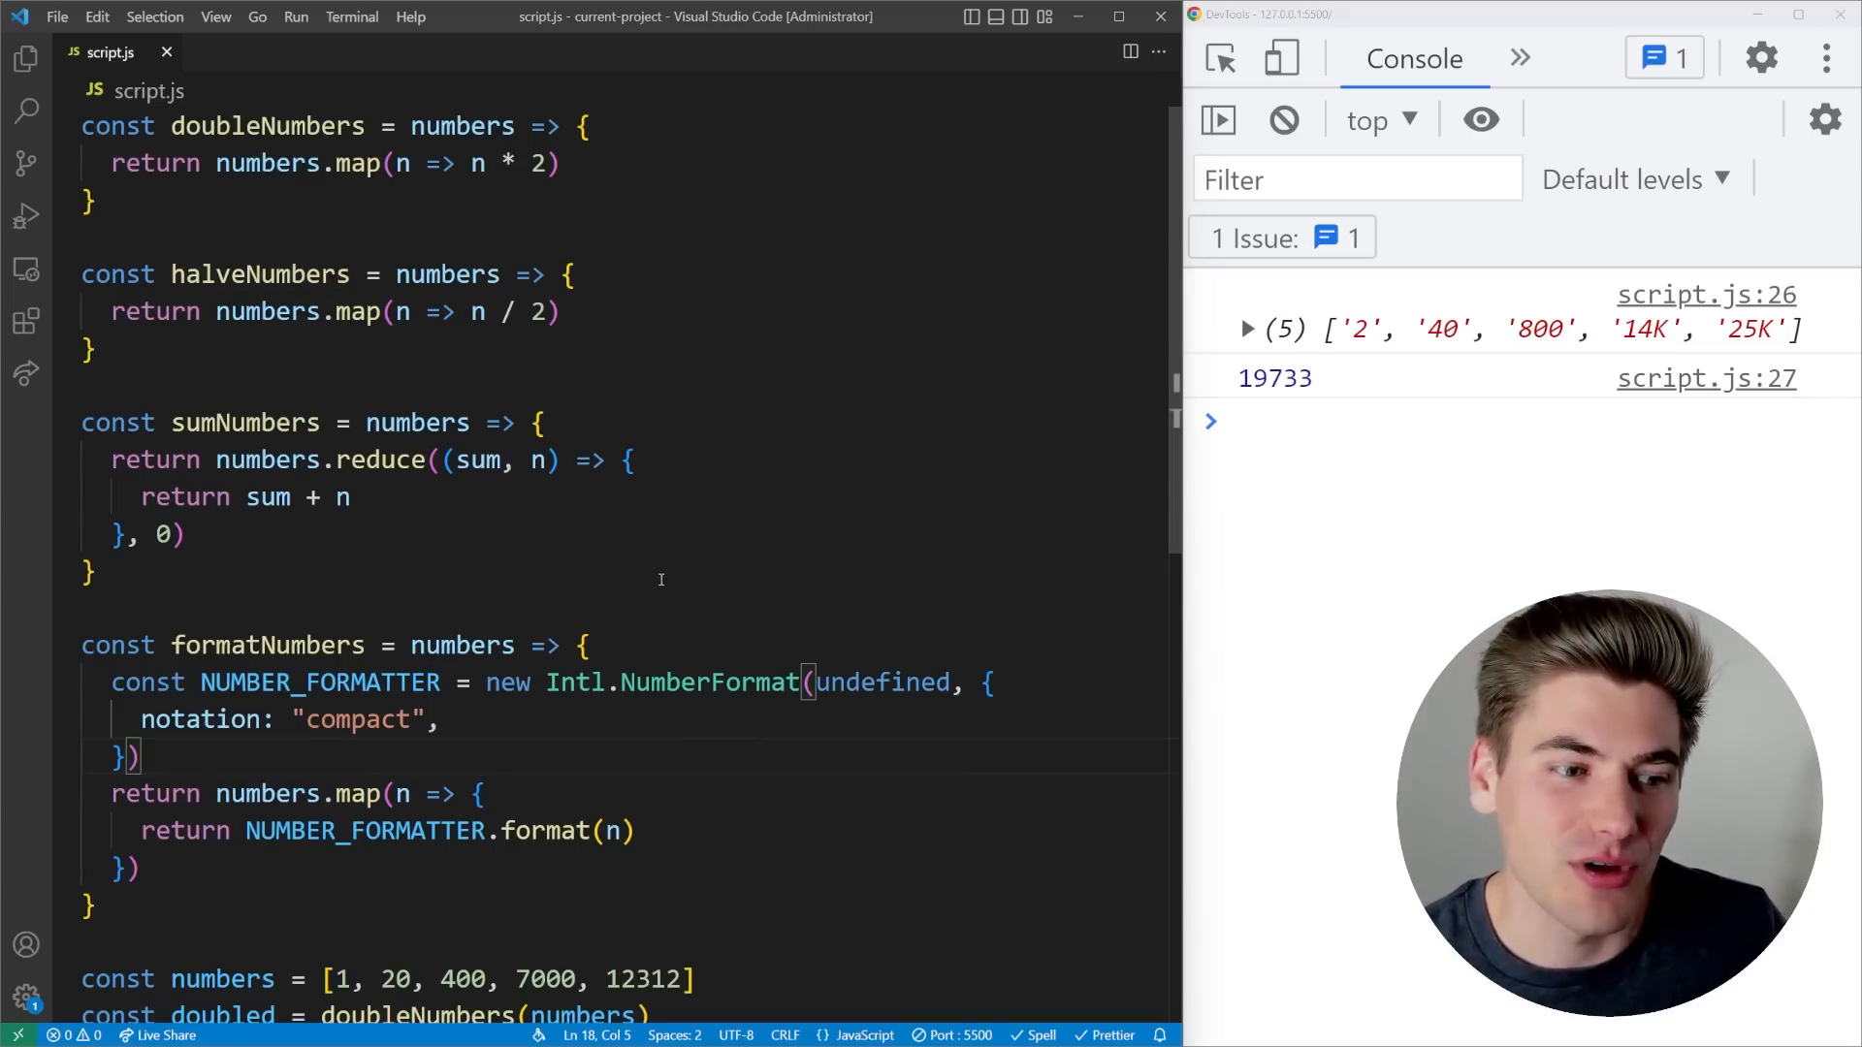
pyautogui.press('ctrl+a')
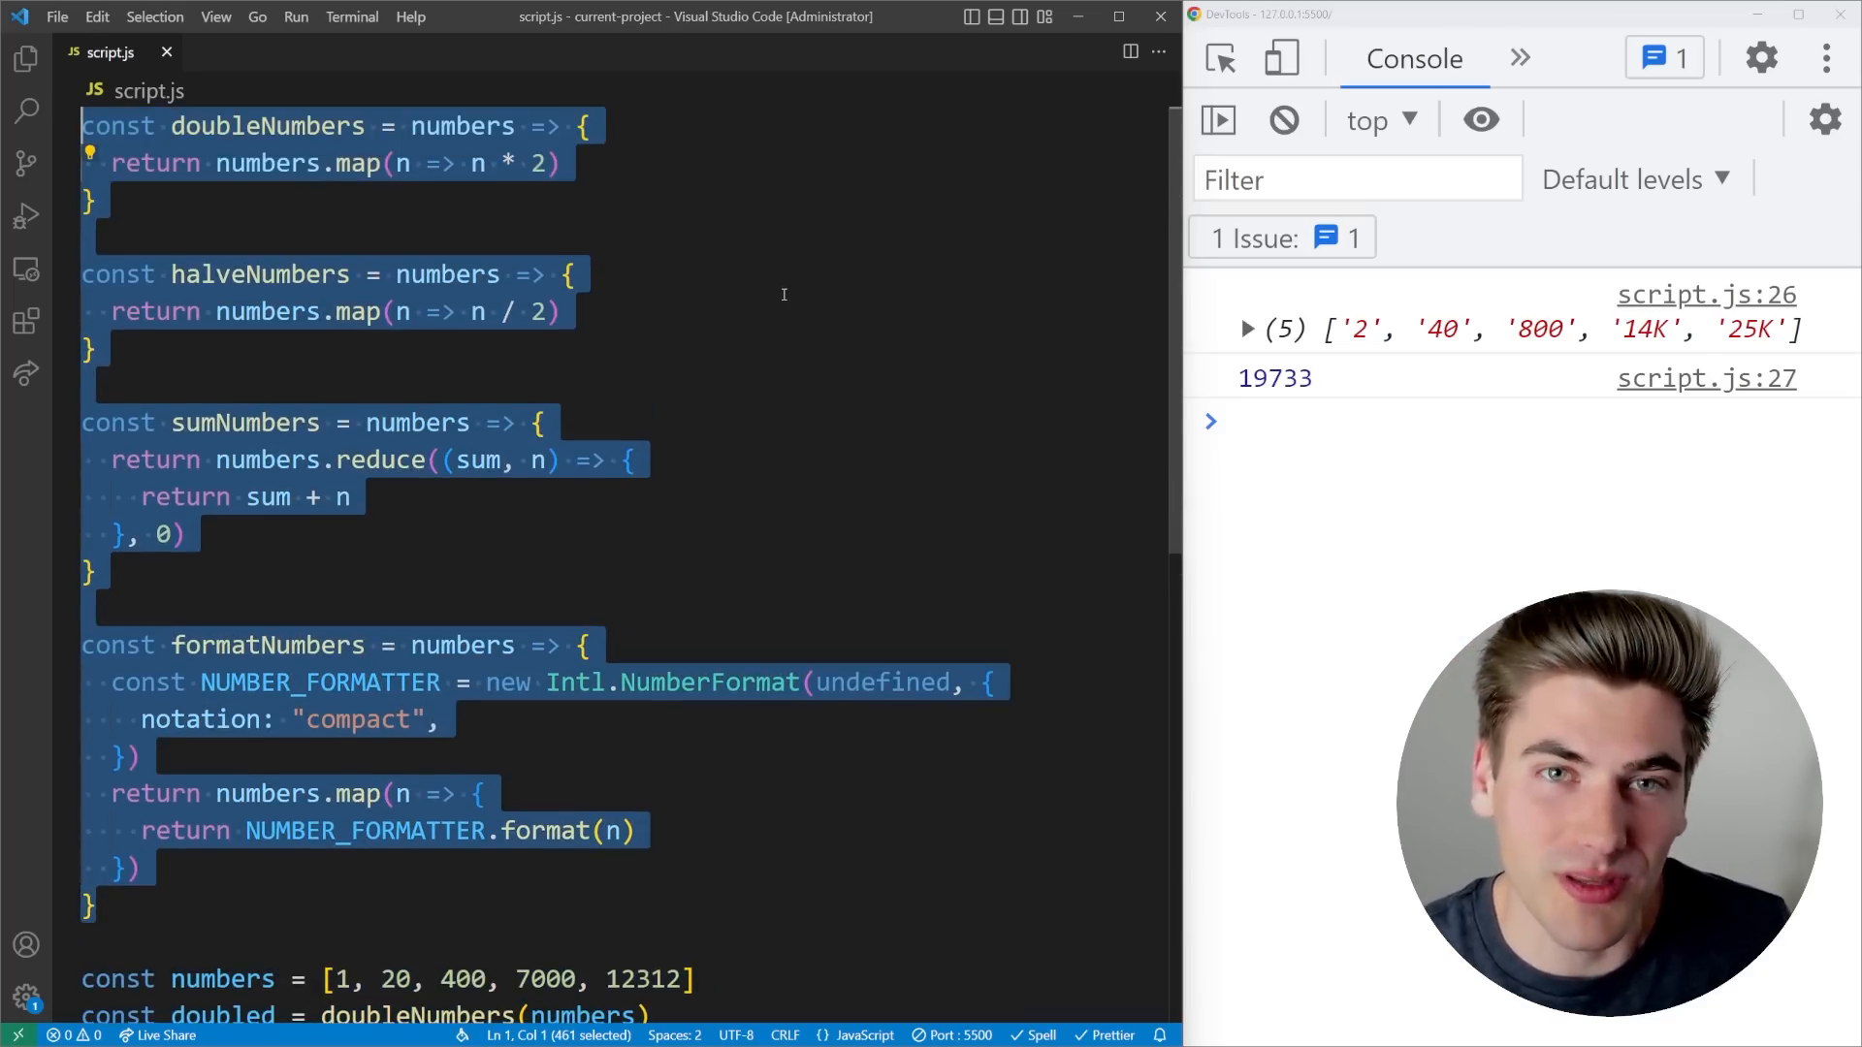
pyautogui.click(570, 274)
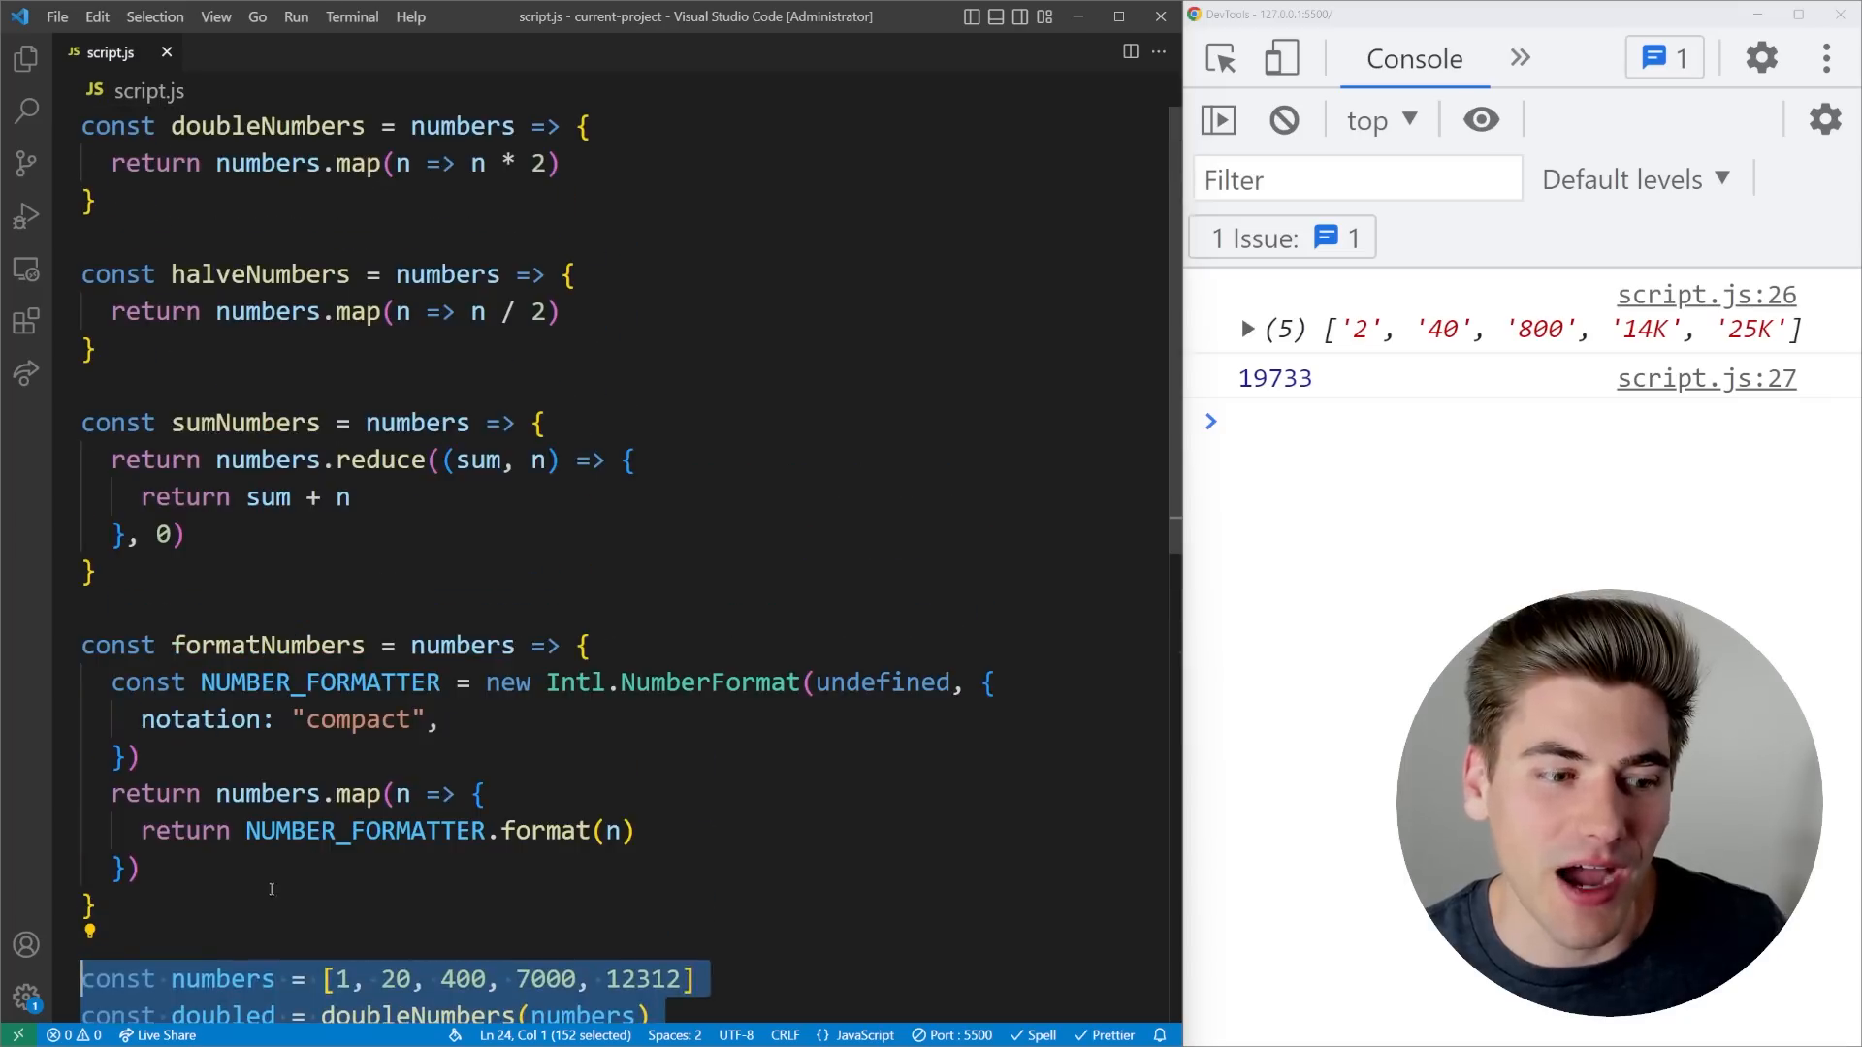
pyautogui.press('ctrl+a')
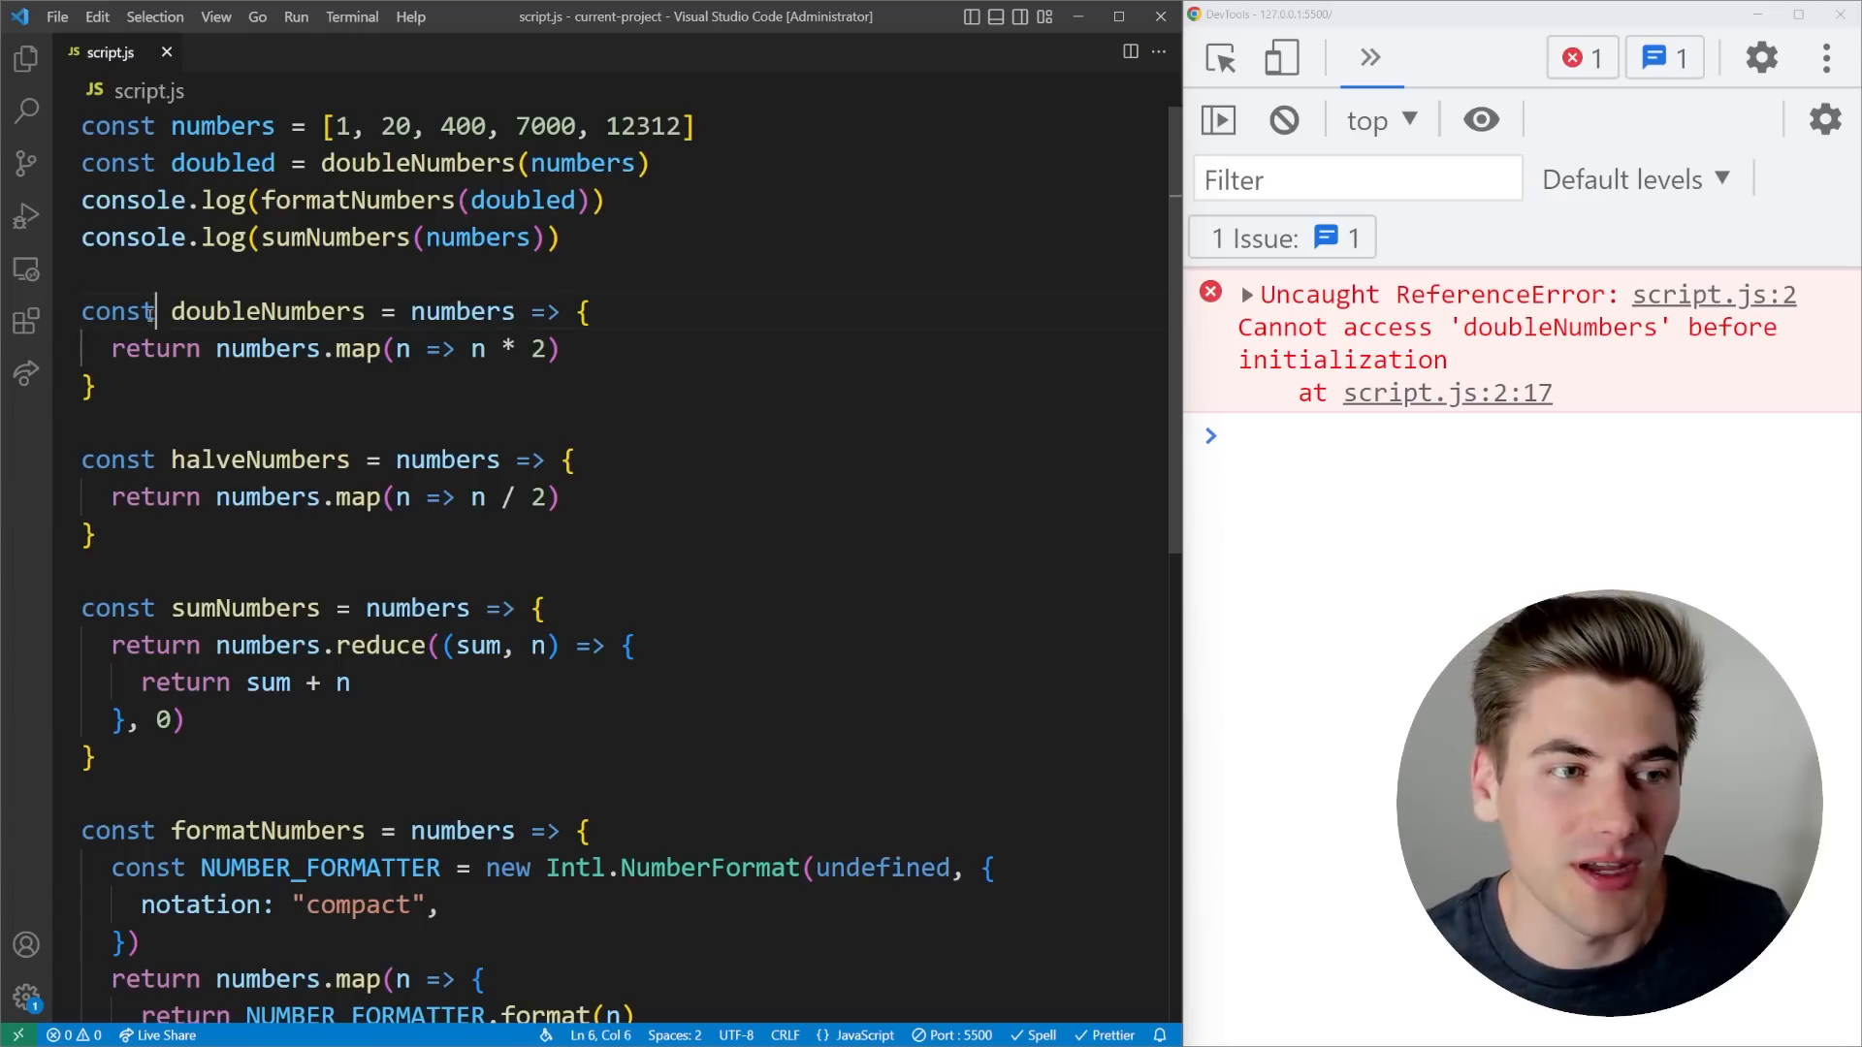
pyautogui.doubleClick(117, 311)
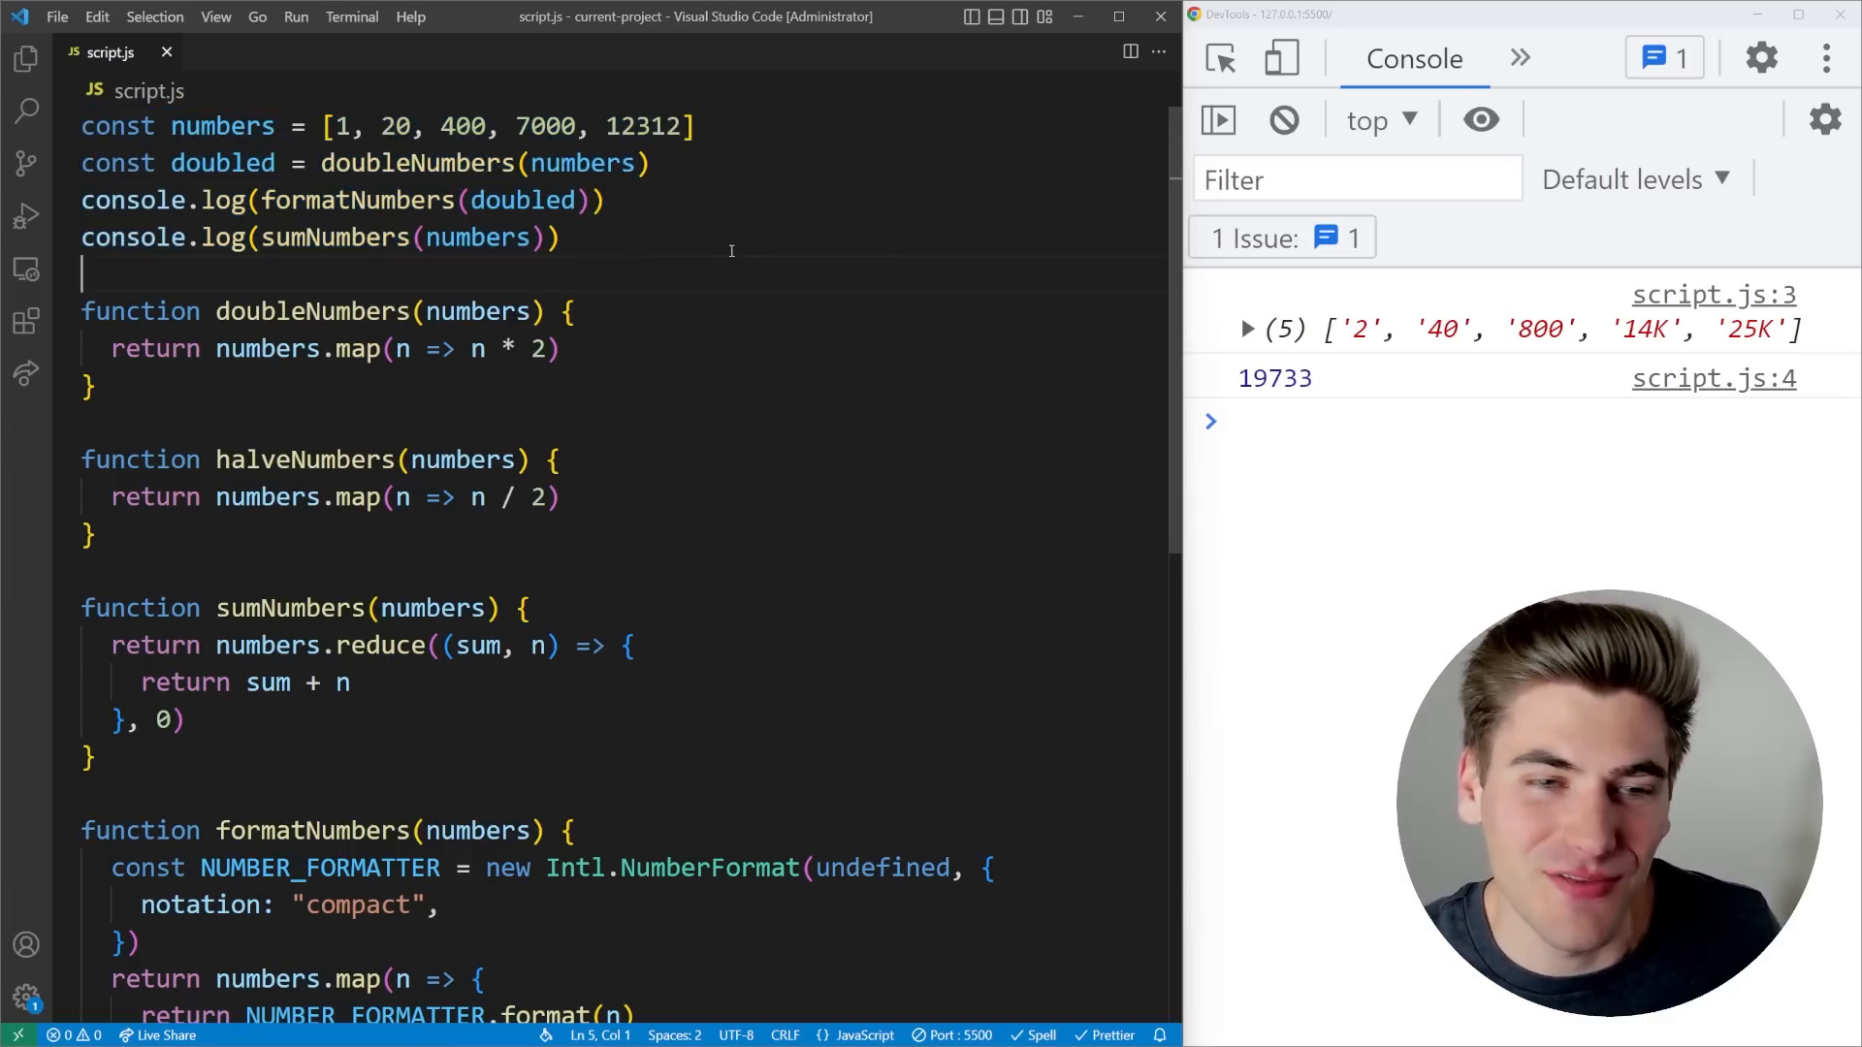
pyautogui.scroll(-3)
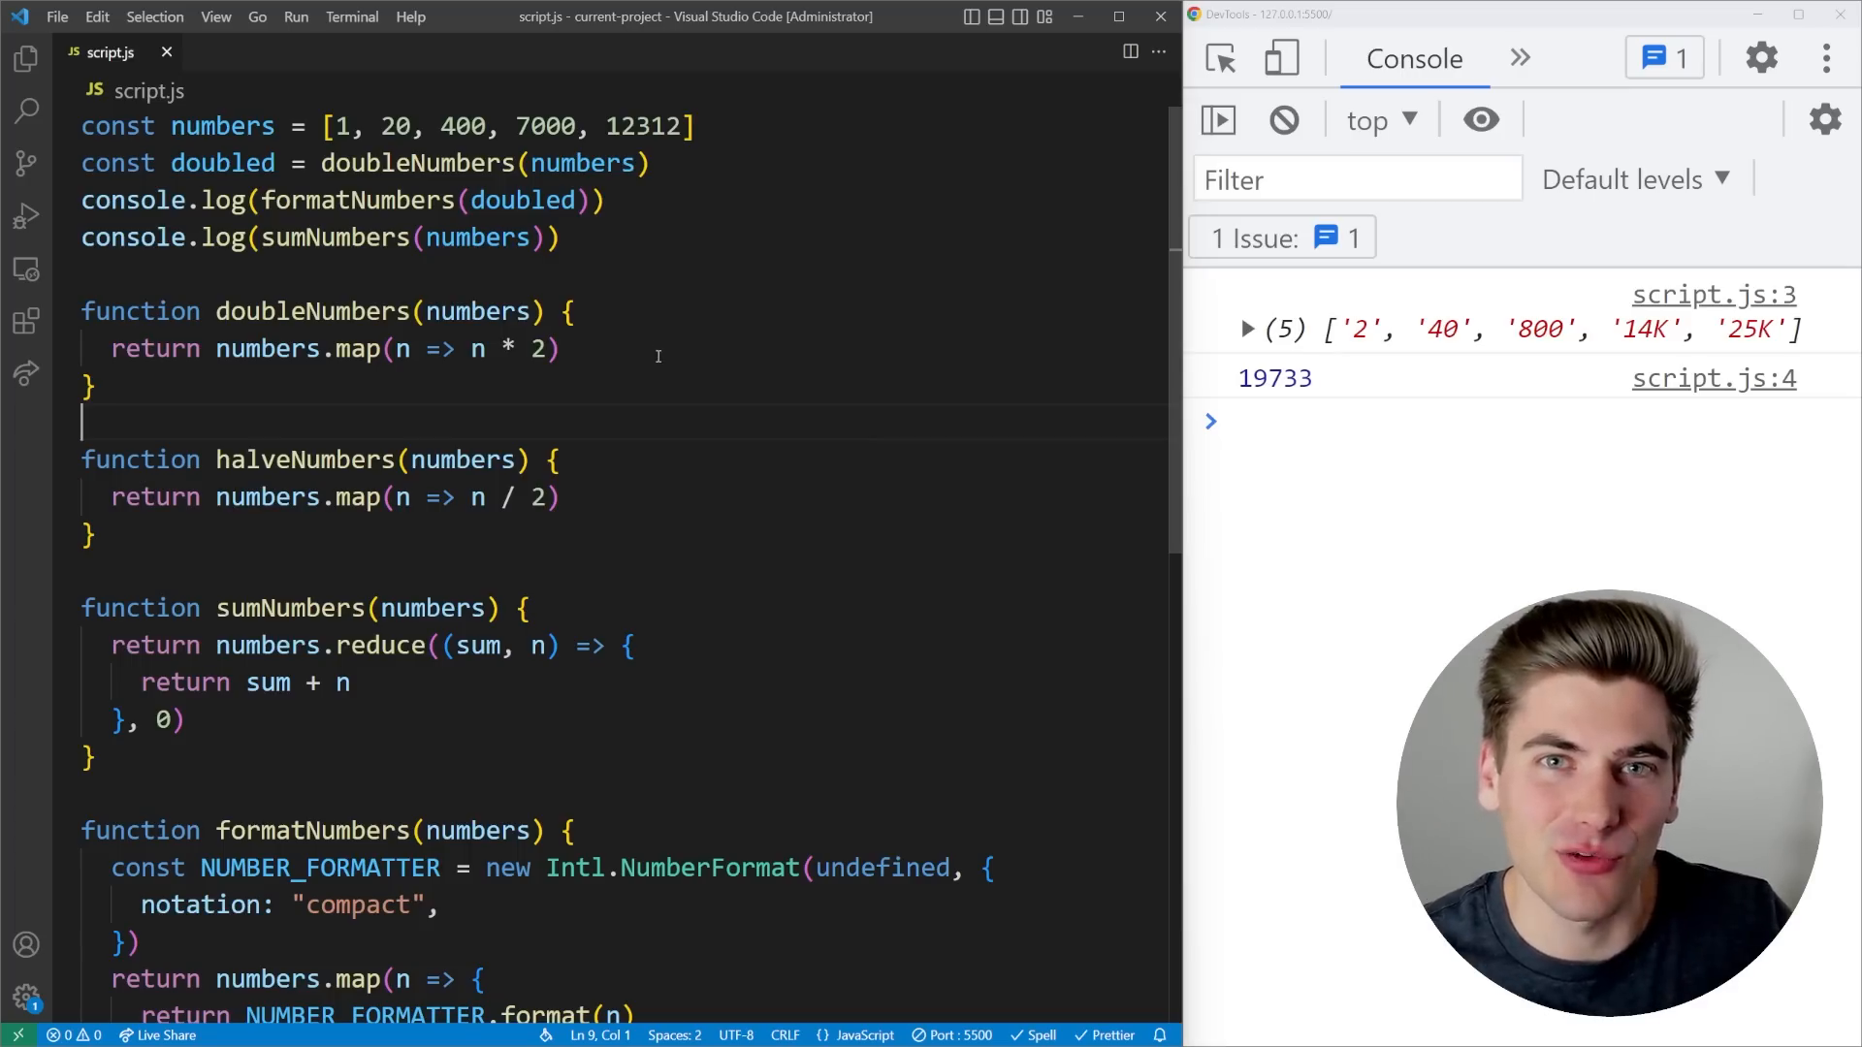
pyautogui.click(244, 311)
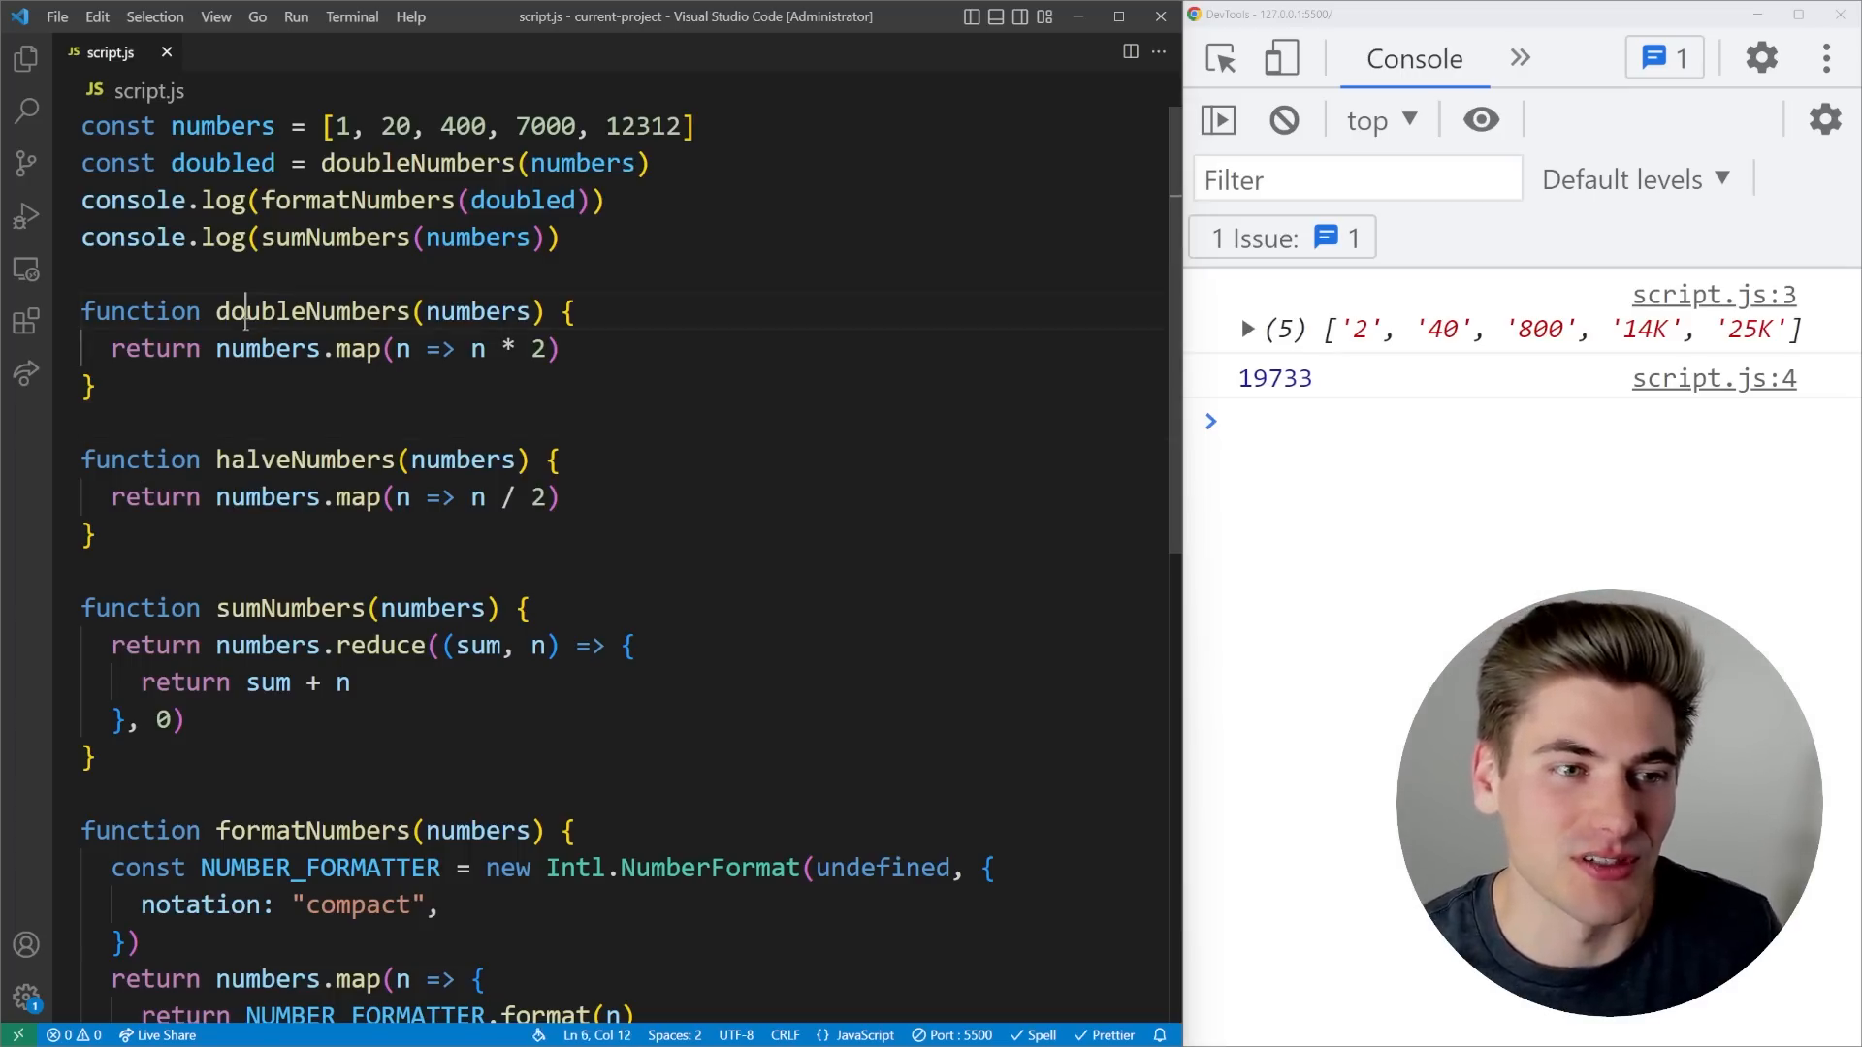
pyautogui.doubleClick(302, 460)
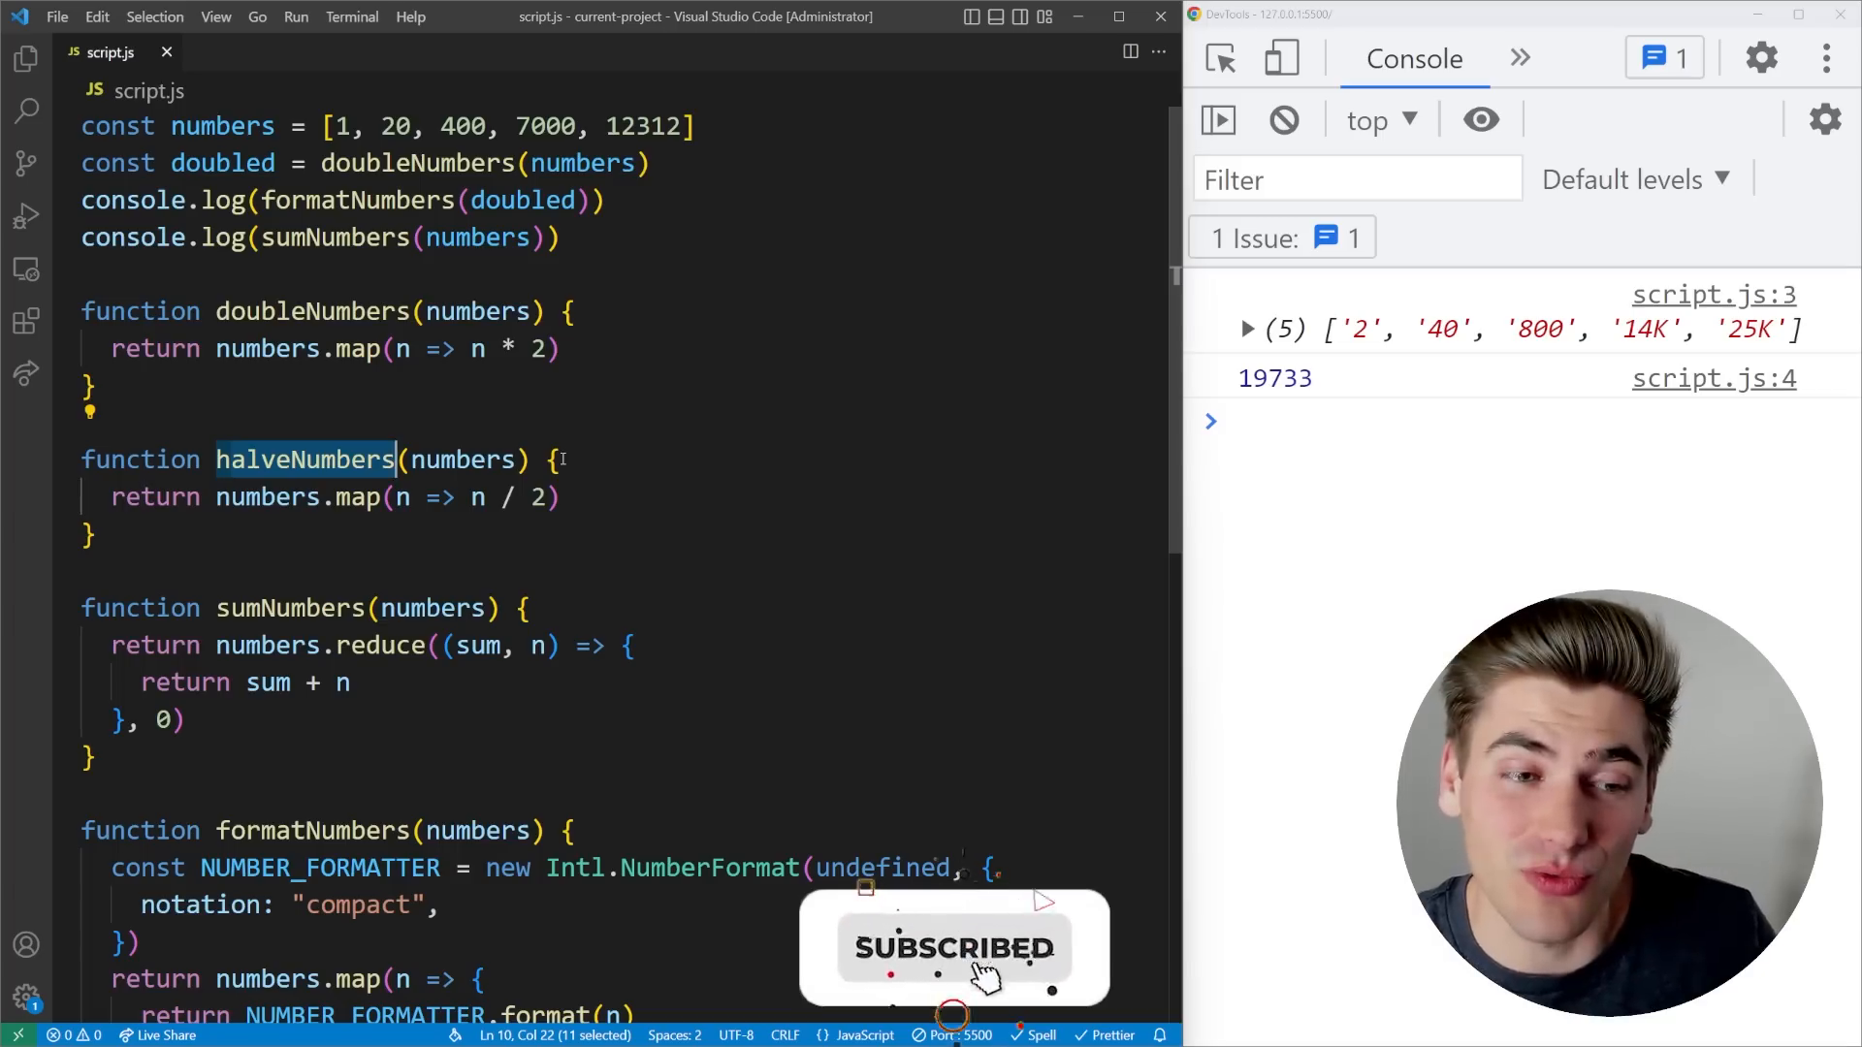
pyautogui.write('c')
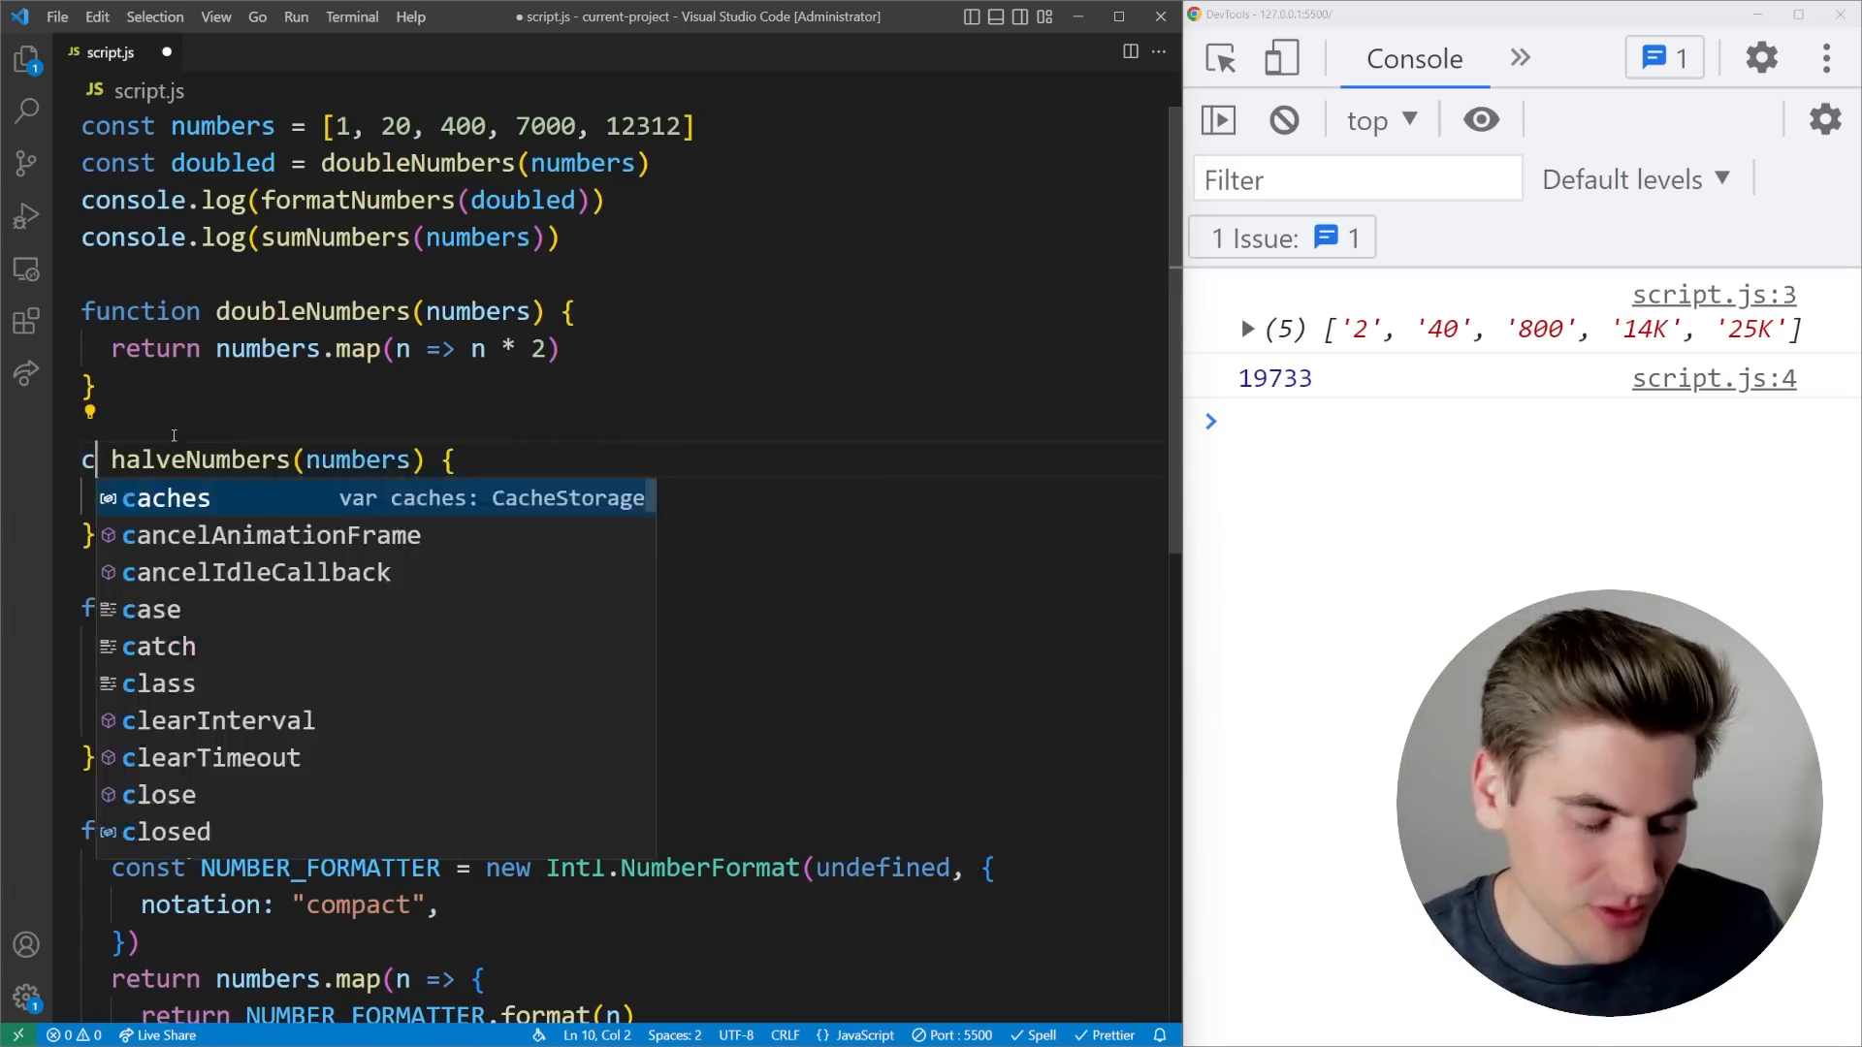
pyautogui.write('onst')
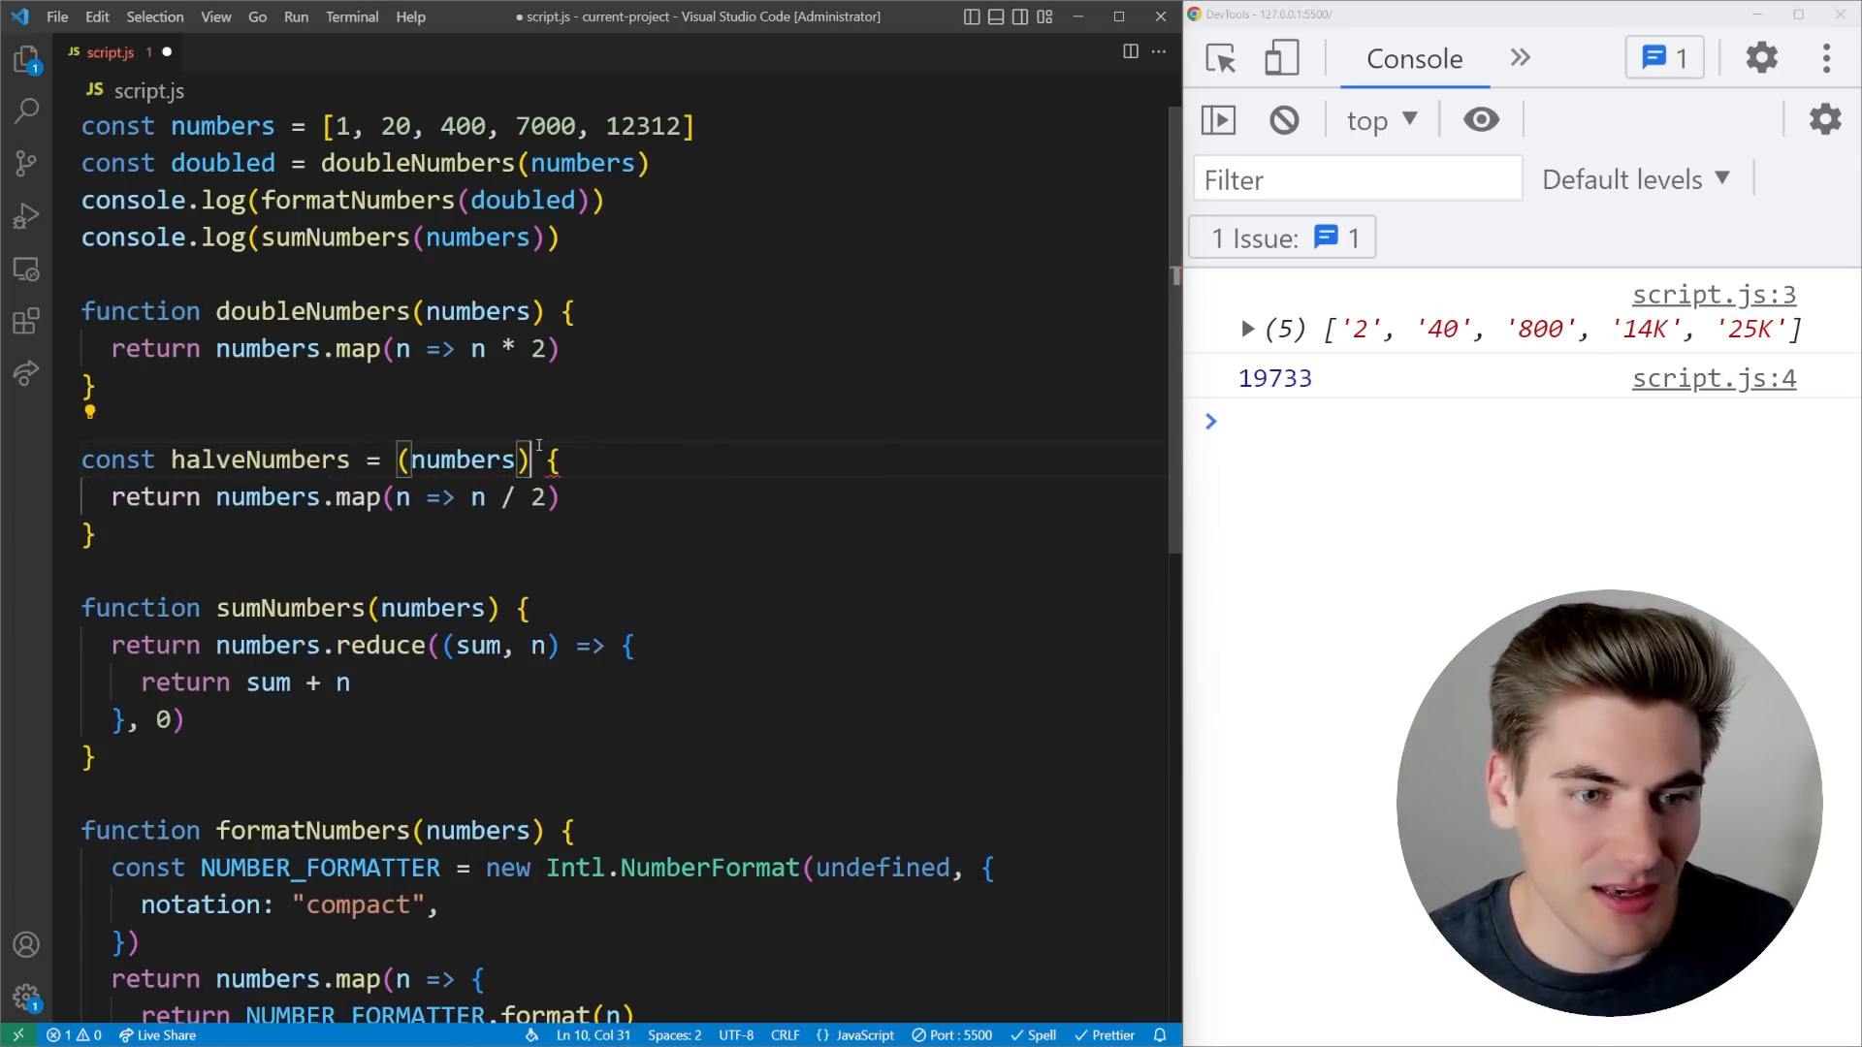
pyautogui.write('=>')
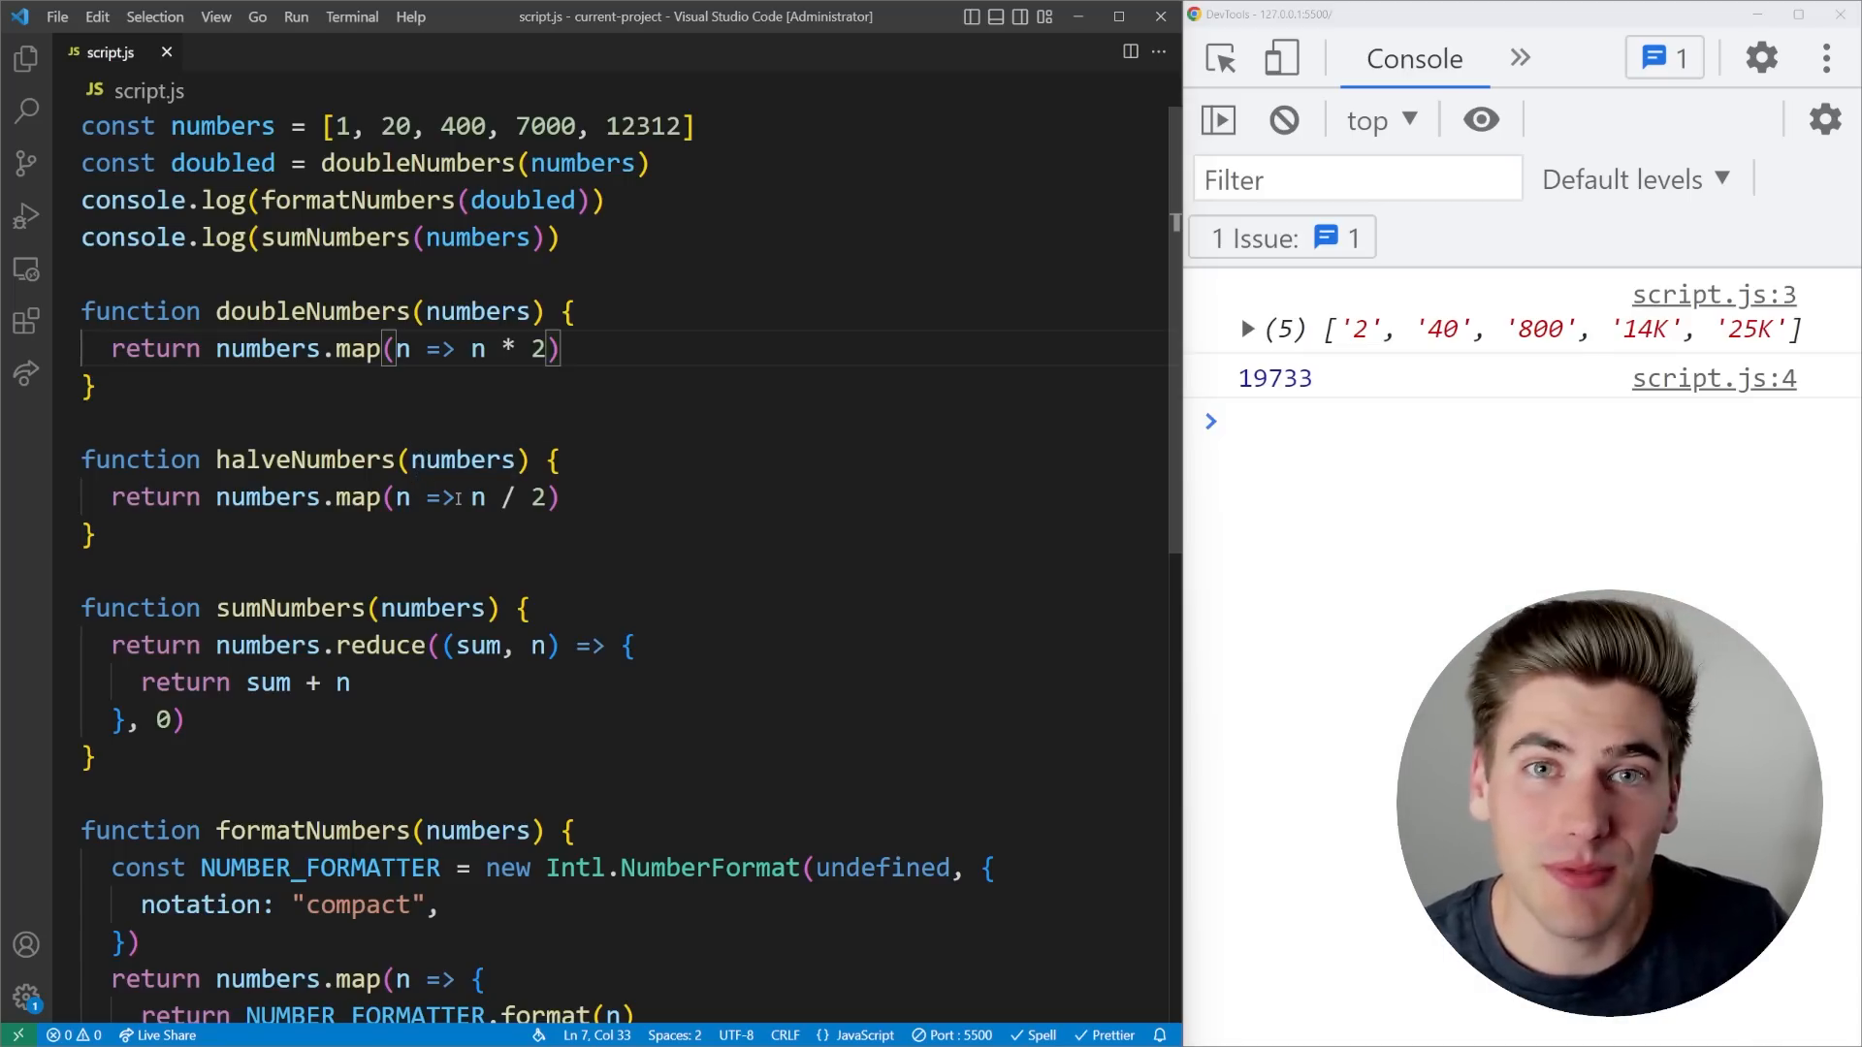
pyautogui.moveTo(401, 348)
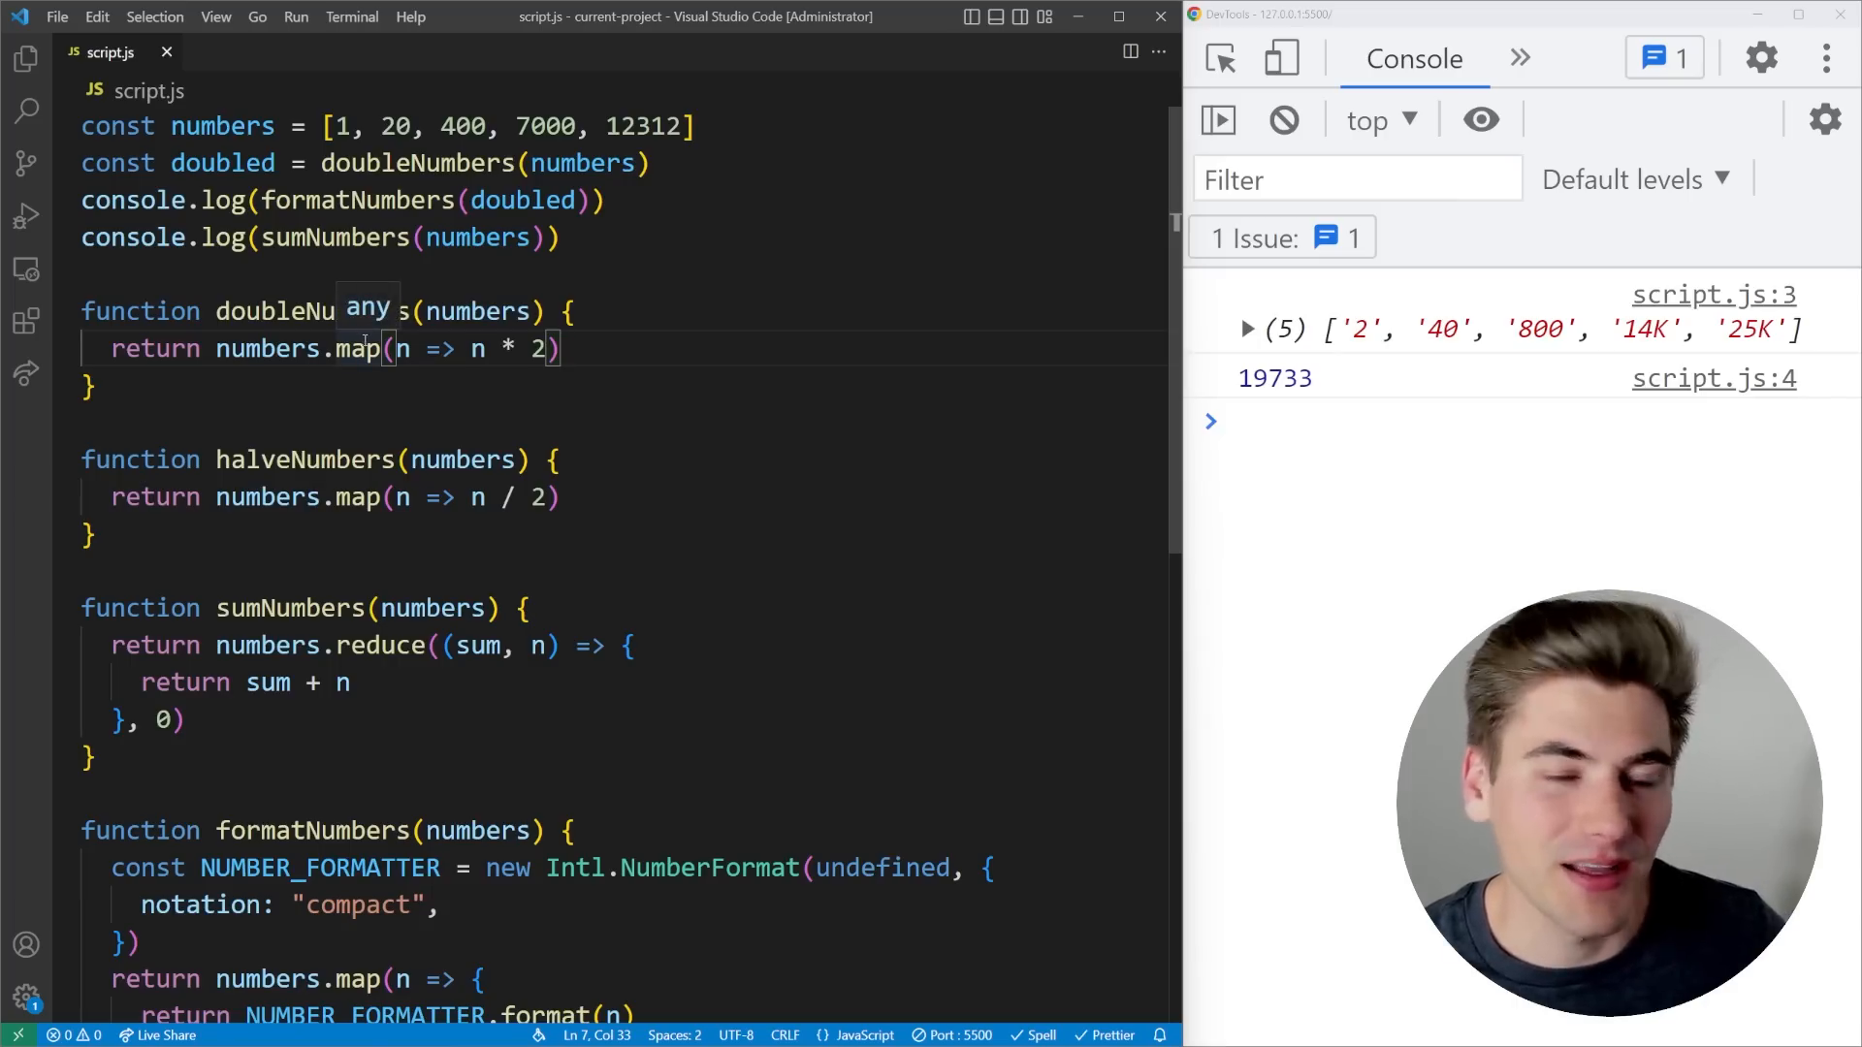
pyautogui.moveTo(391, 349); pyautogui.dragTo(550, 350)
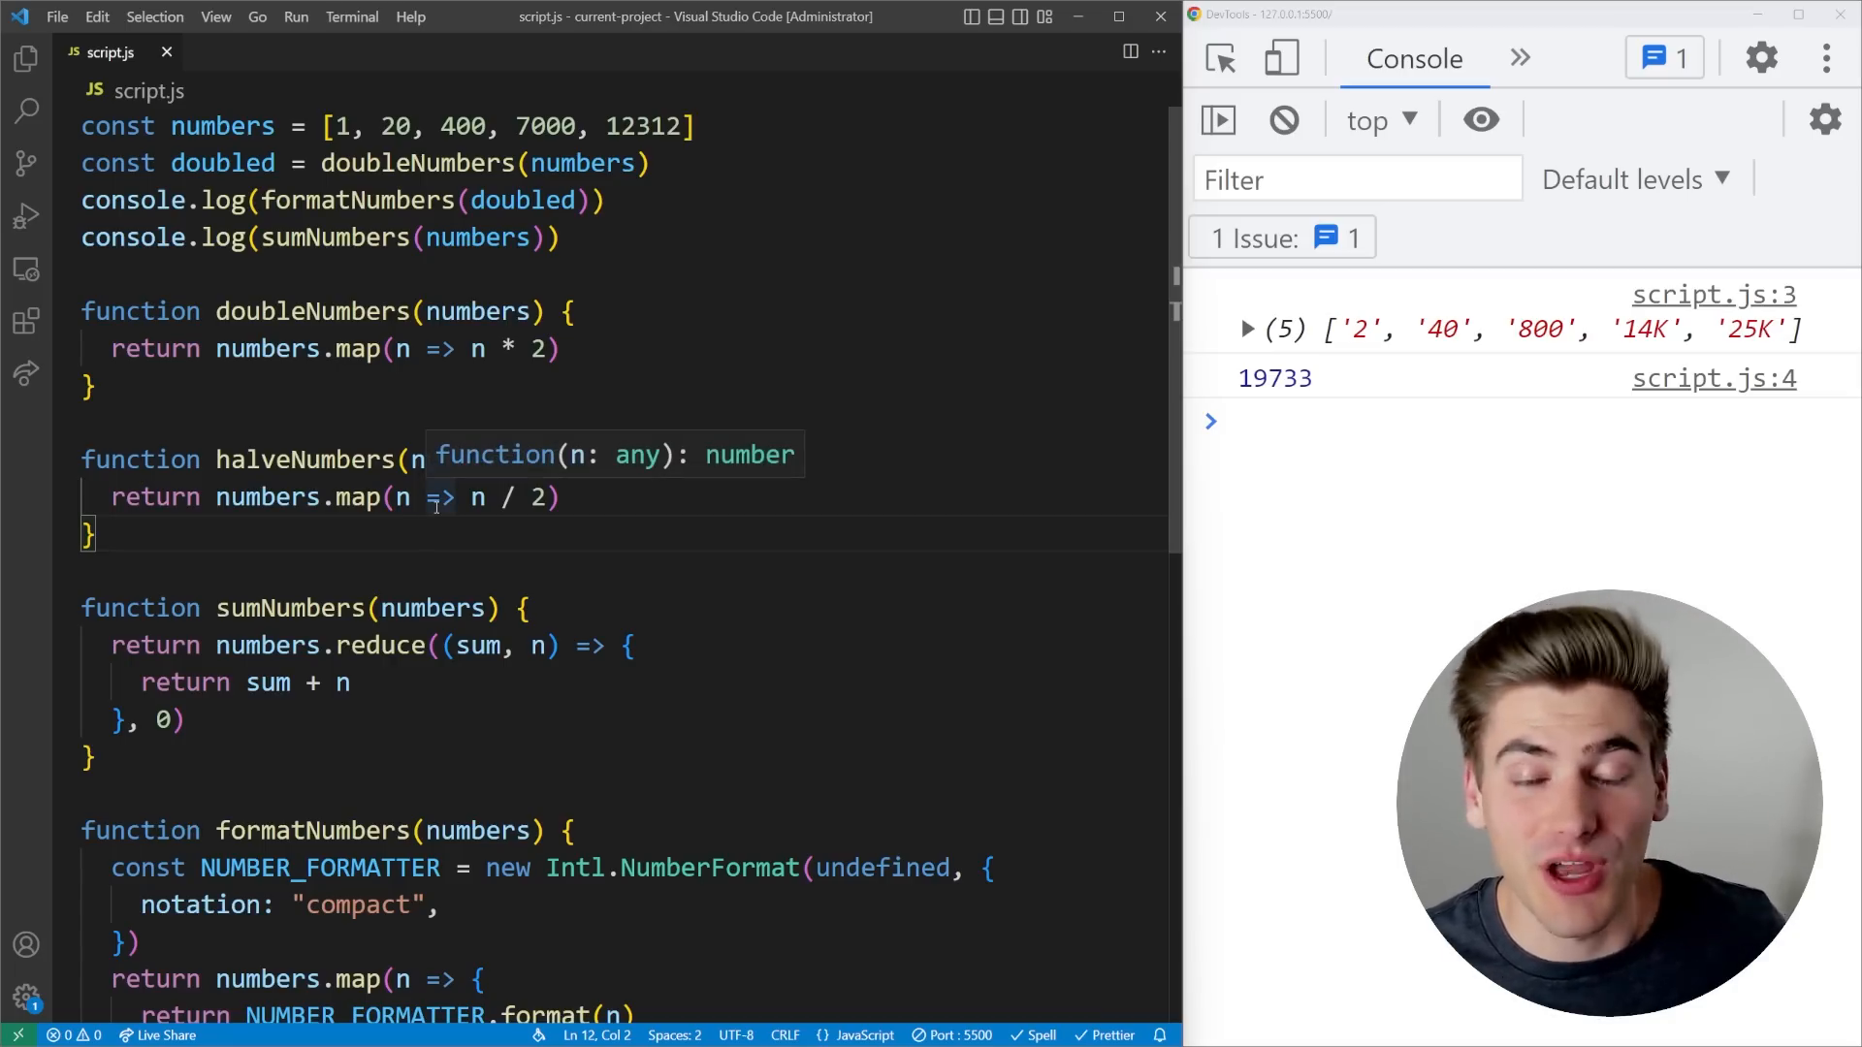
pyautogui.moveTo(660, 409)
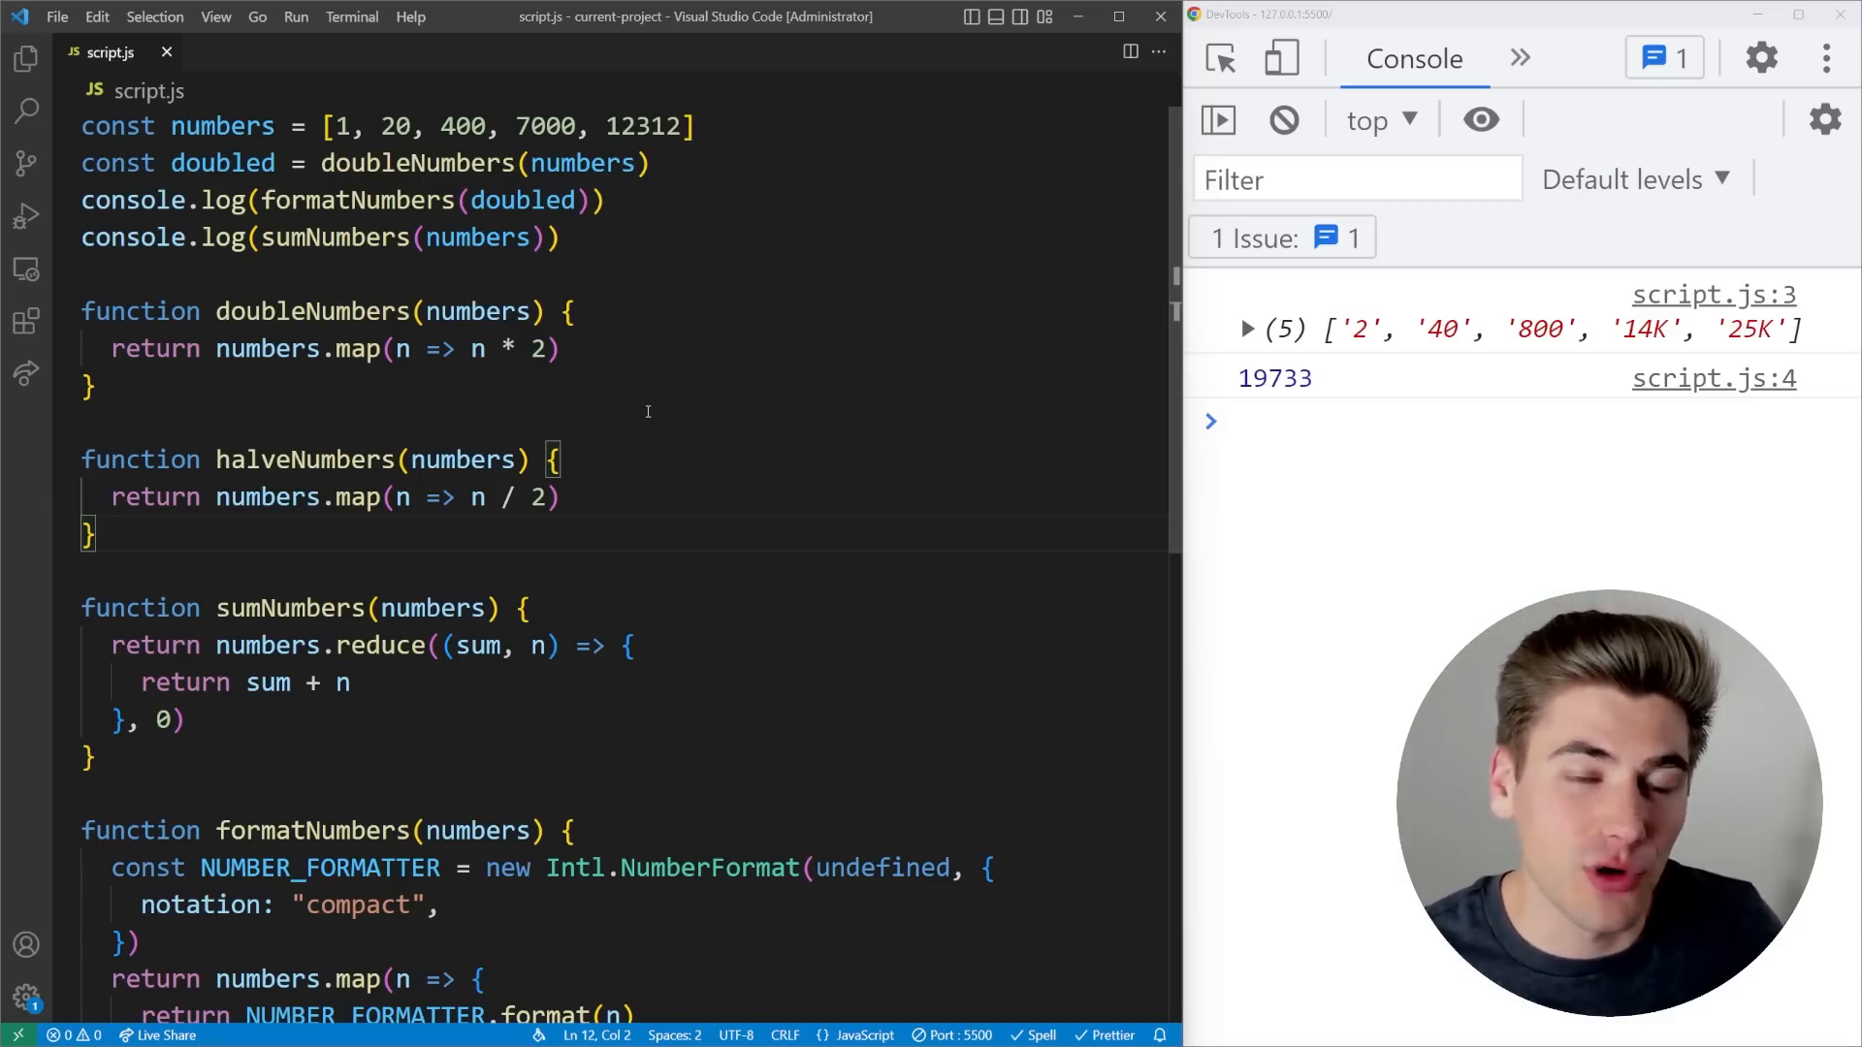
# - Replace the script with a document click listener whose regular function logs e.target
pyautogui.press('ctrl+a')
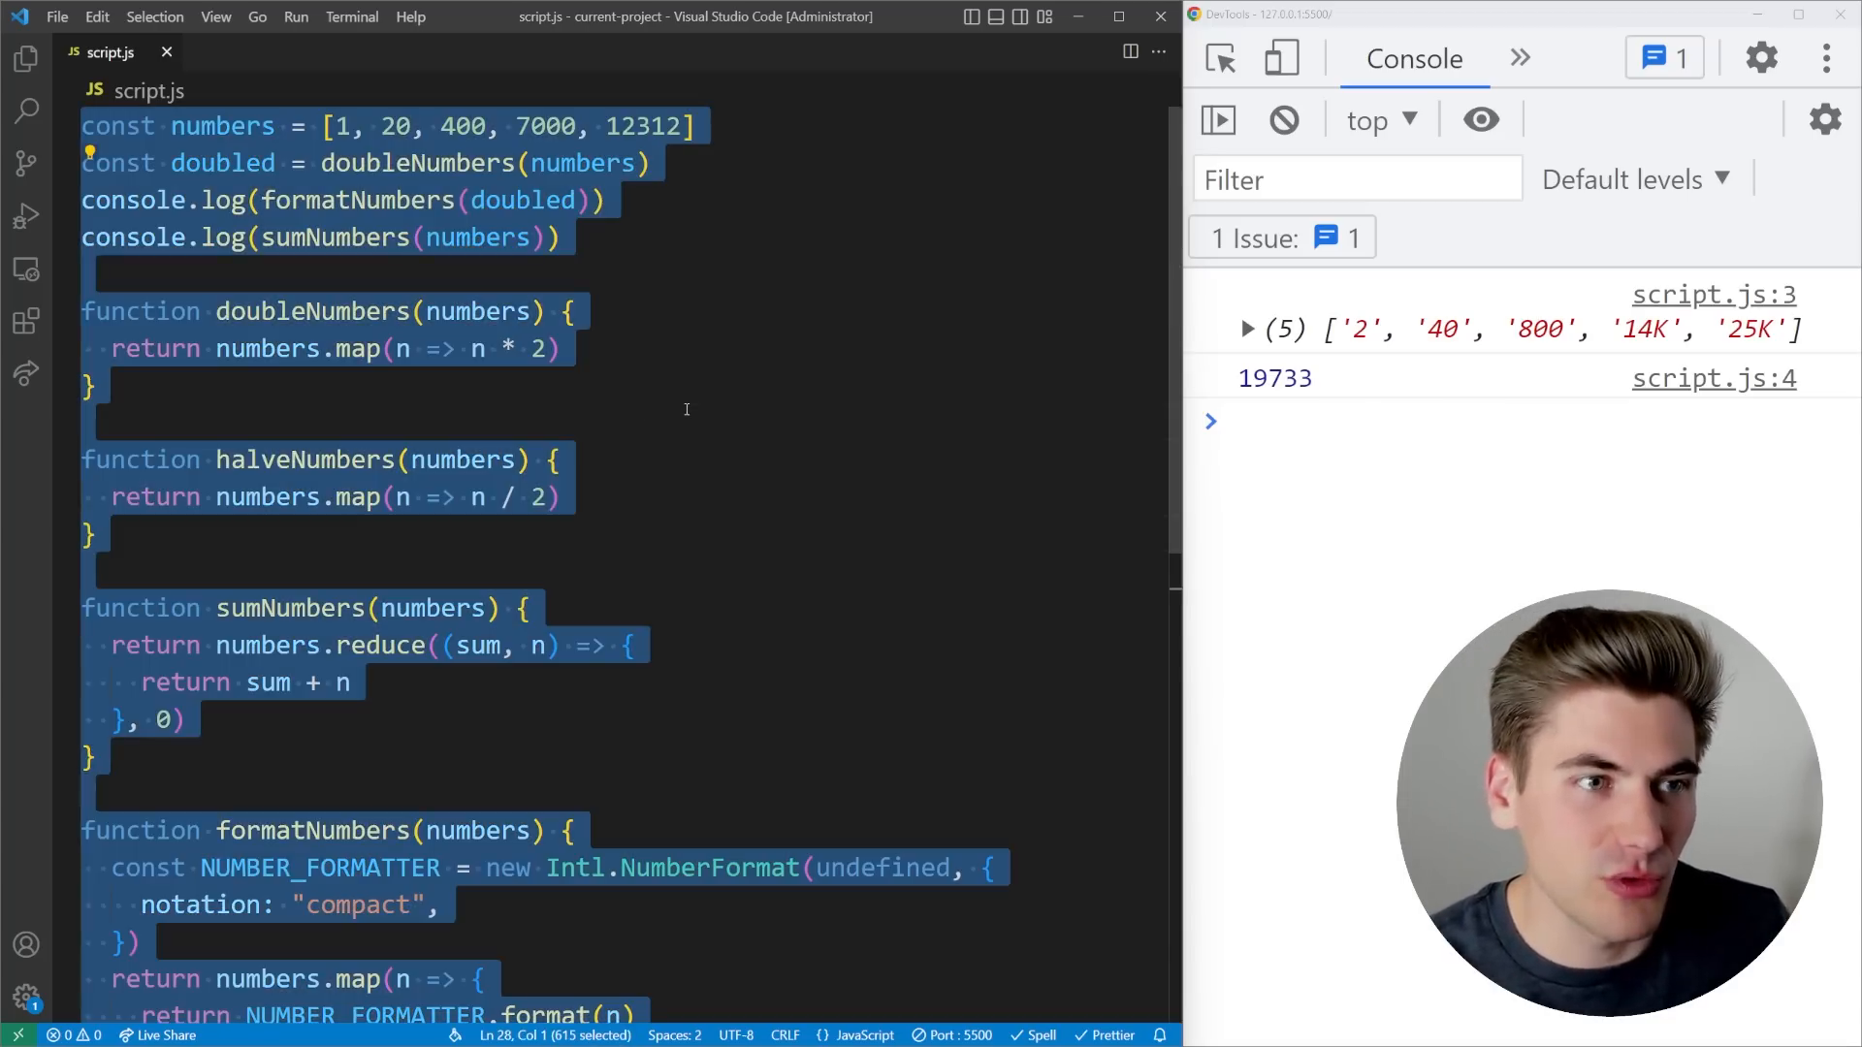
pyautogui.write('document.addEventListener')
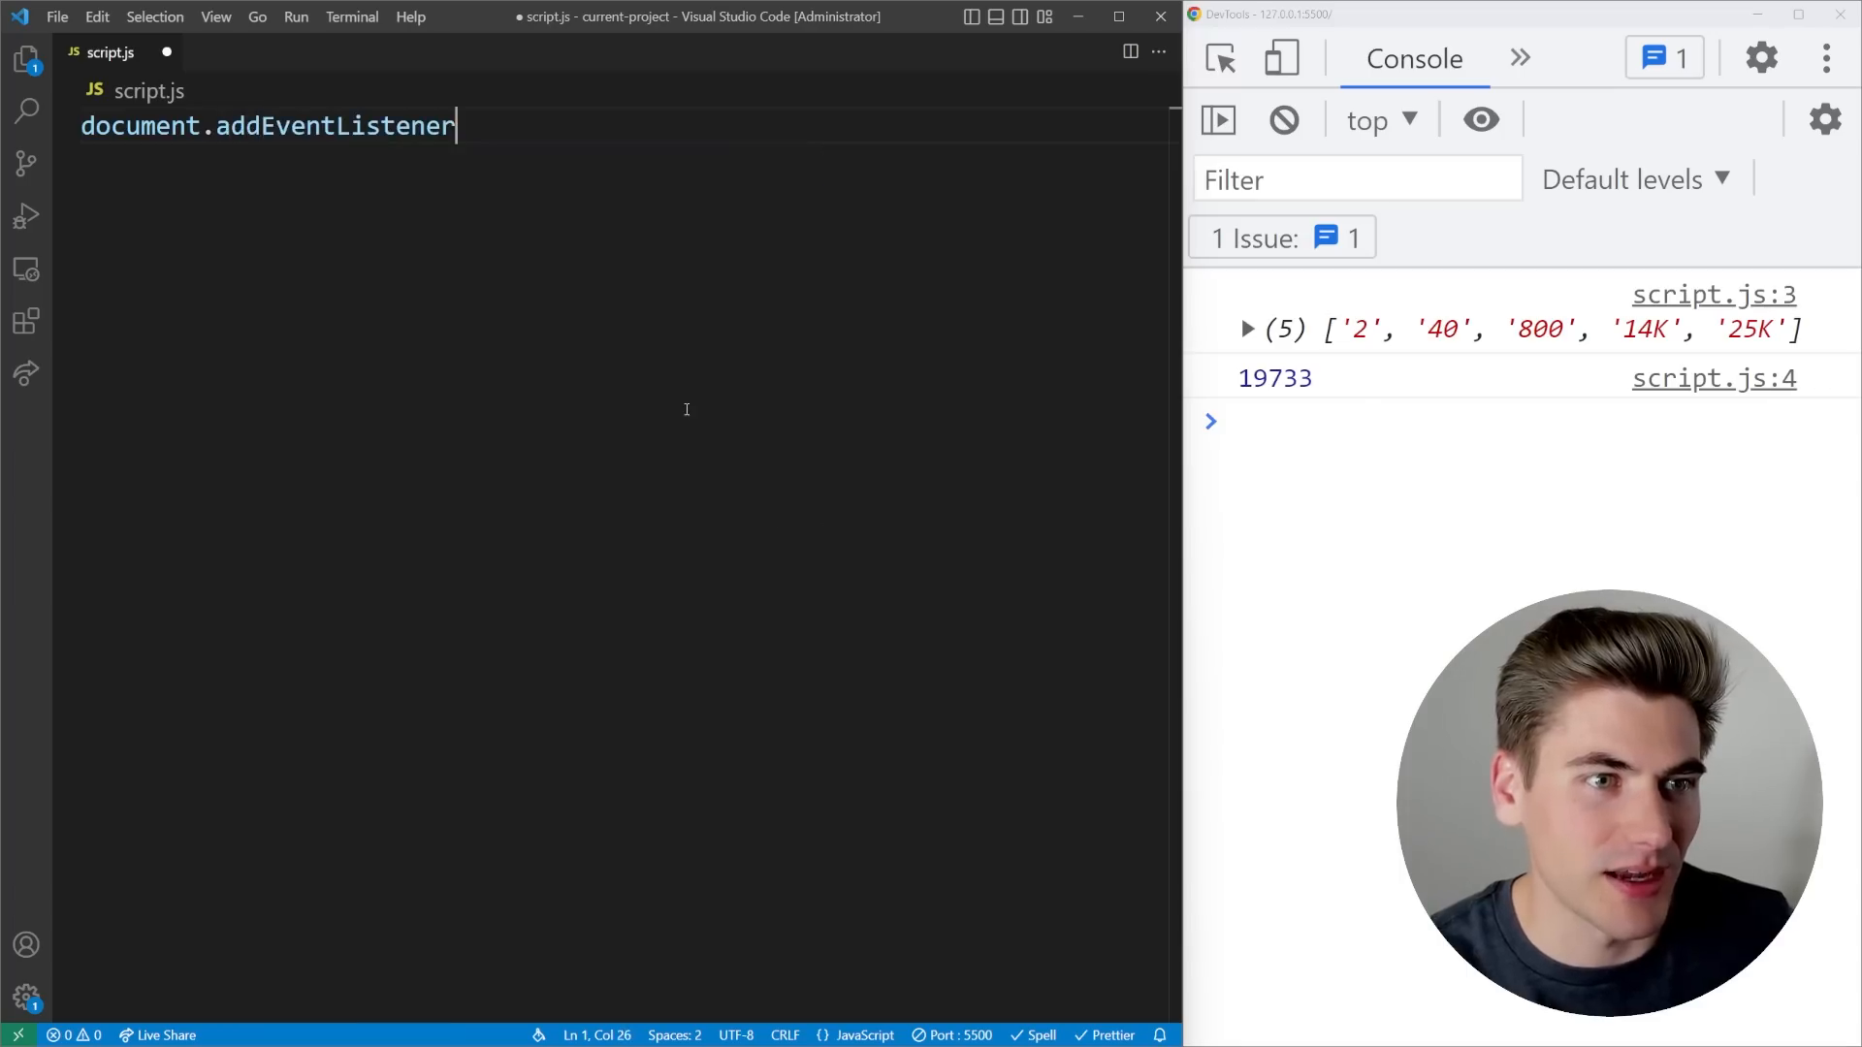
pyautogui.write('(function')
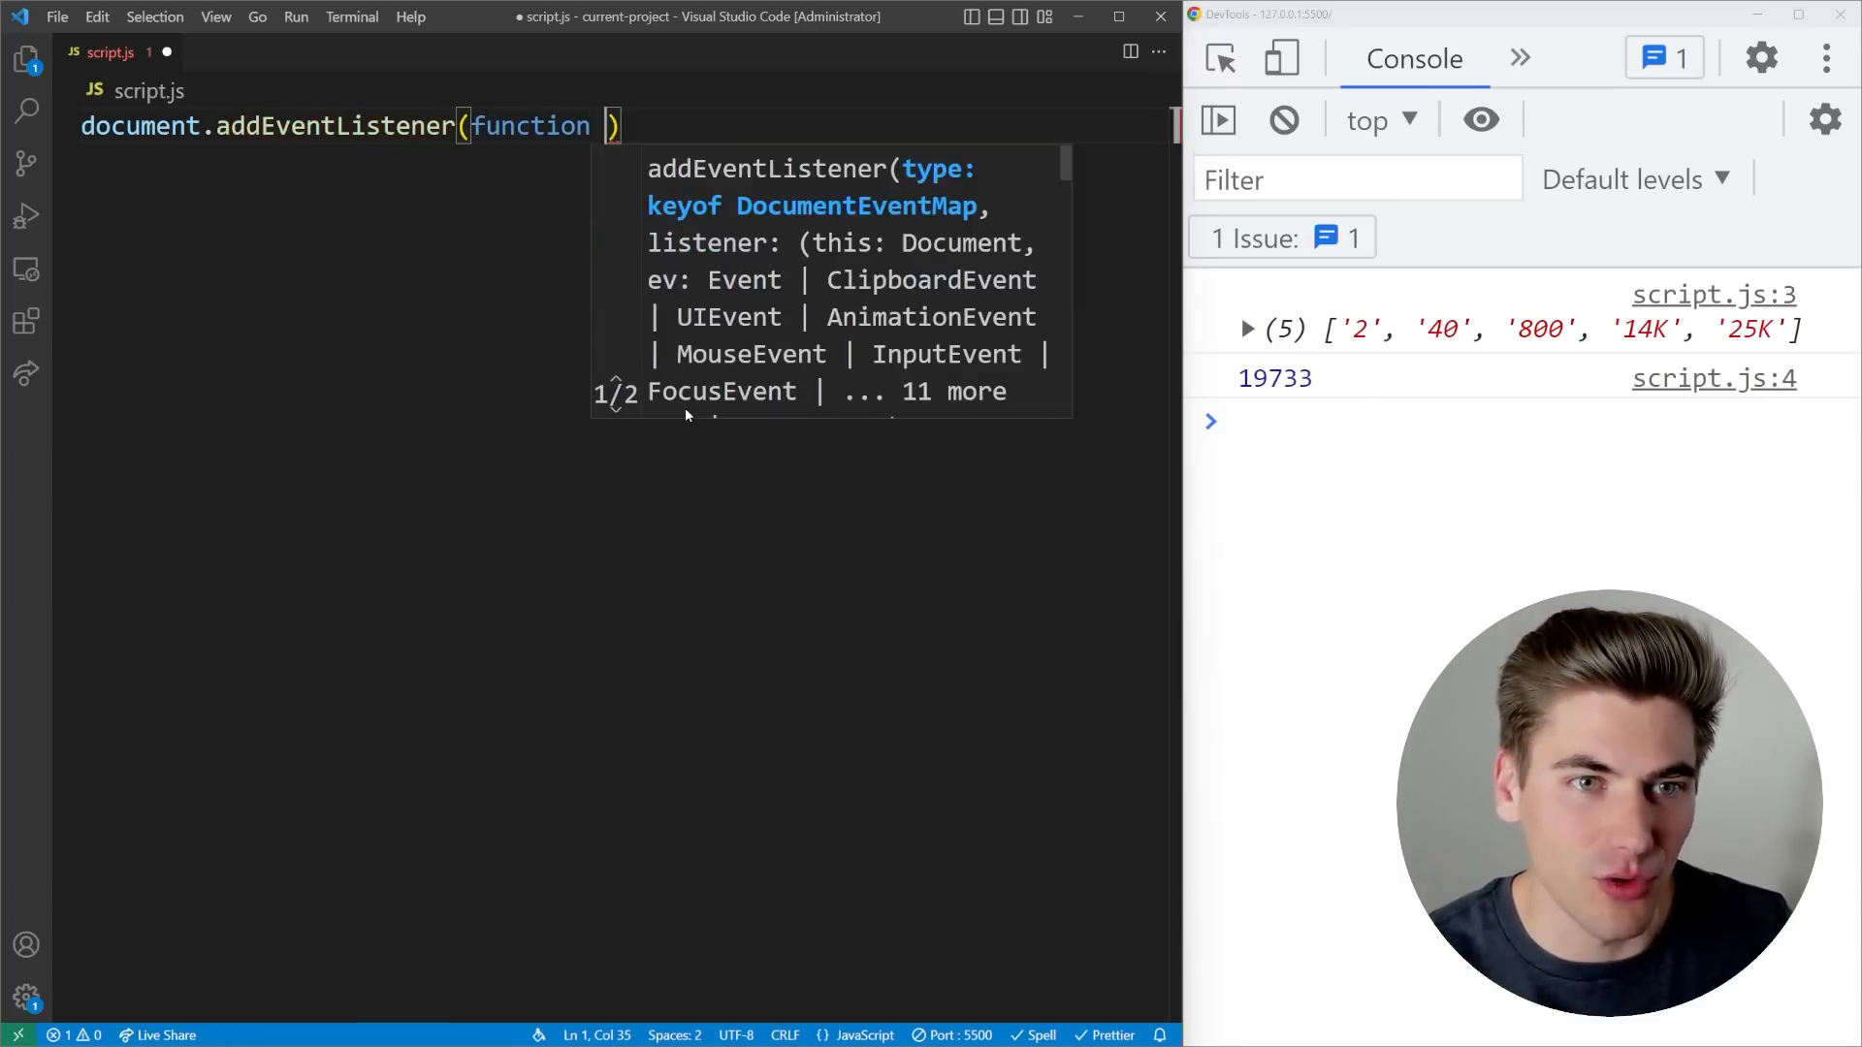
pyautogui.write(') => {')
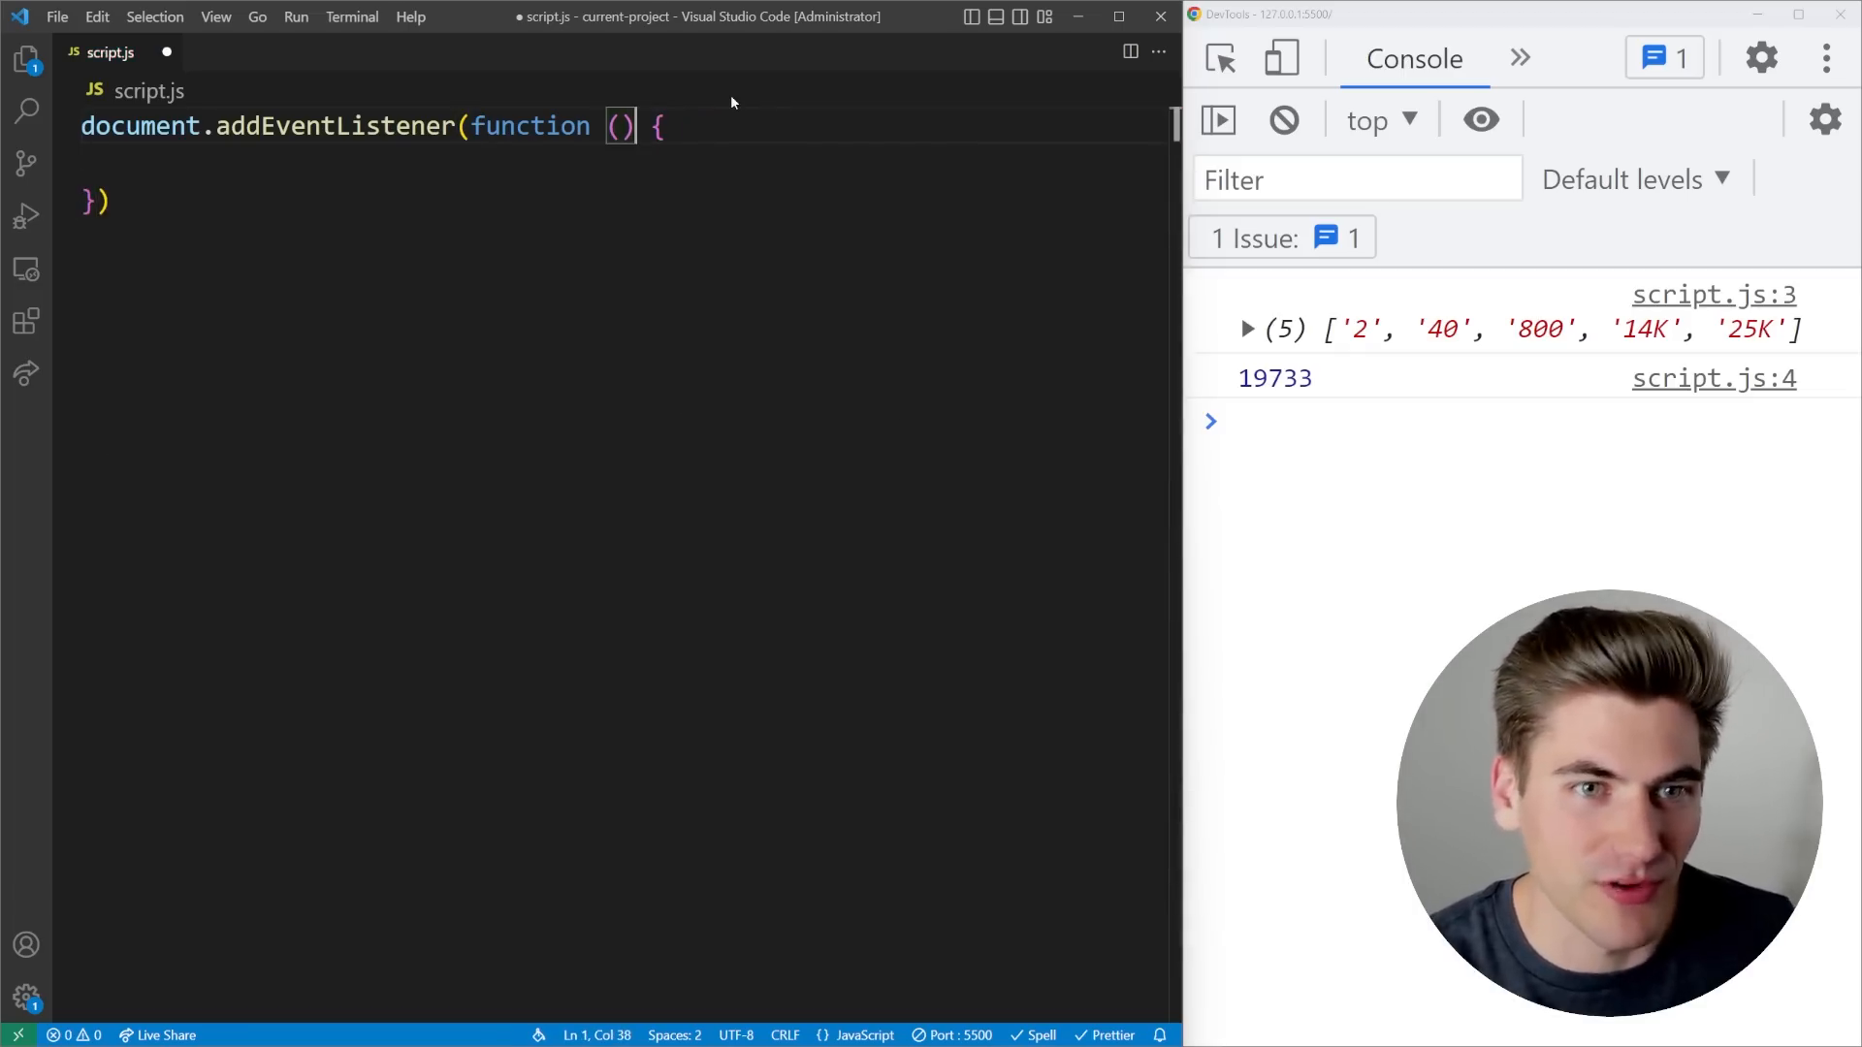
pyautogui.write('console.log(this,')
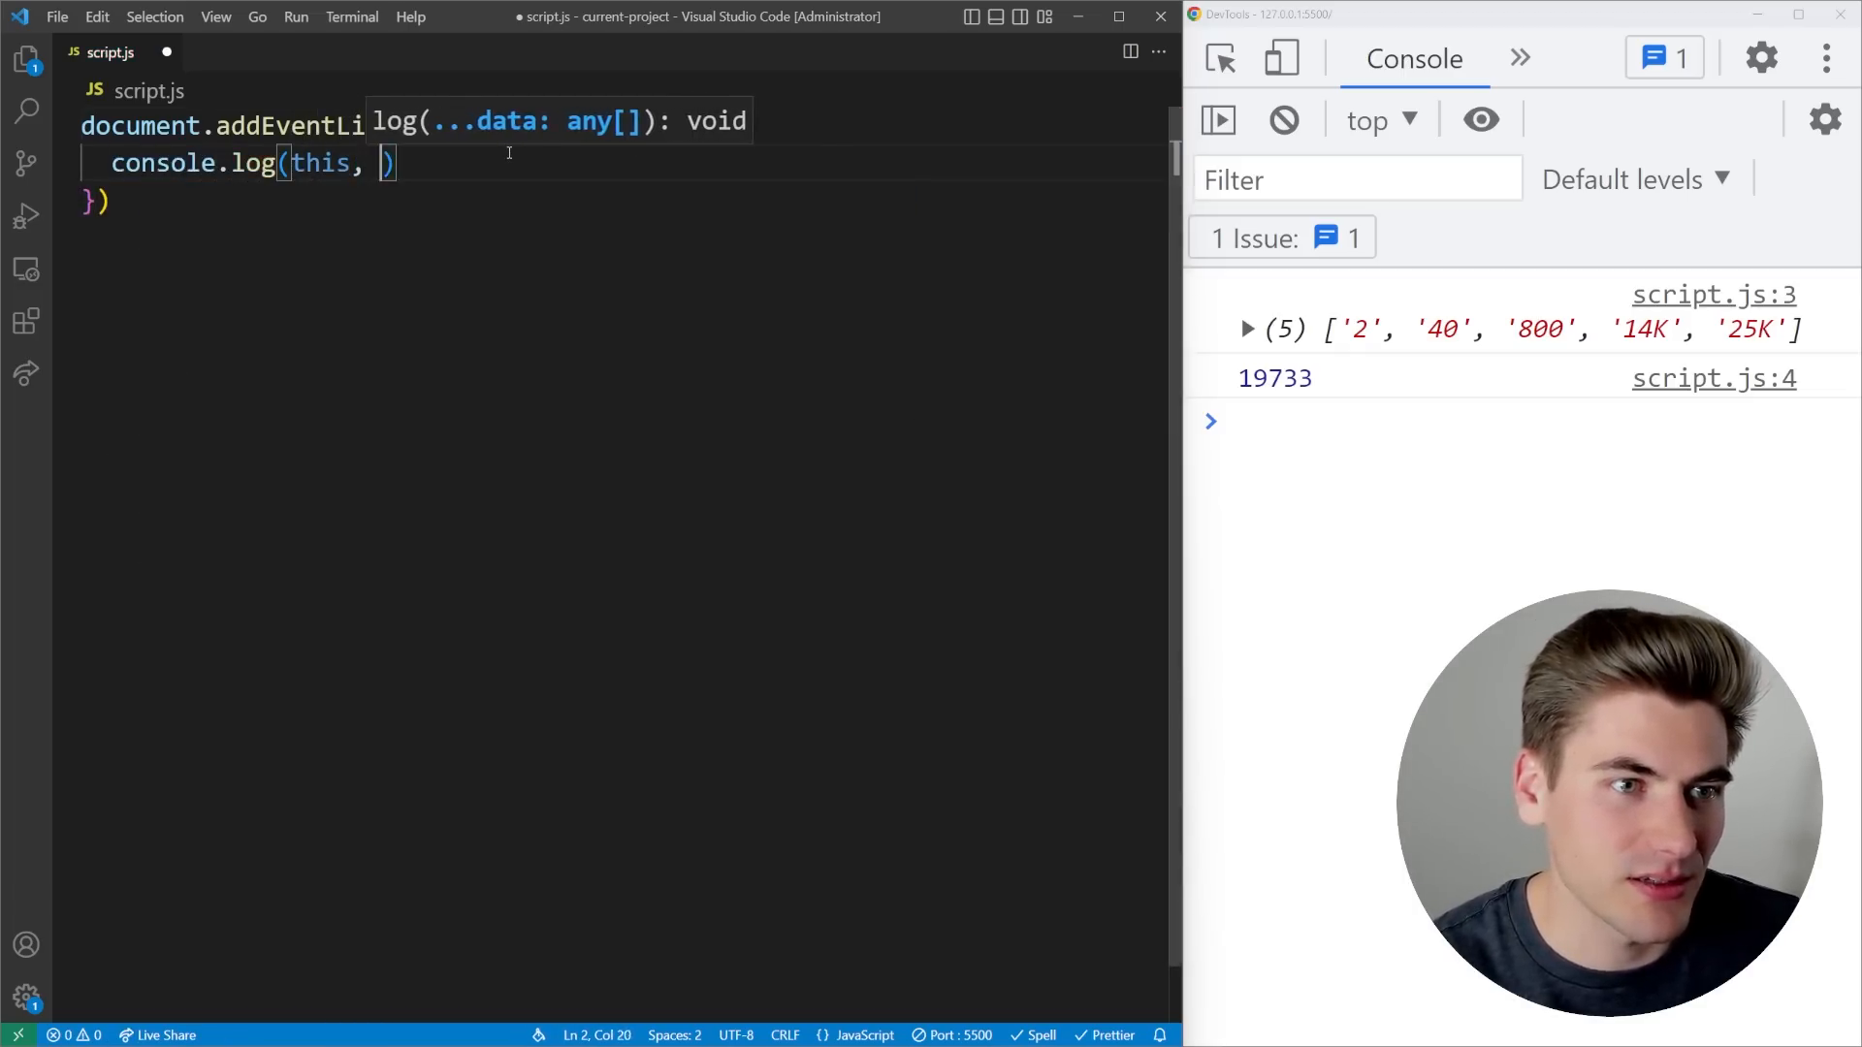
pyautogui.write('e.target')
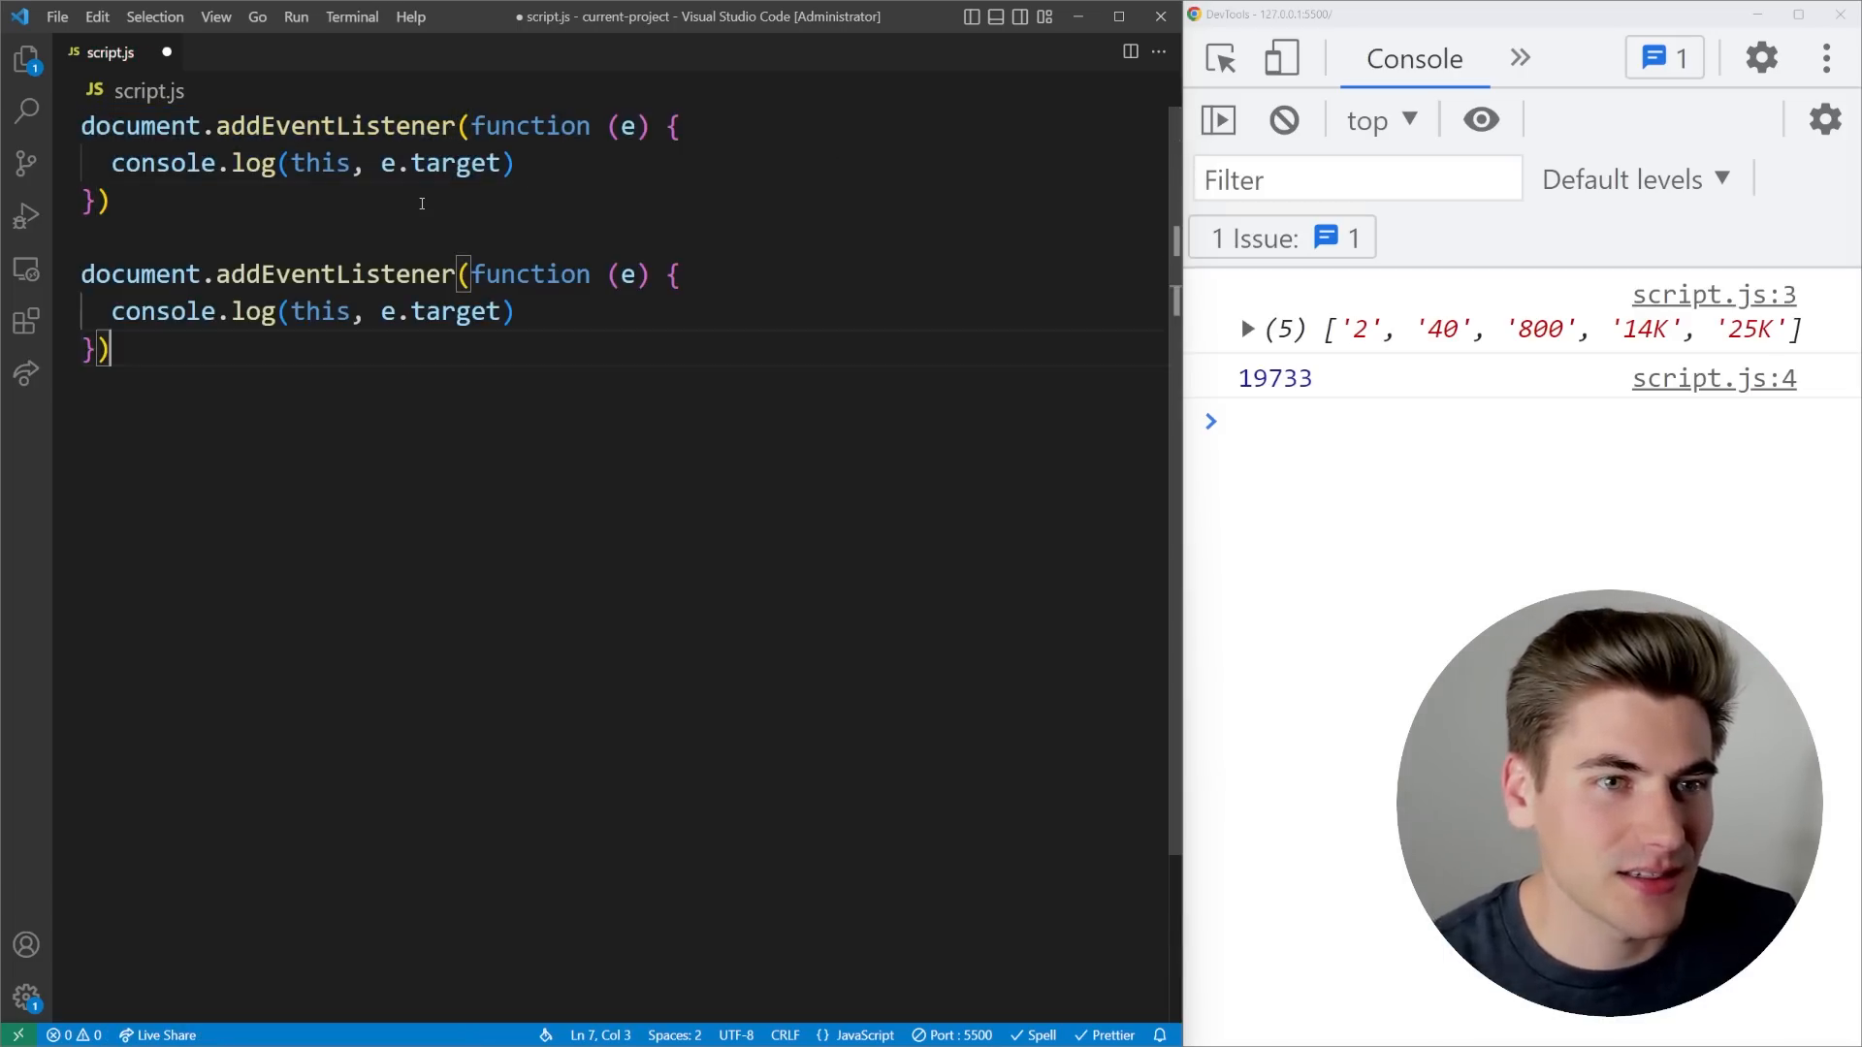
pyautogui.write('"clo')
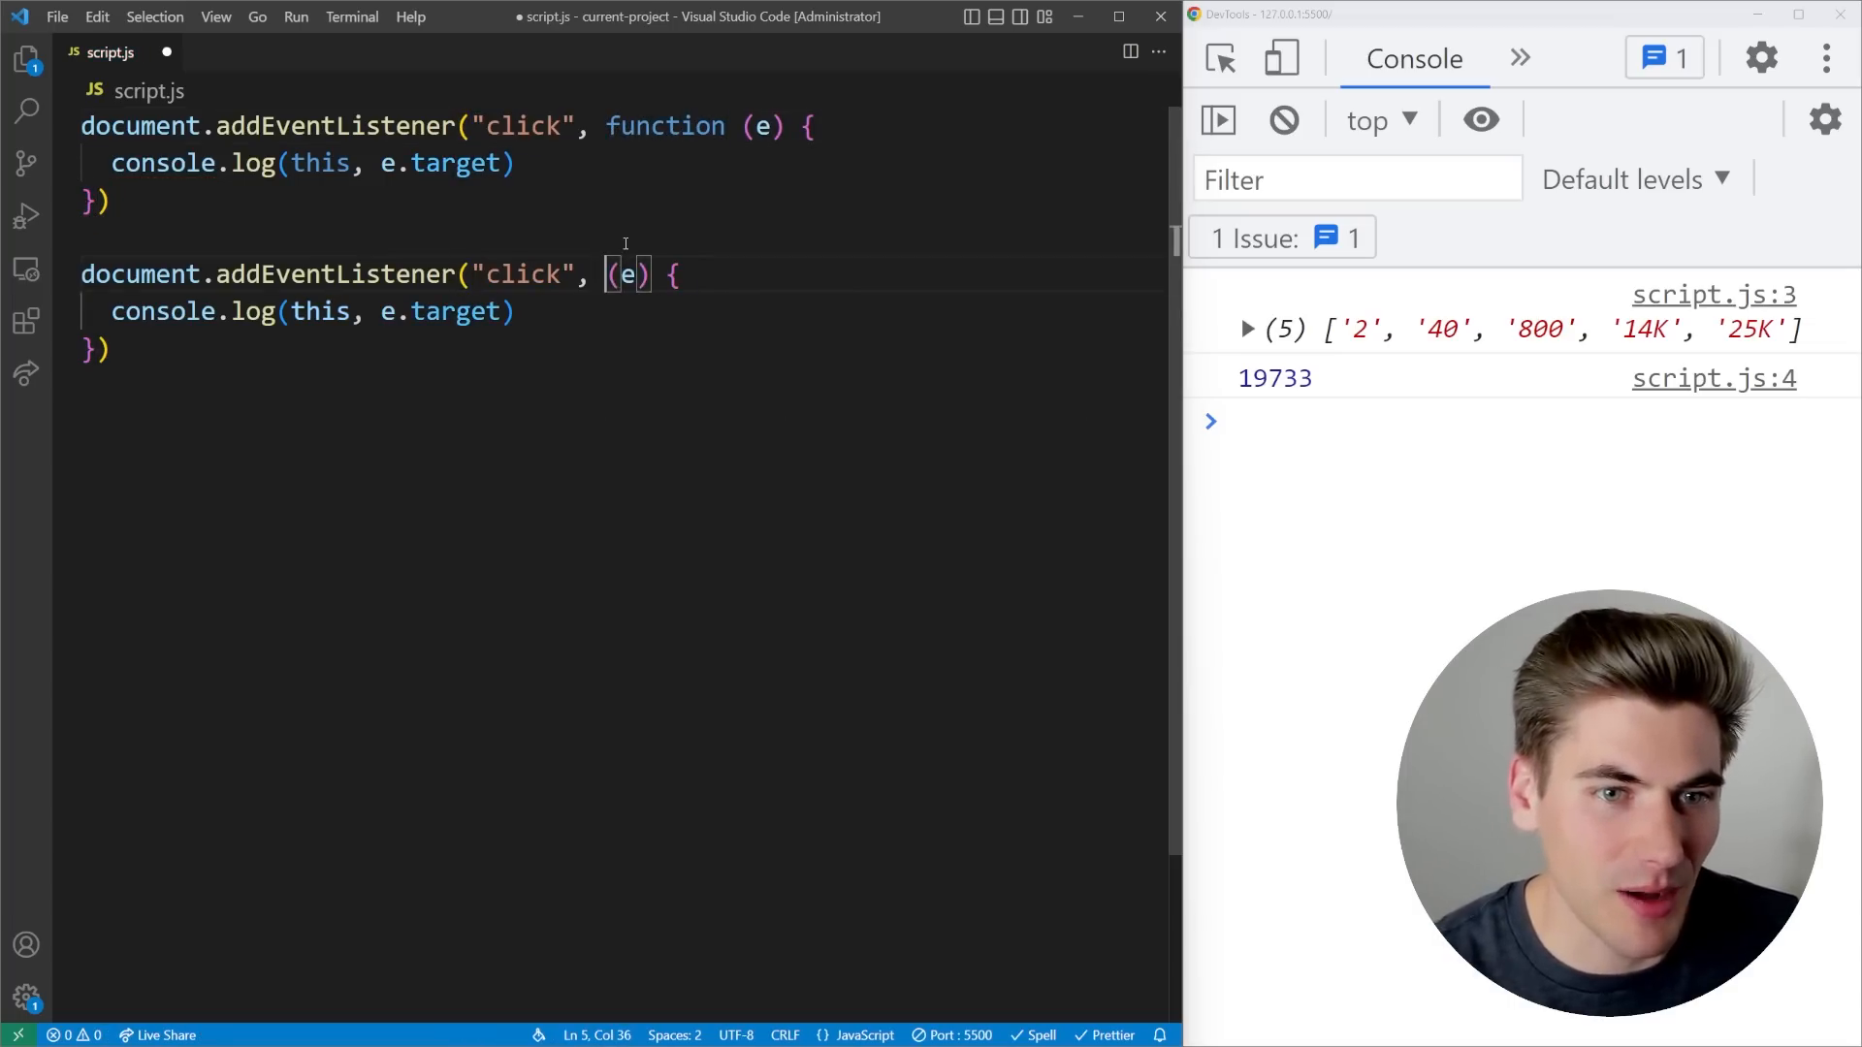
# - Make the second listener an arrow function and label the logs "ARROW" and "FUNCTION"
pyautogui.write('=>')
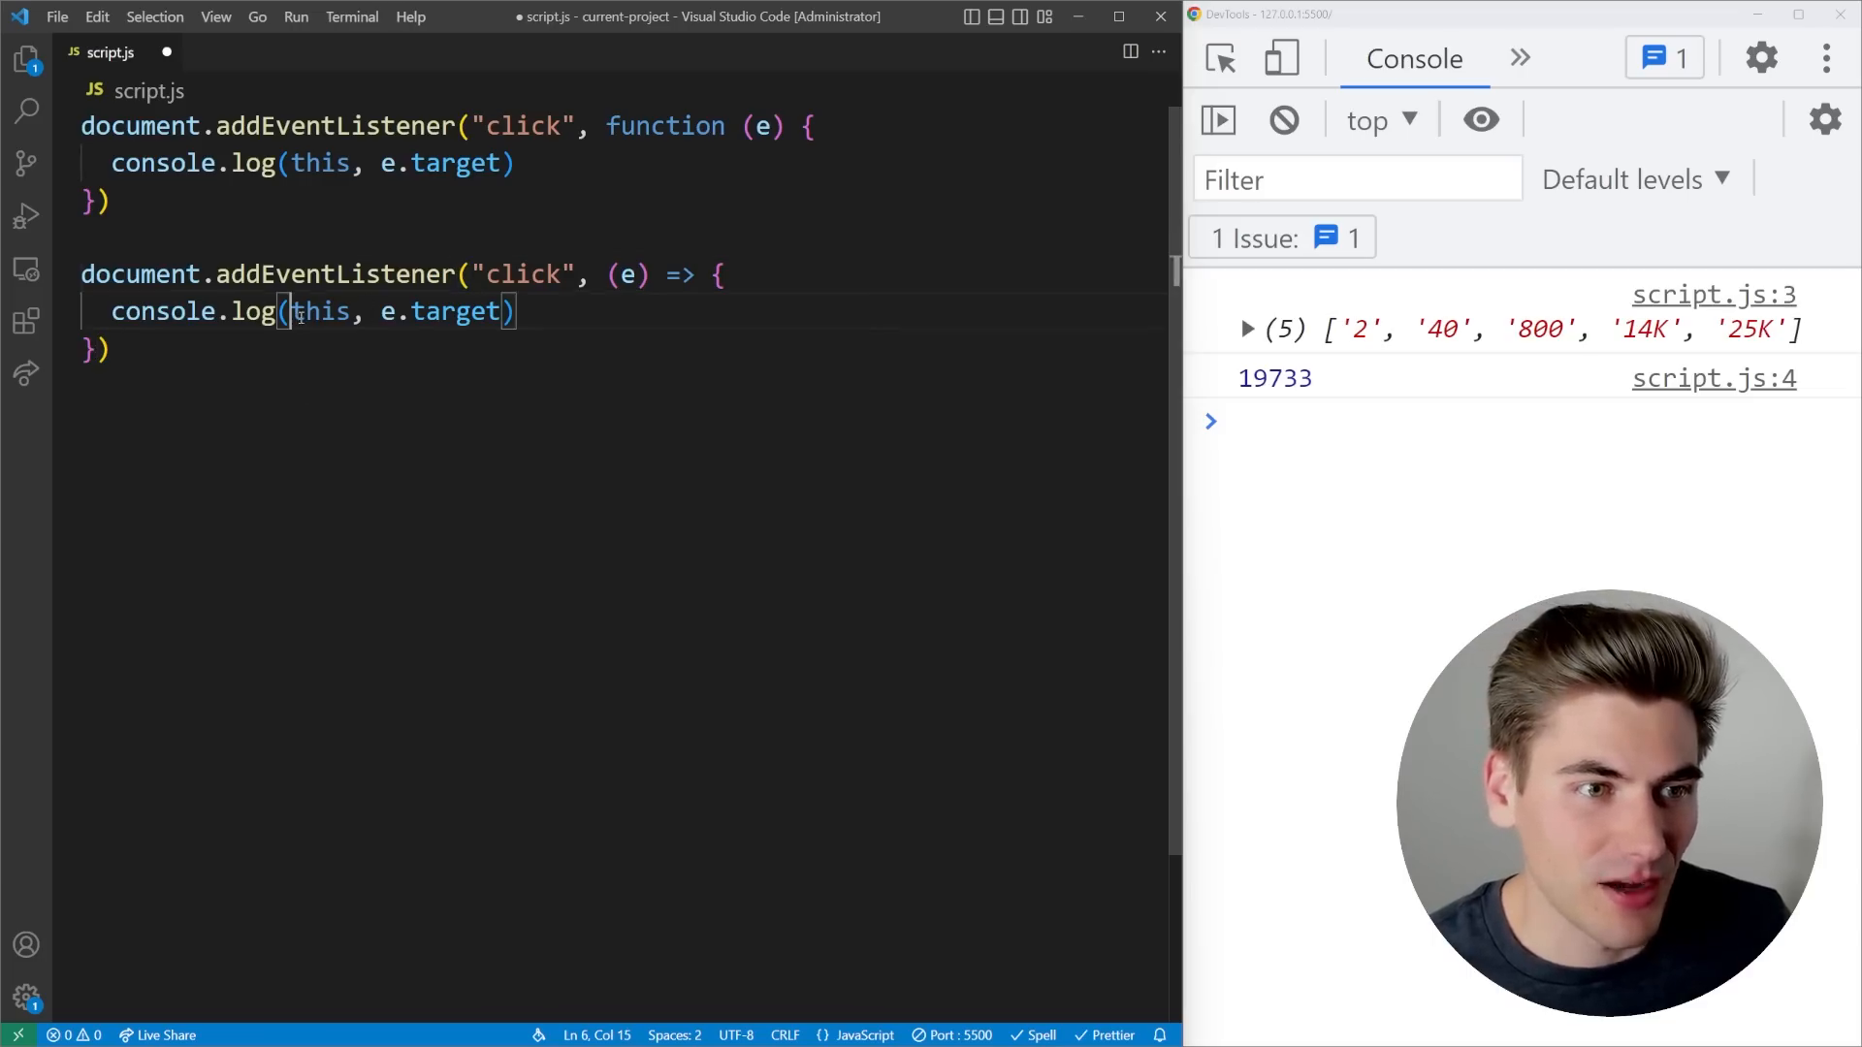
pyautogui.write('"ARROW",')
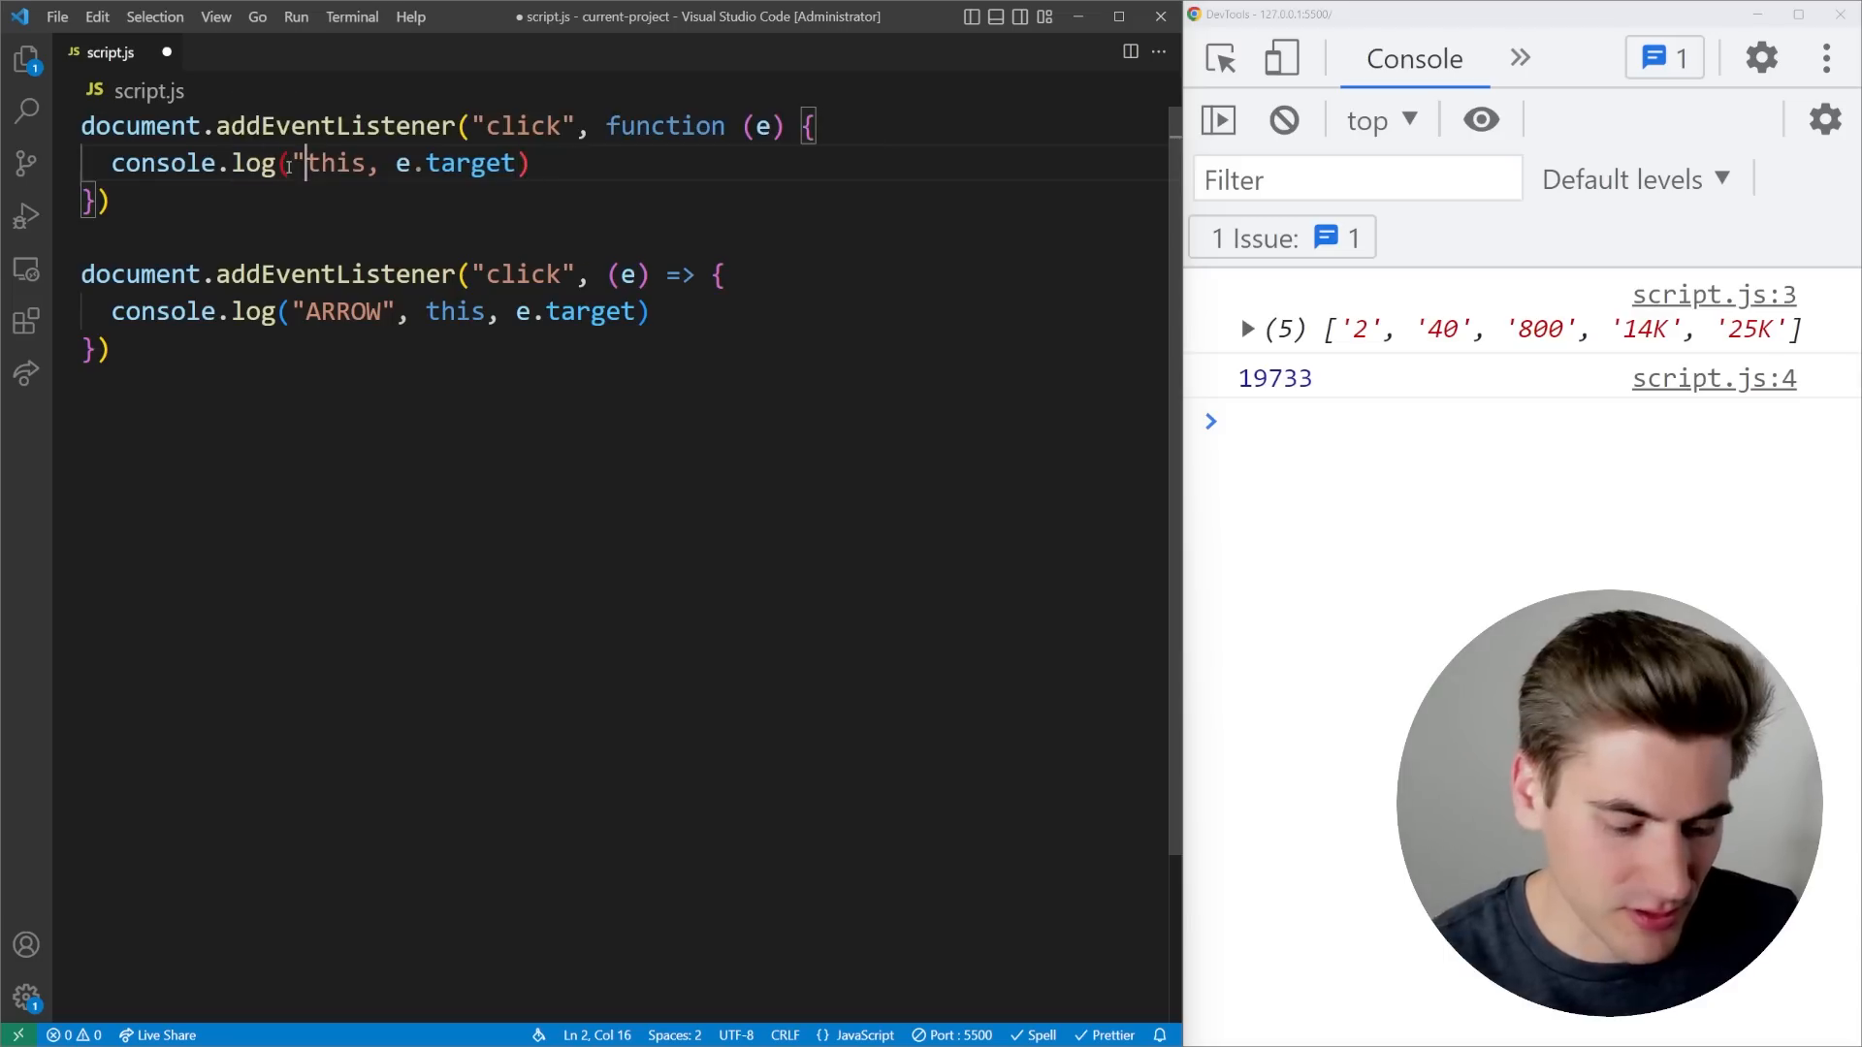
pyautogui.write('FUNCTION",')
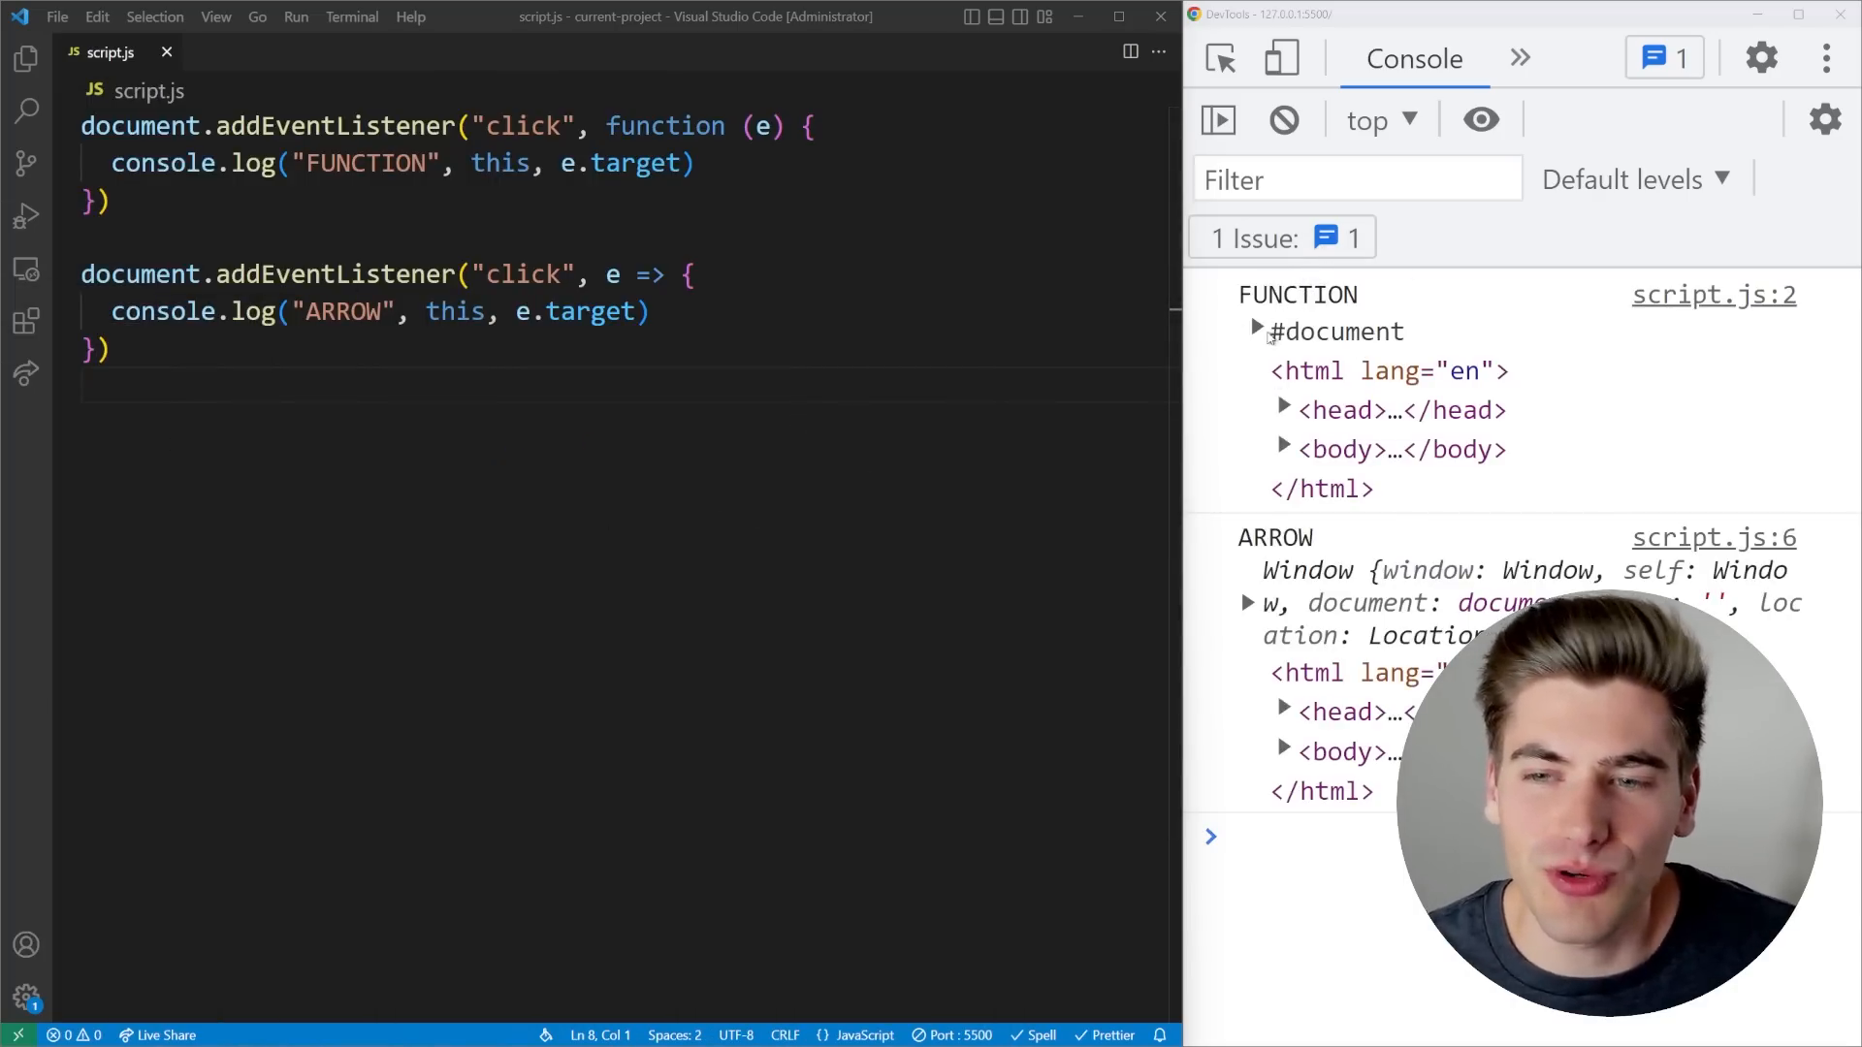
pyautogui.click(1253, 331)
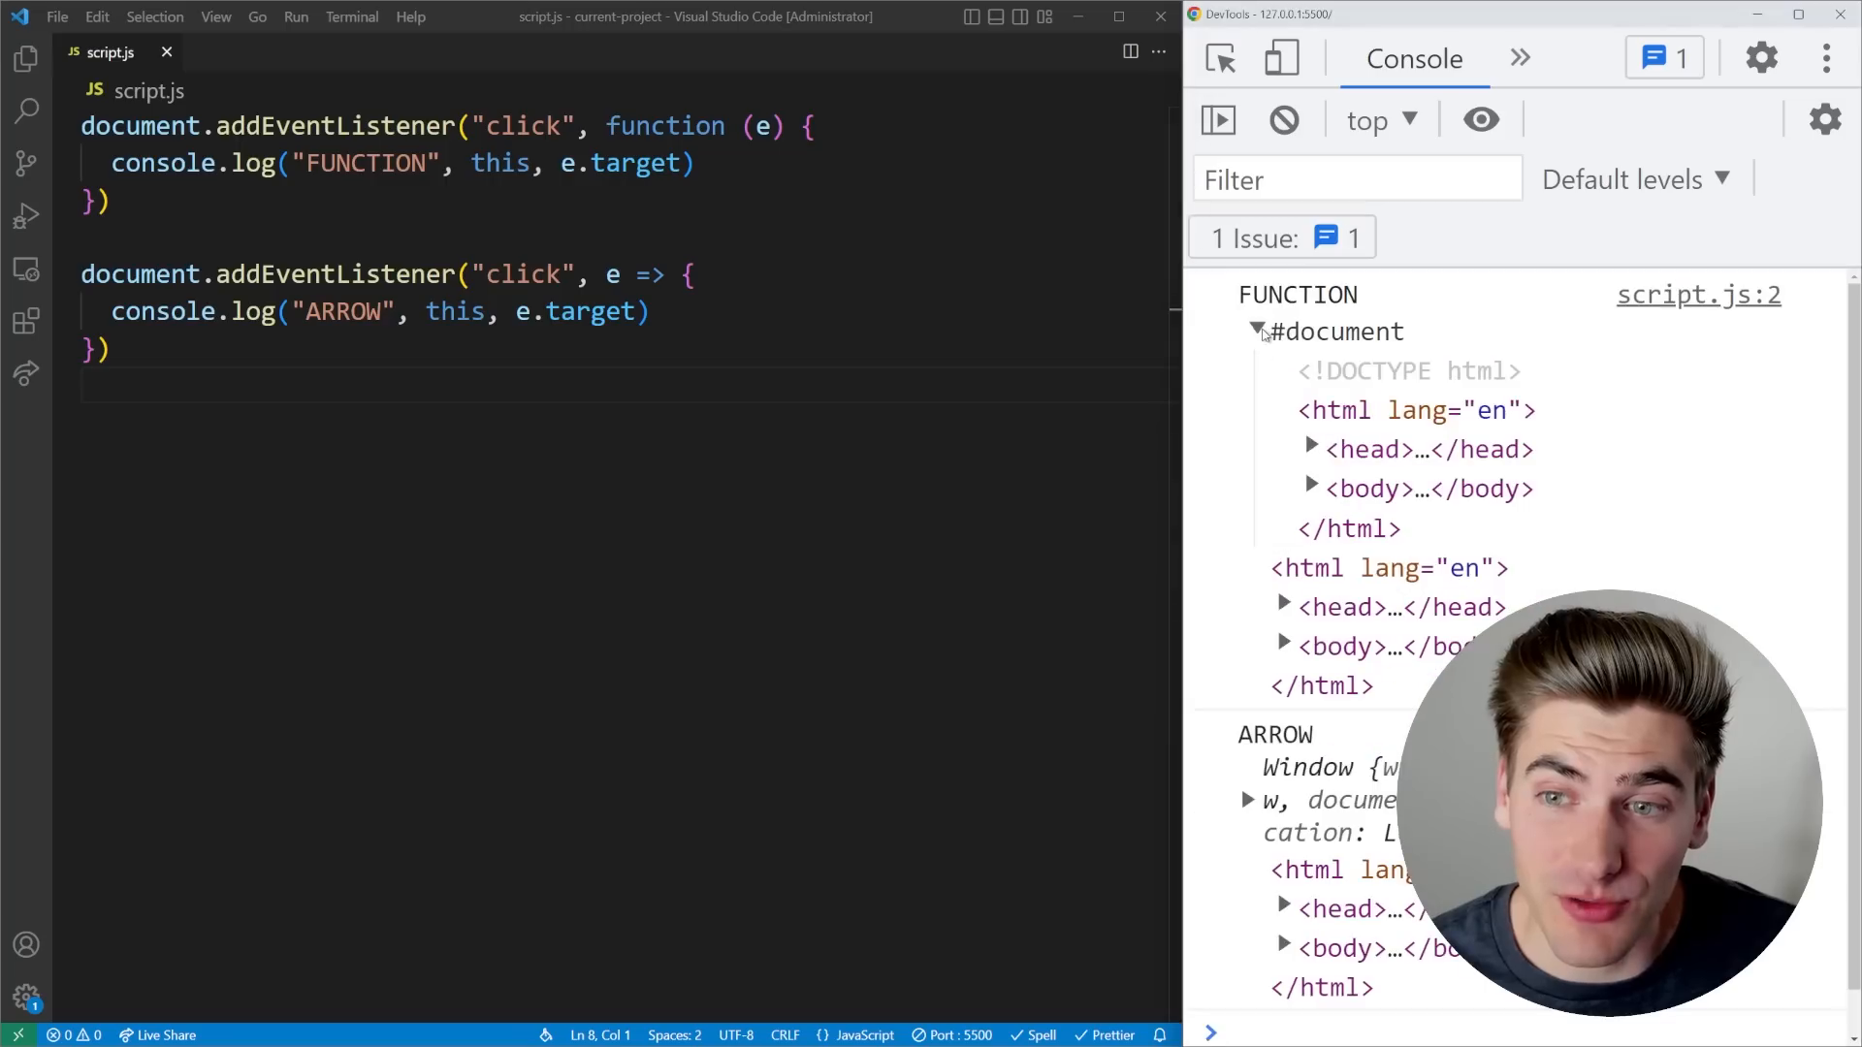
pyautogui.click(1255, 332)
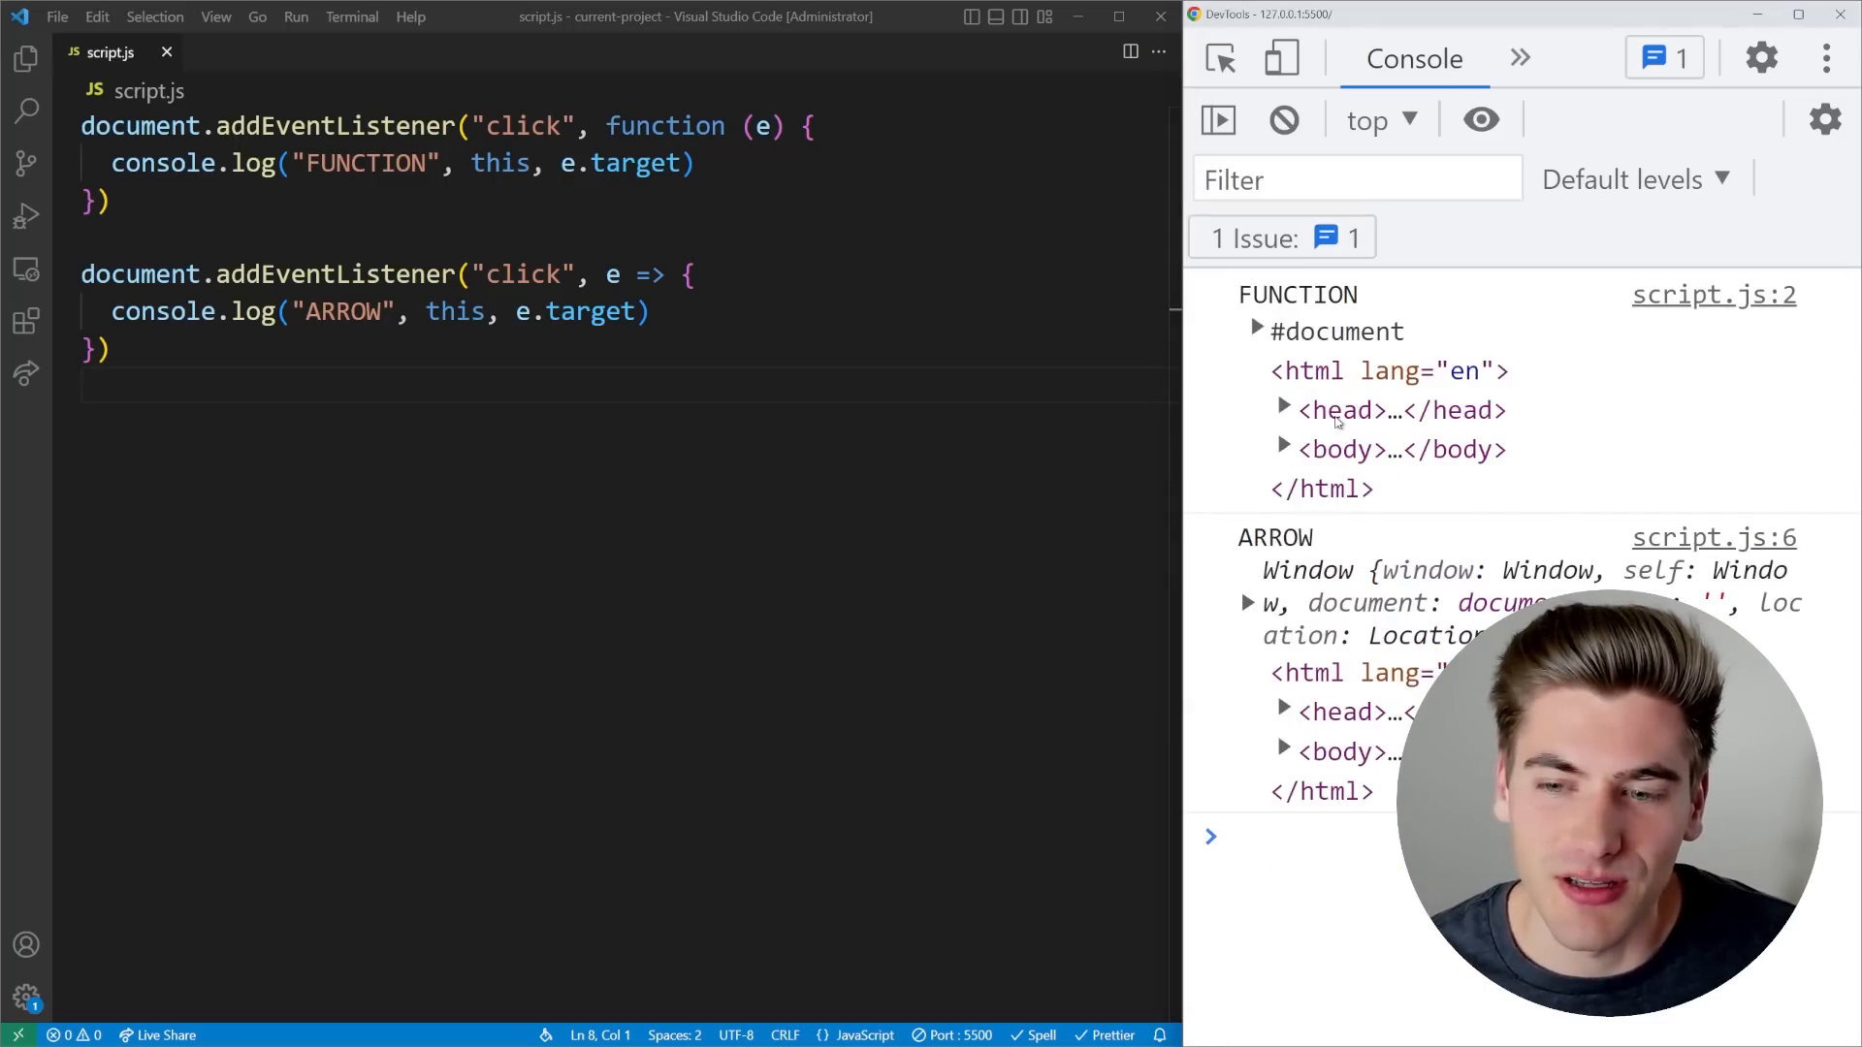
pyautogui.click(1248, 602)
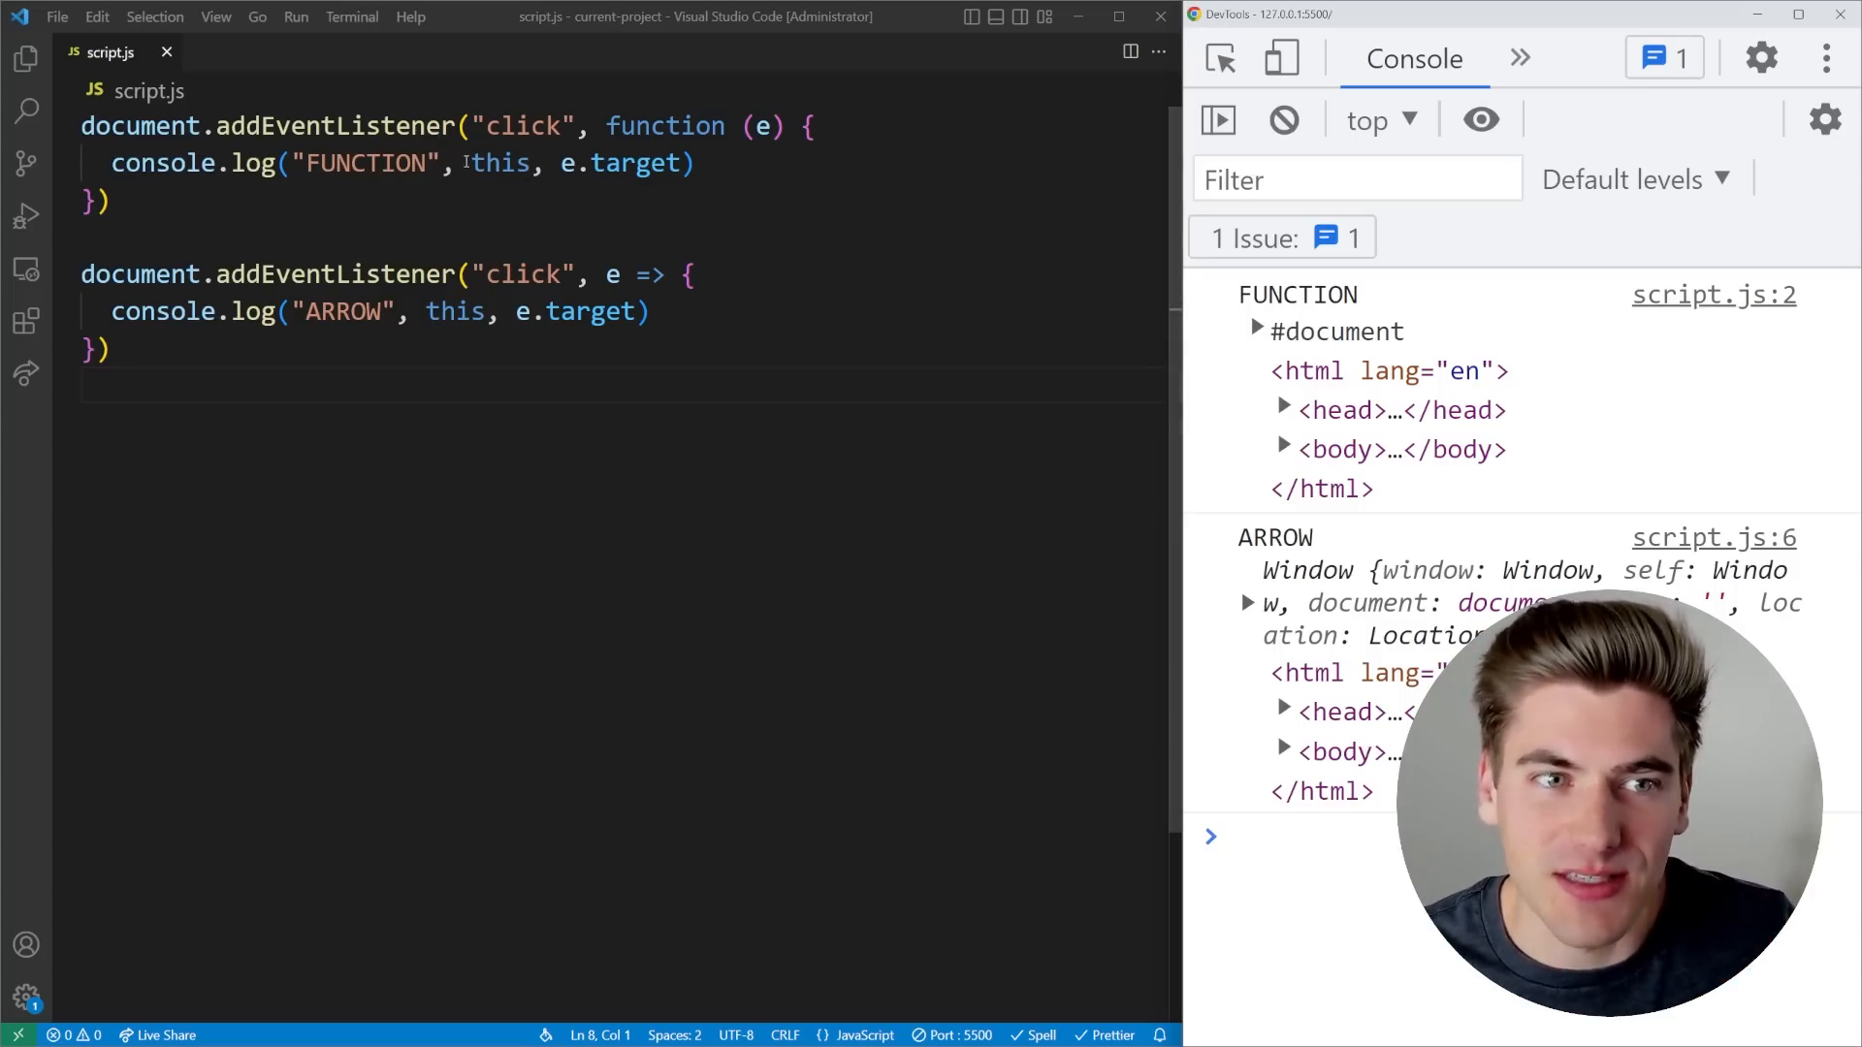
pyautogui.doubleClick(503, 162)
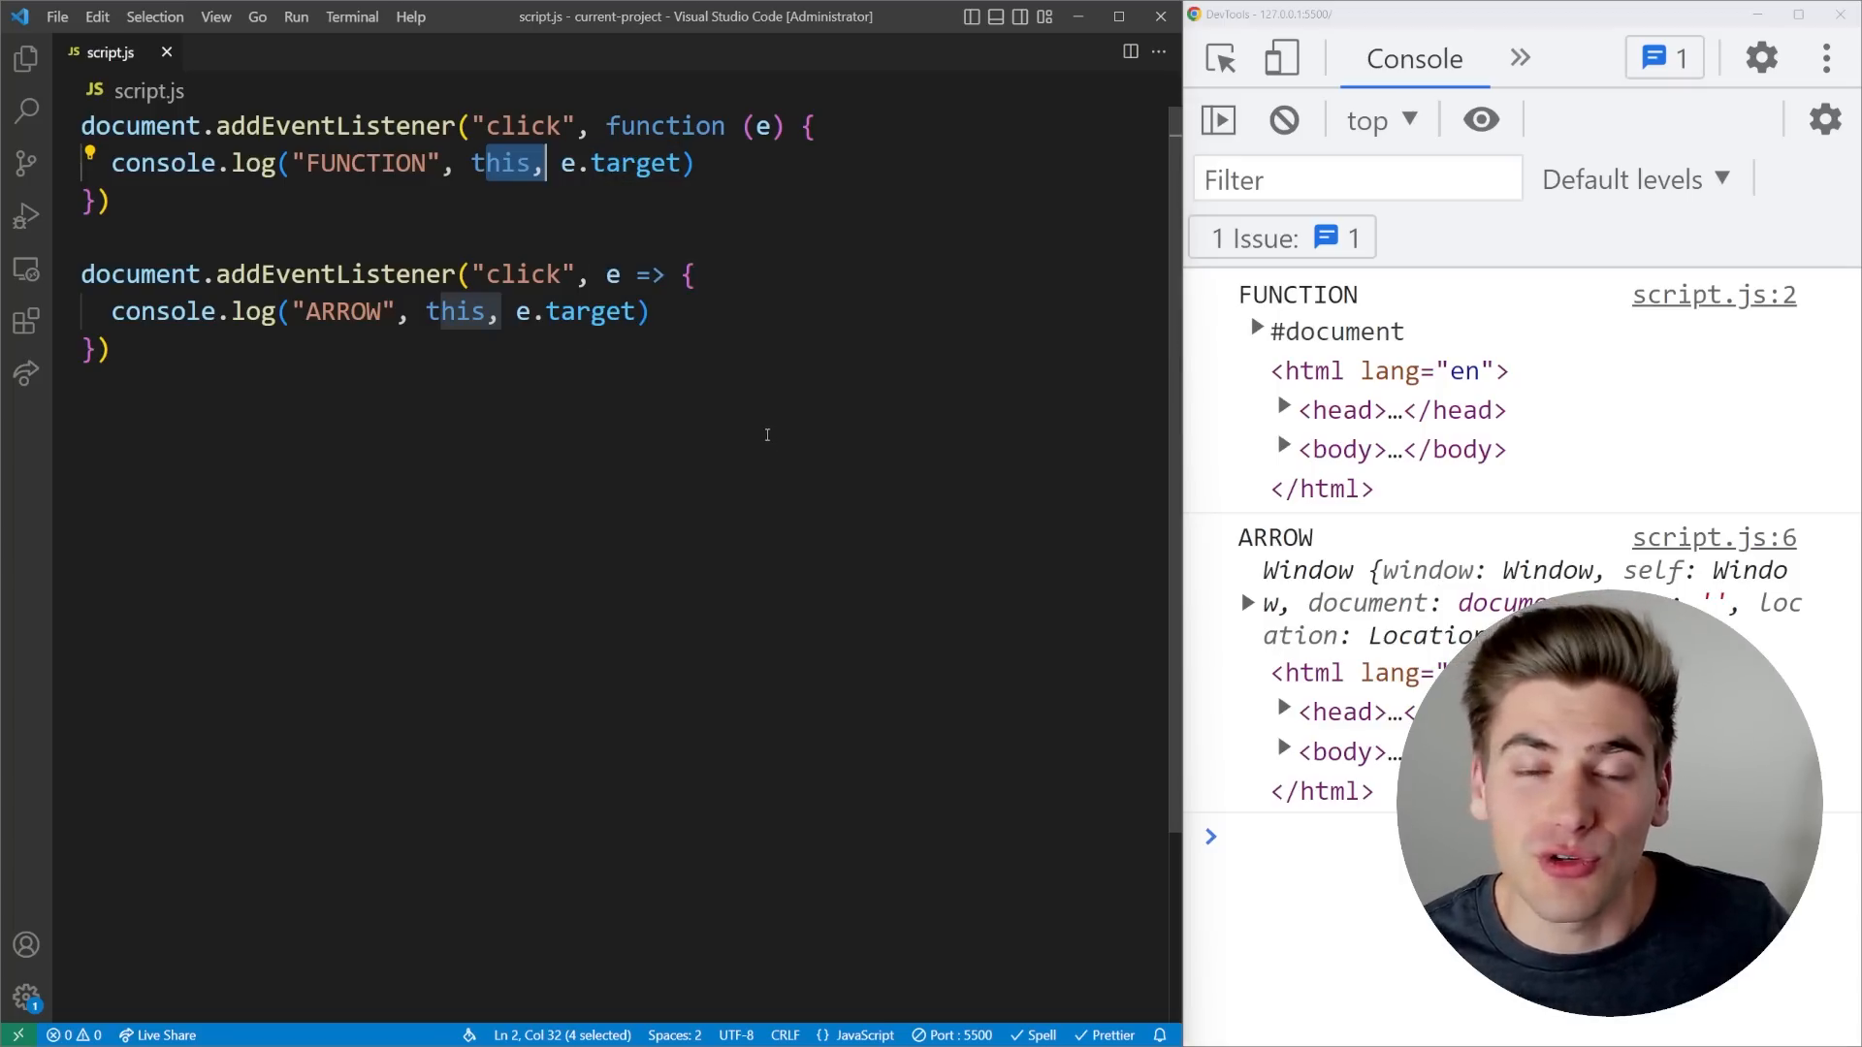
pyautogui.doubleClick(455, 312)
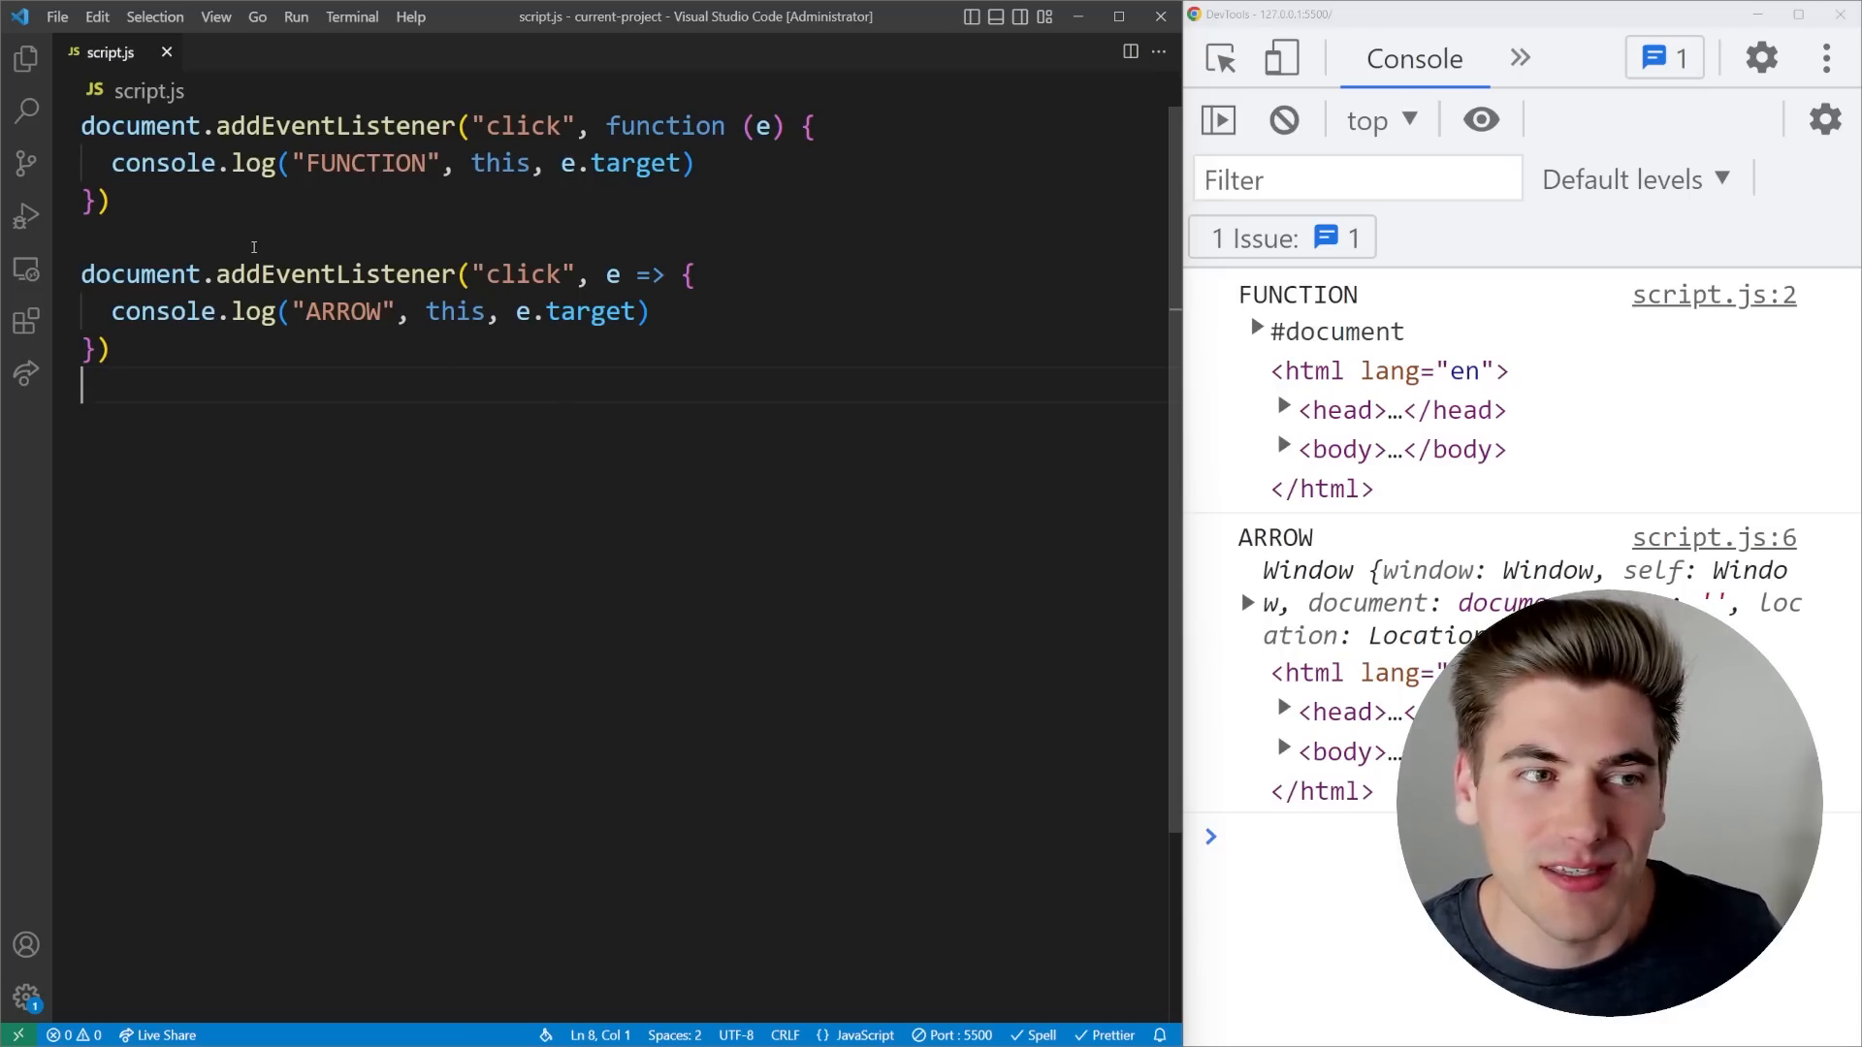
pyautogui.moveTo(81, 274); pyautogui.dragTo(127, 349)
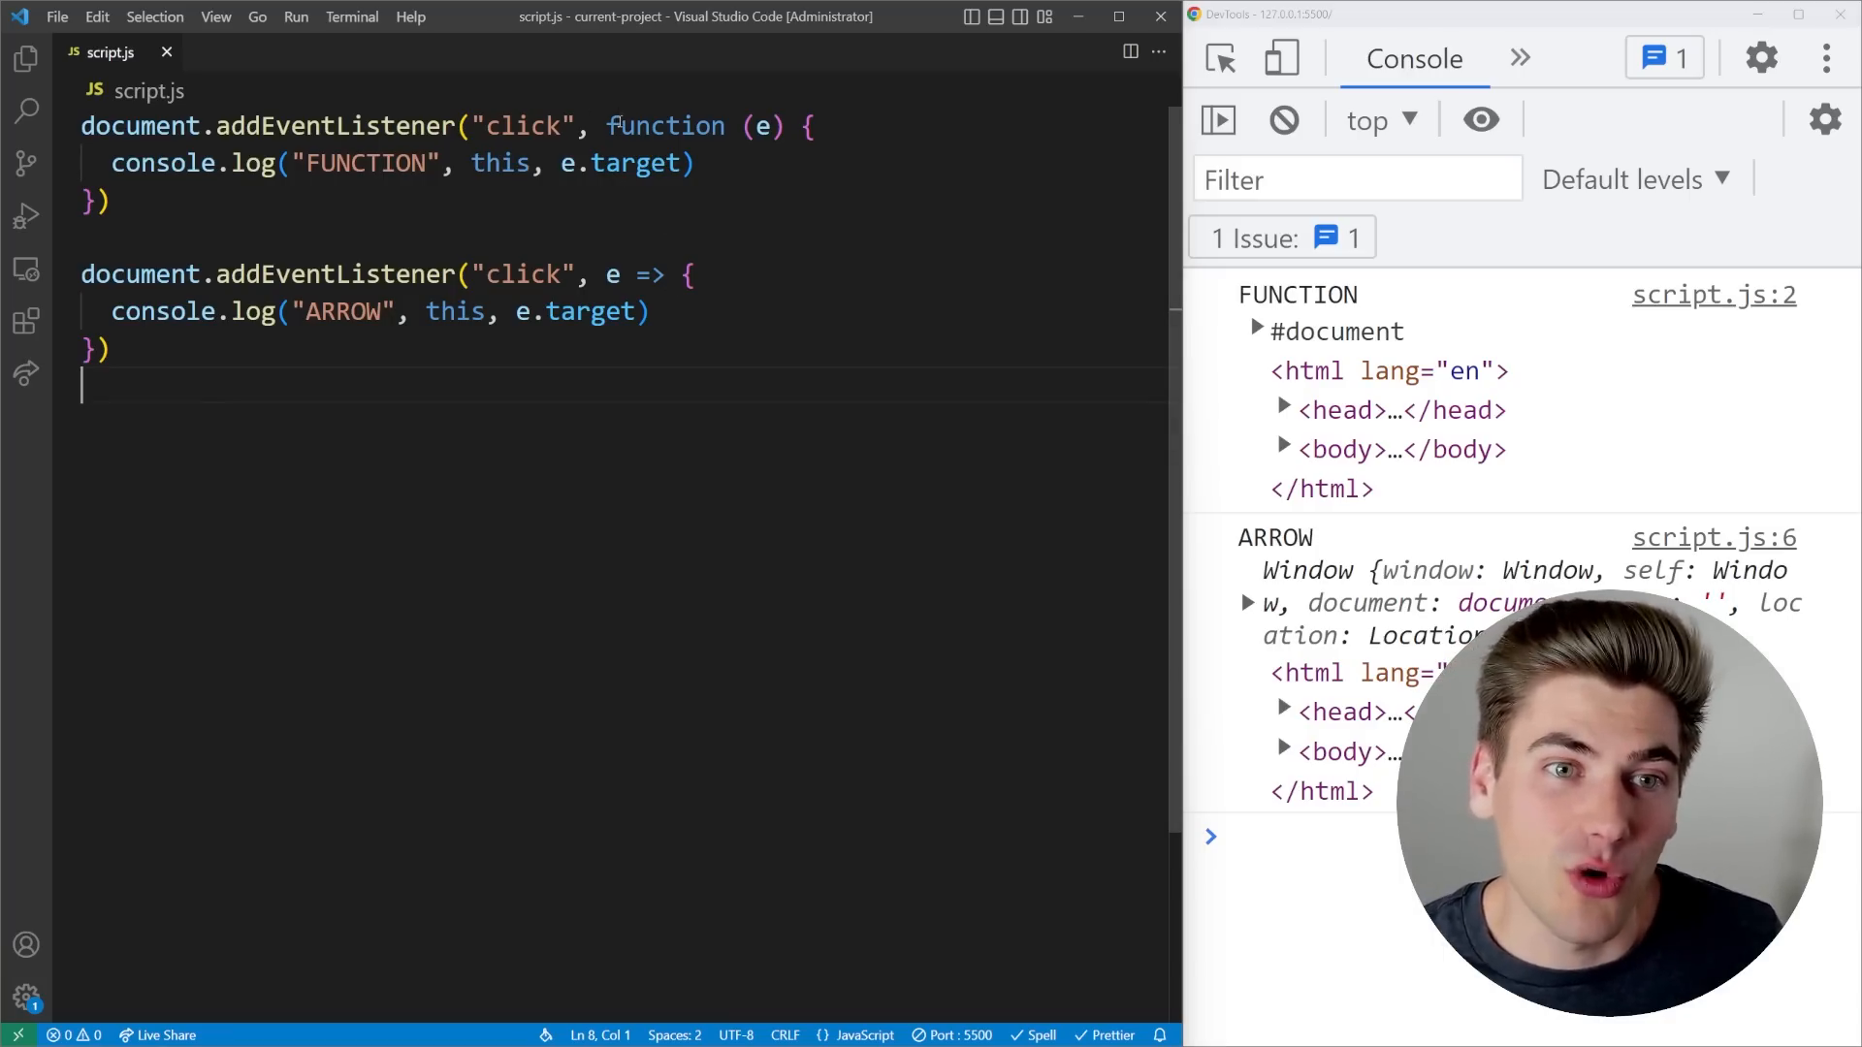
pyautogui.doubleClick(666, 126)
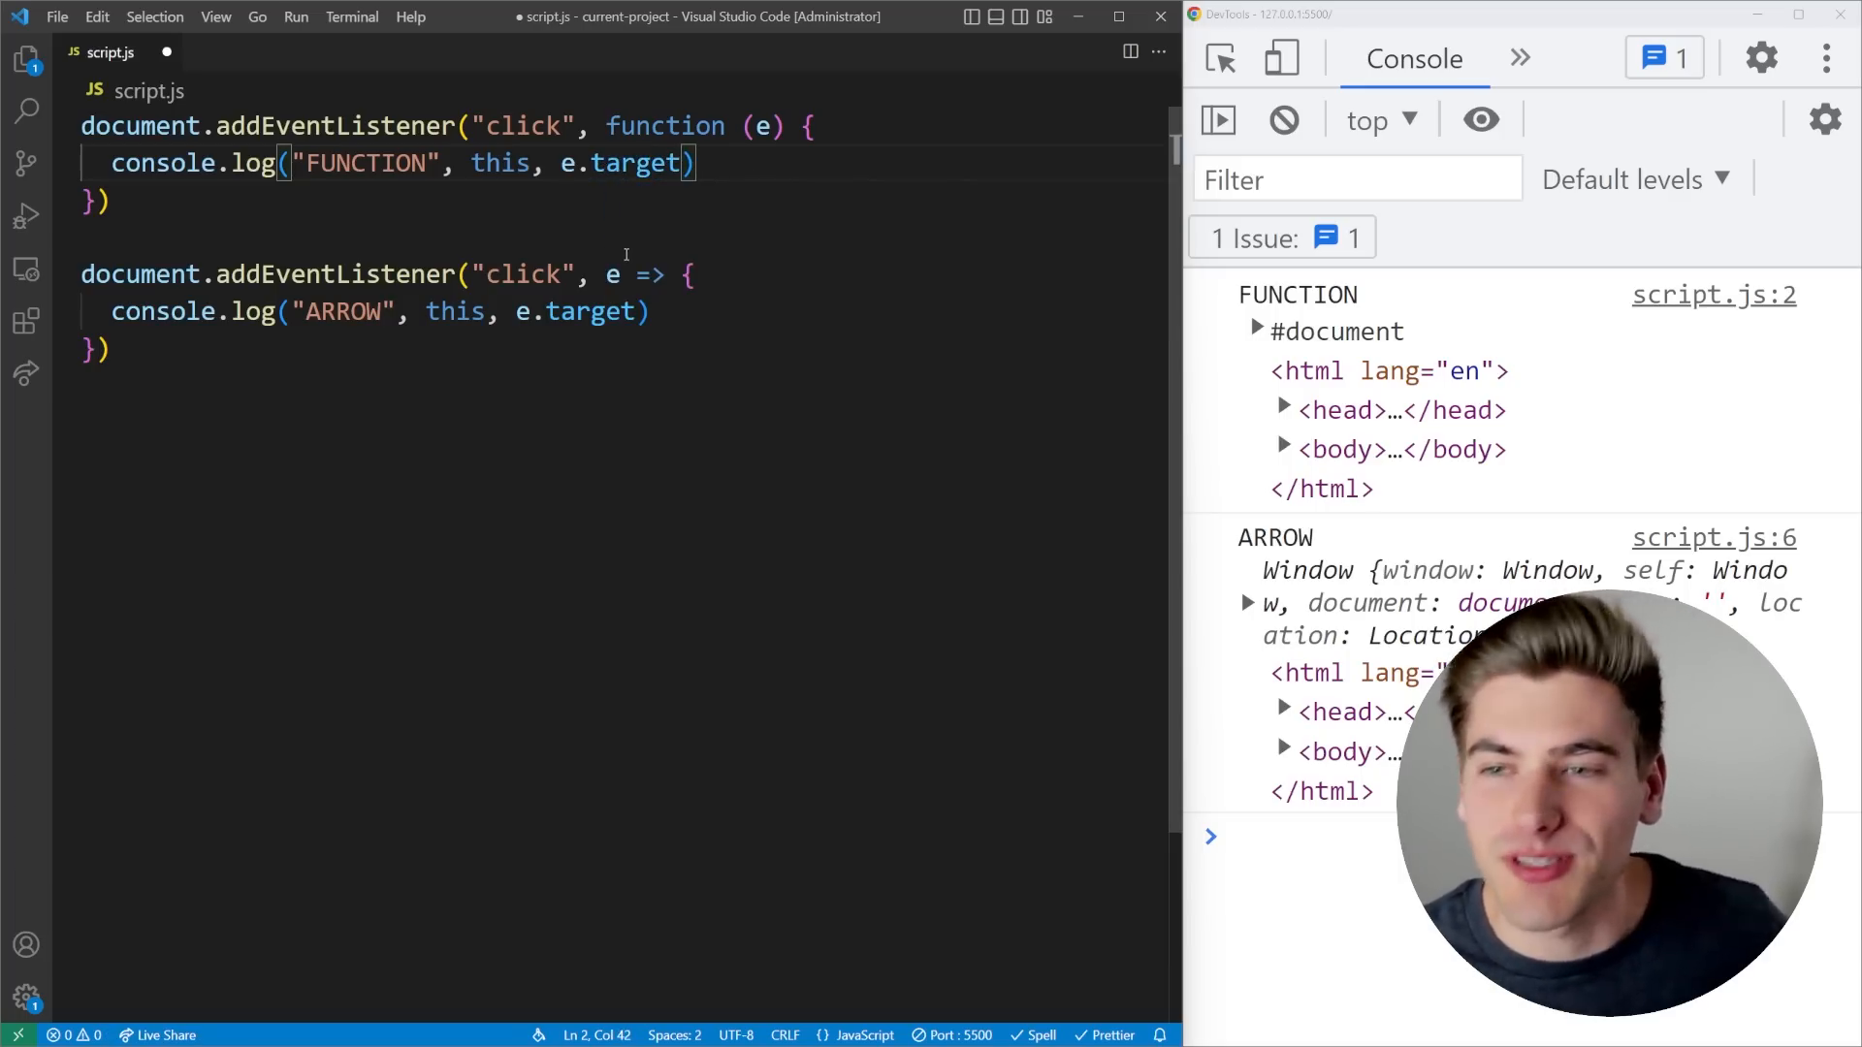
pyautogui.moveTo(501, 162)
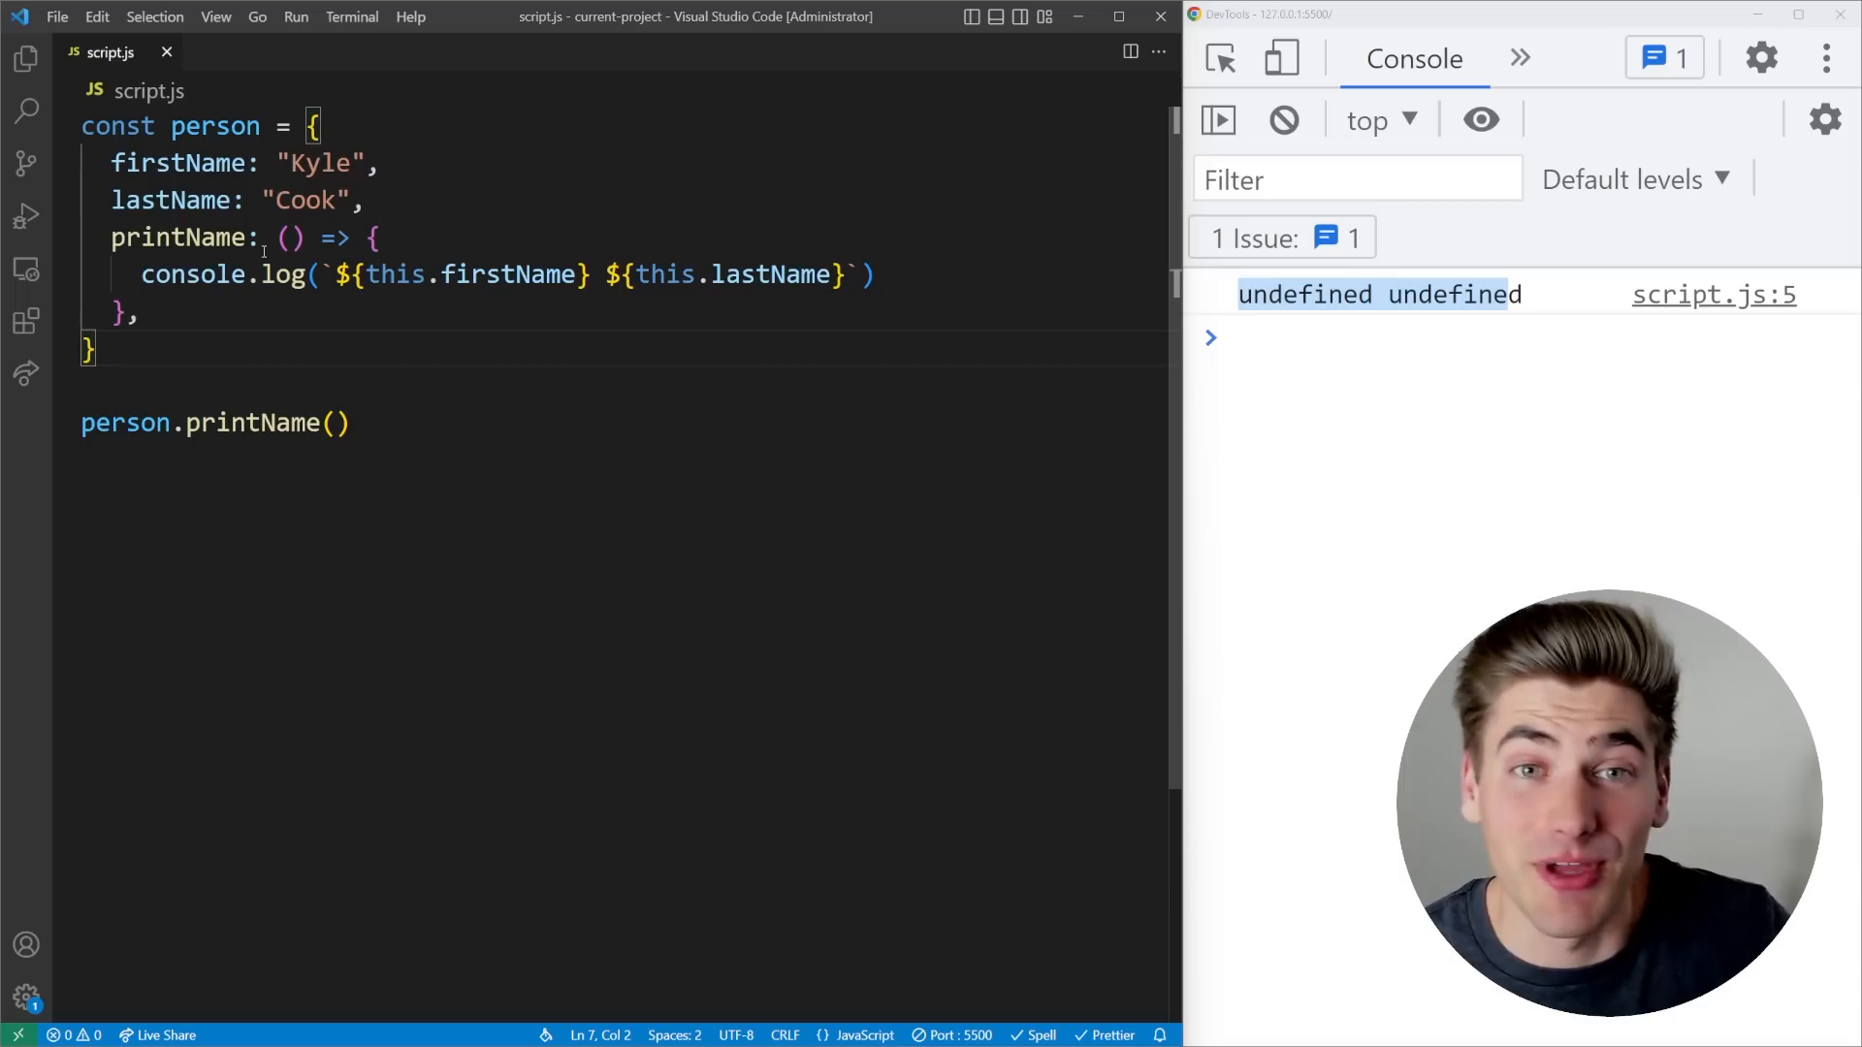
# - Change printName from an arrow to function(), then reduce it to printName() shorthand
pyautogui.doubleClick(396, 275)
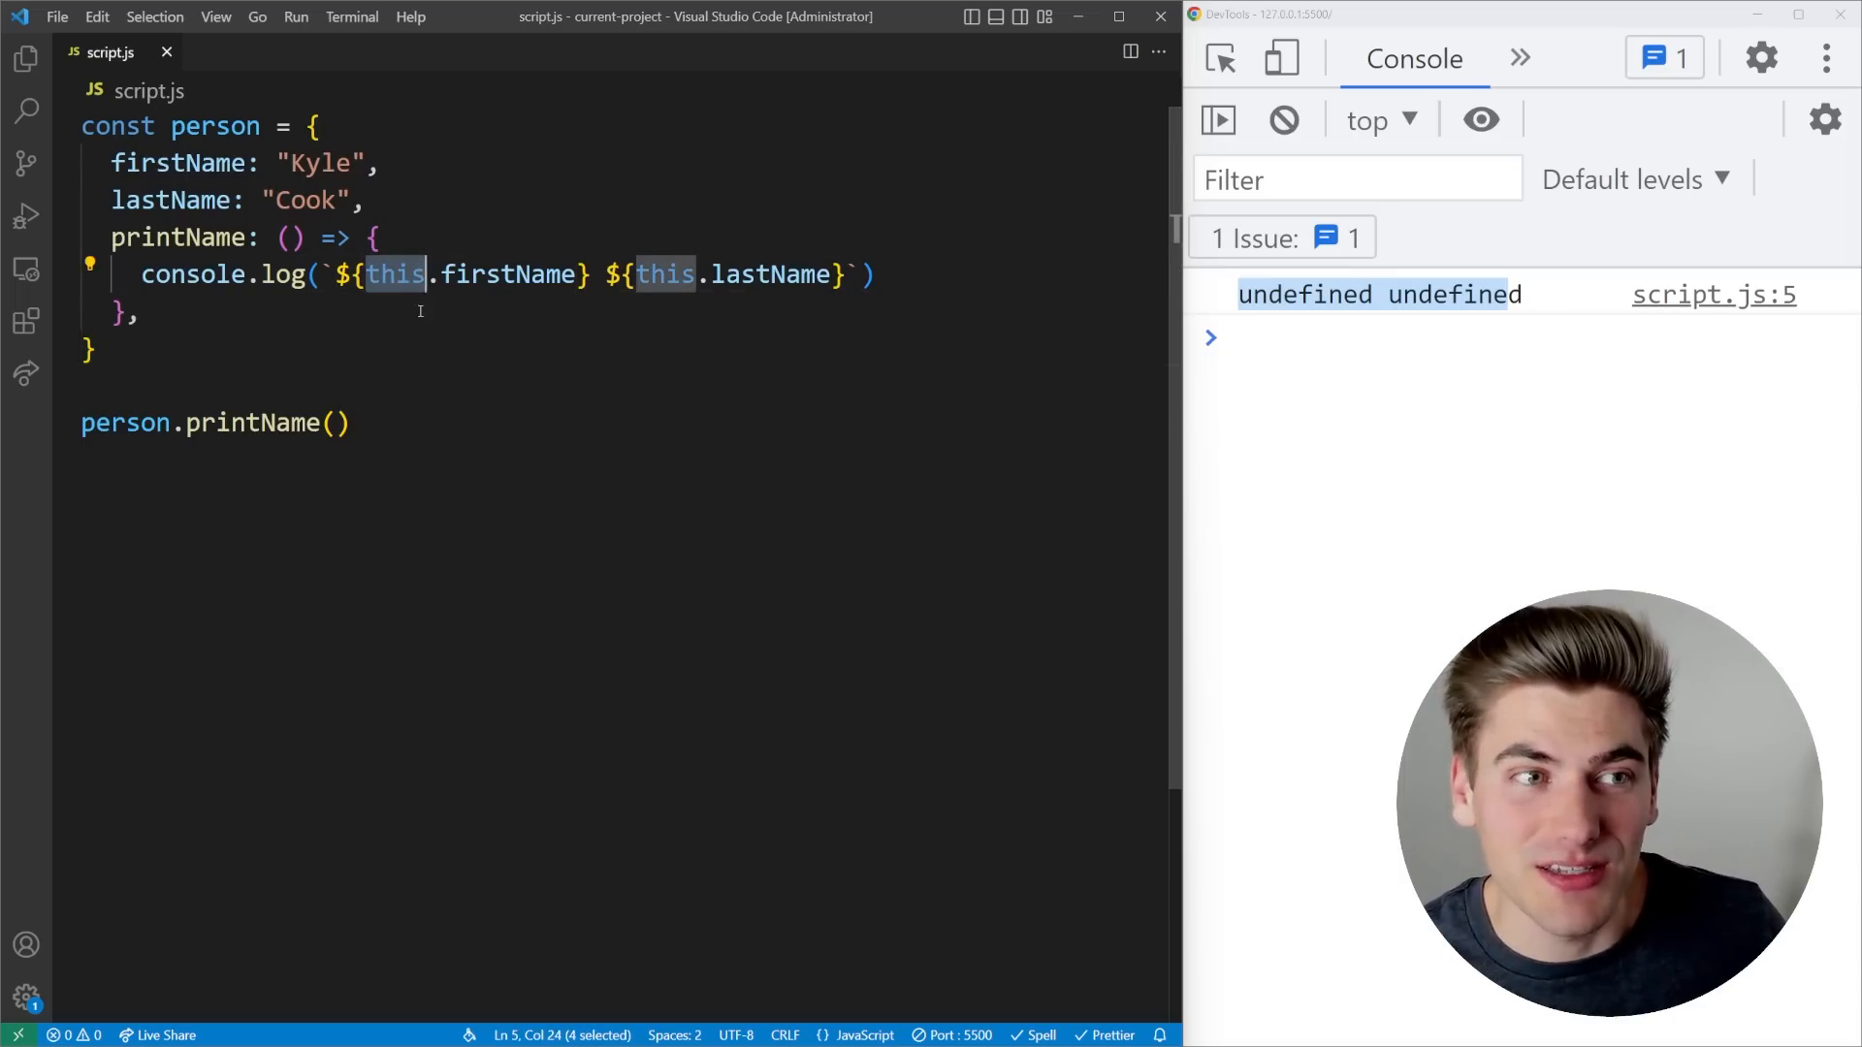
pyautogui.moveTo(259, 423)
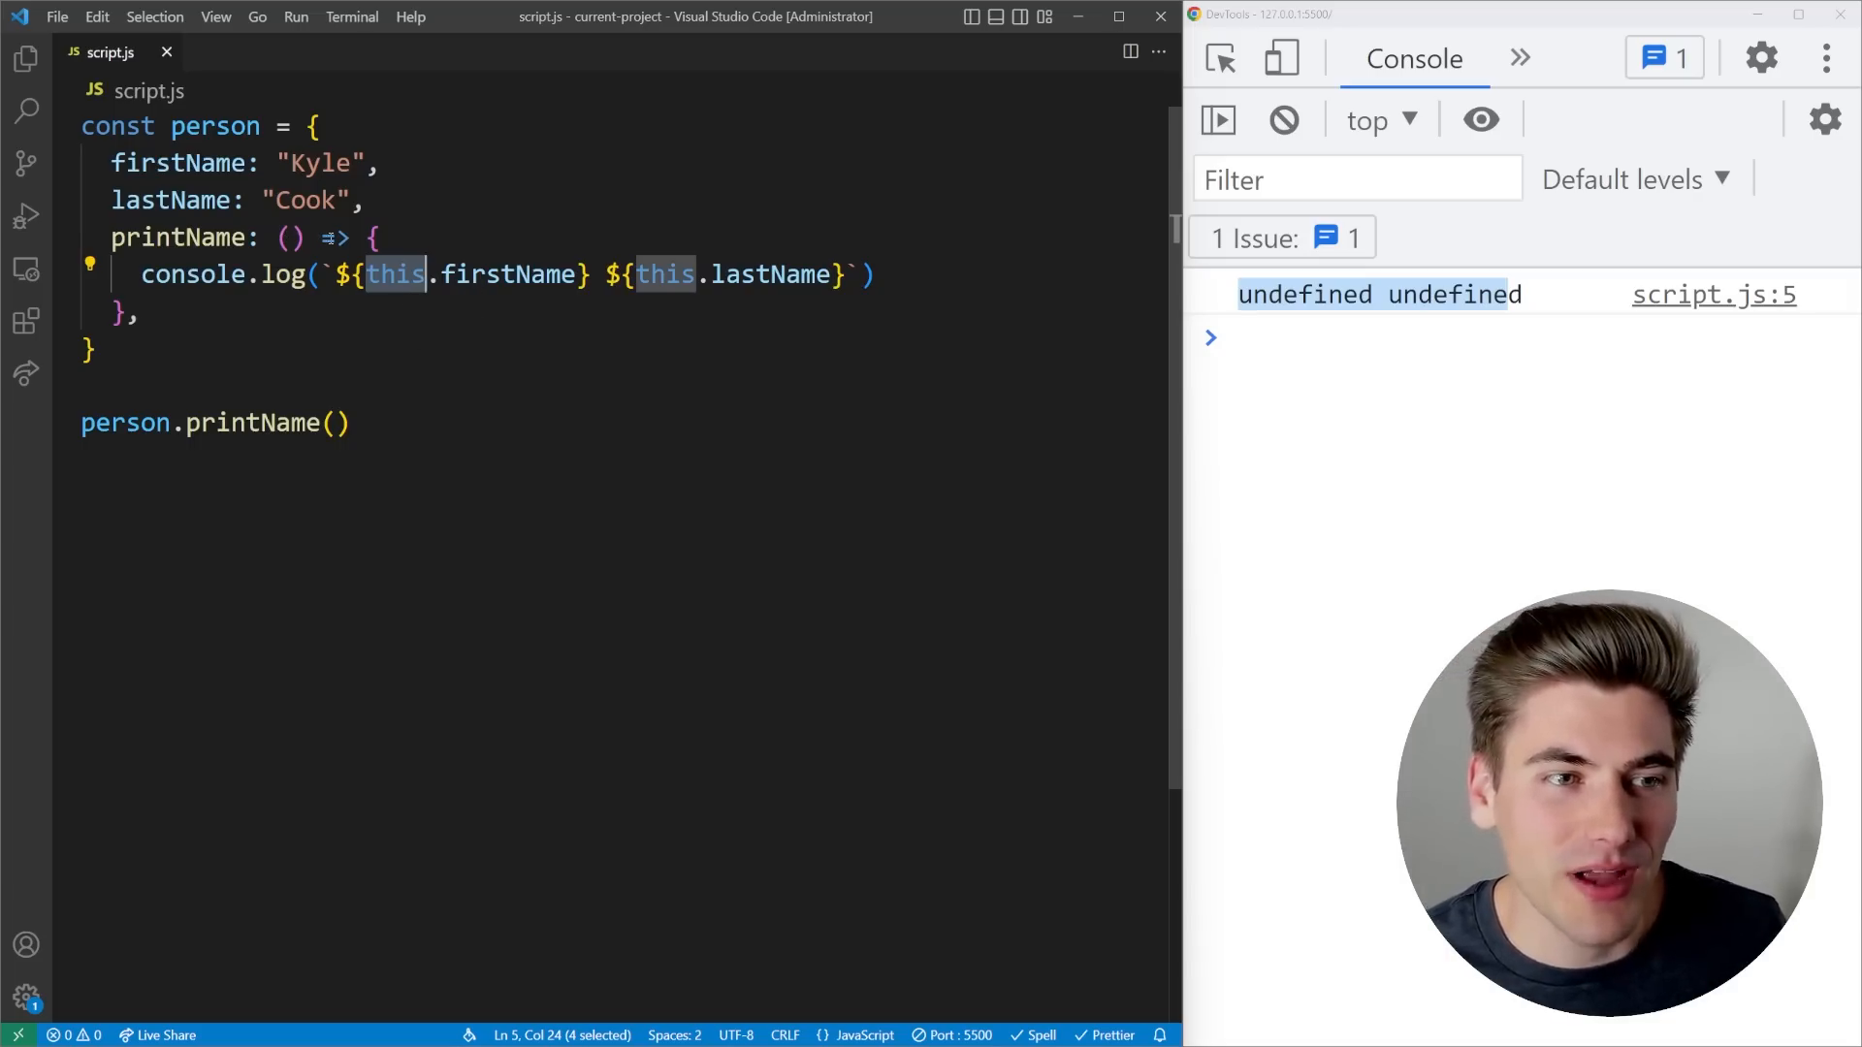
pyautogui.write('function')
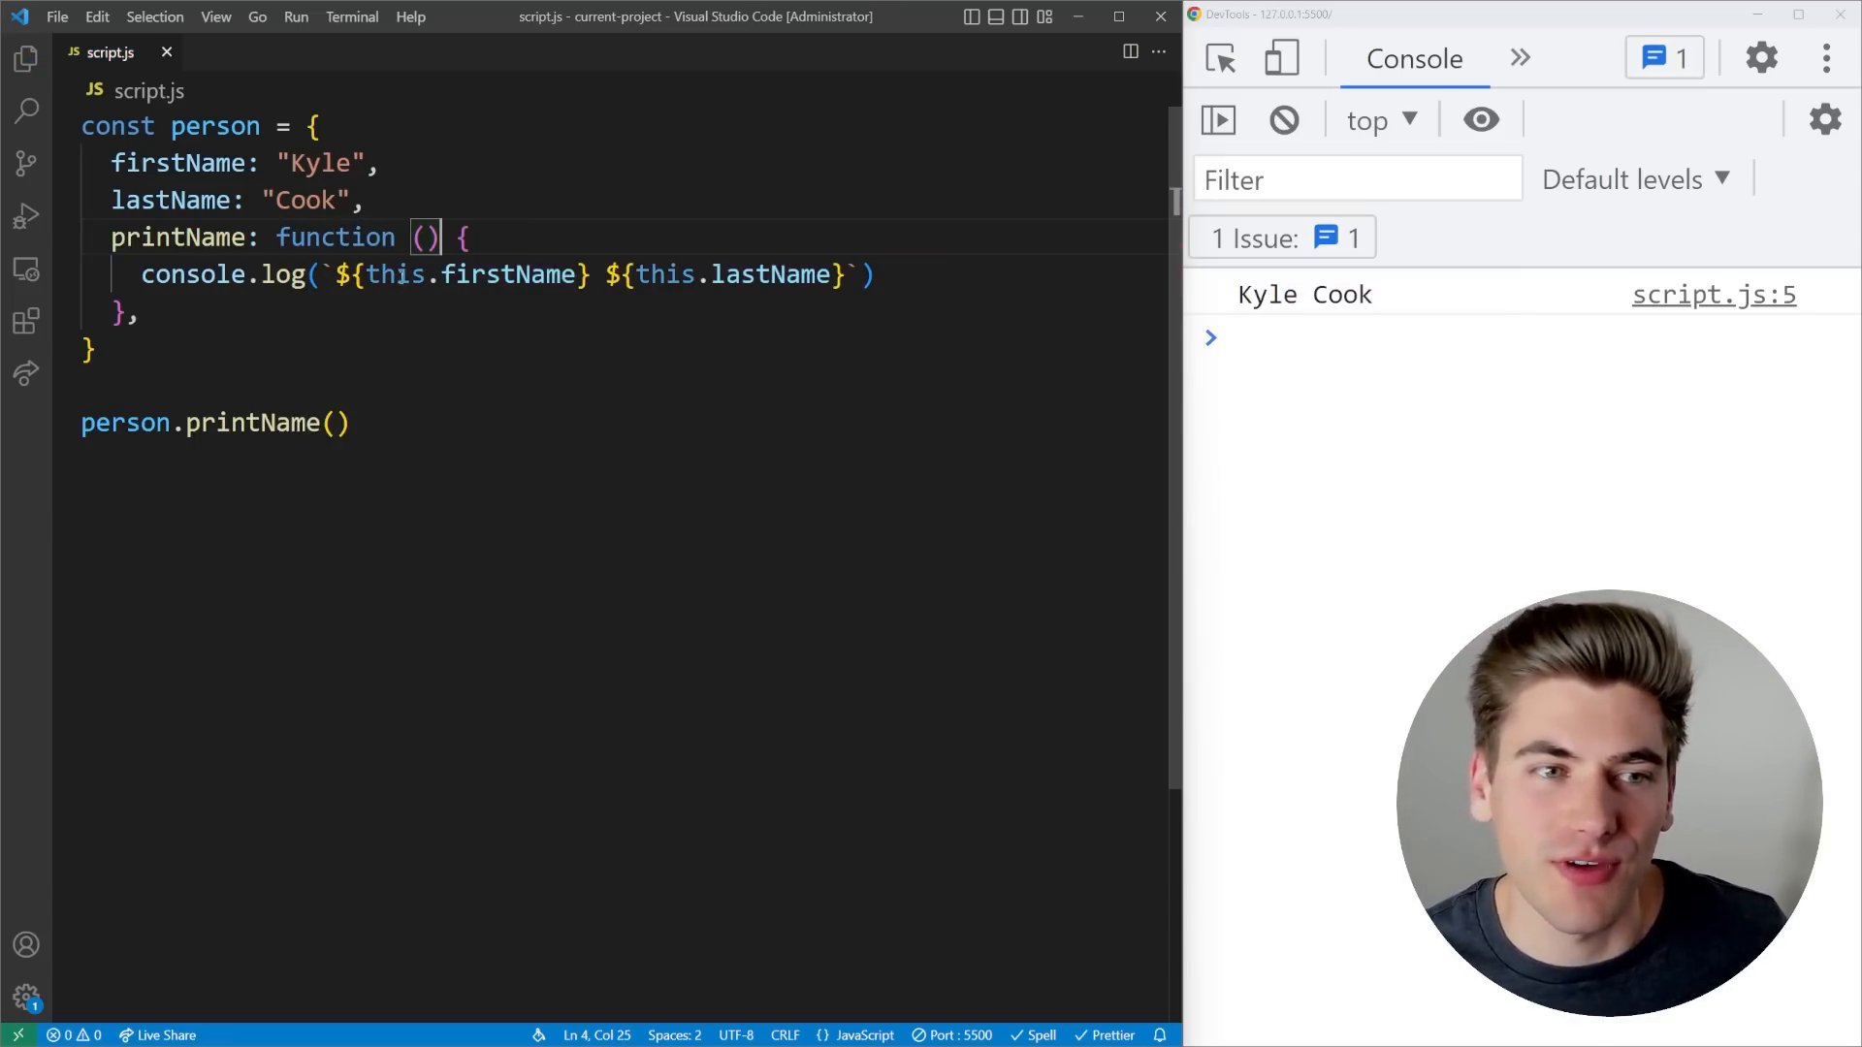
pyautogui.moveTo(306, 126); pyautogui.dragTo(100, 350)
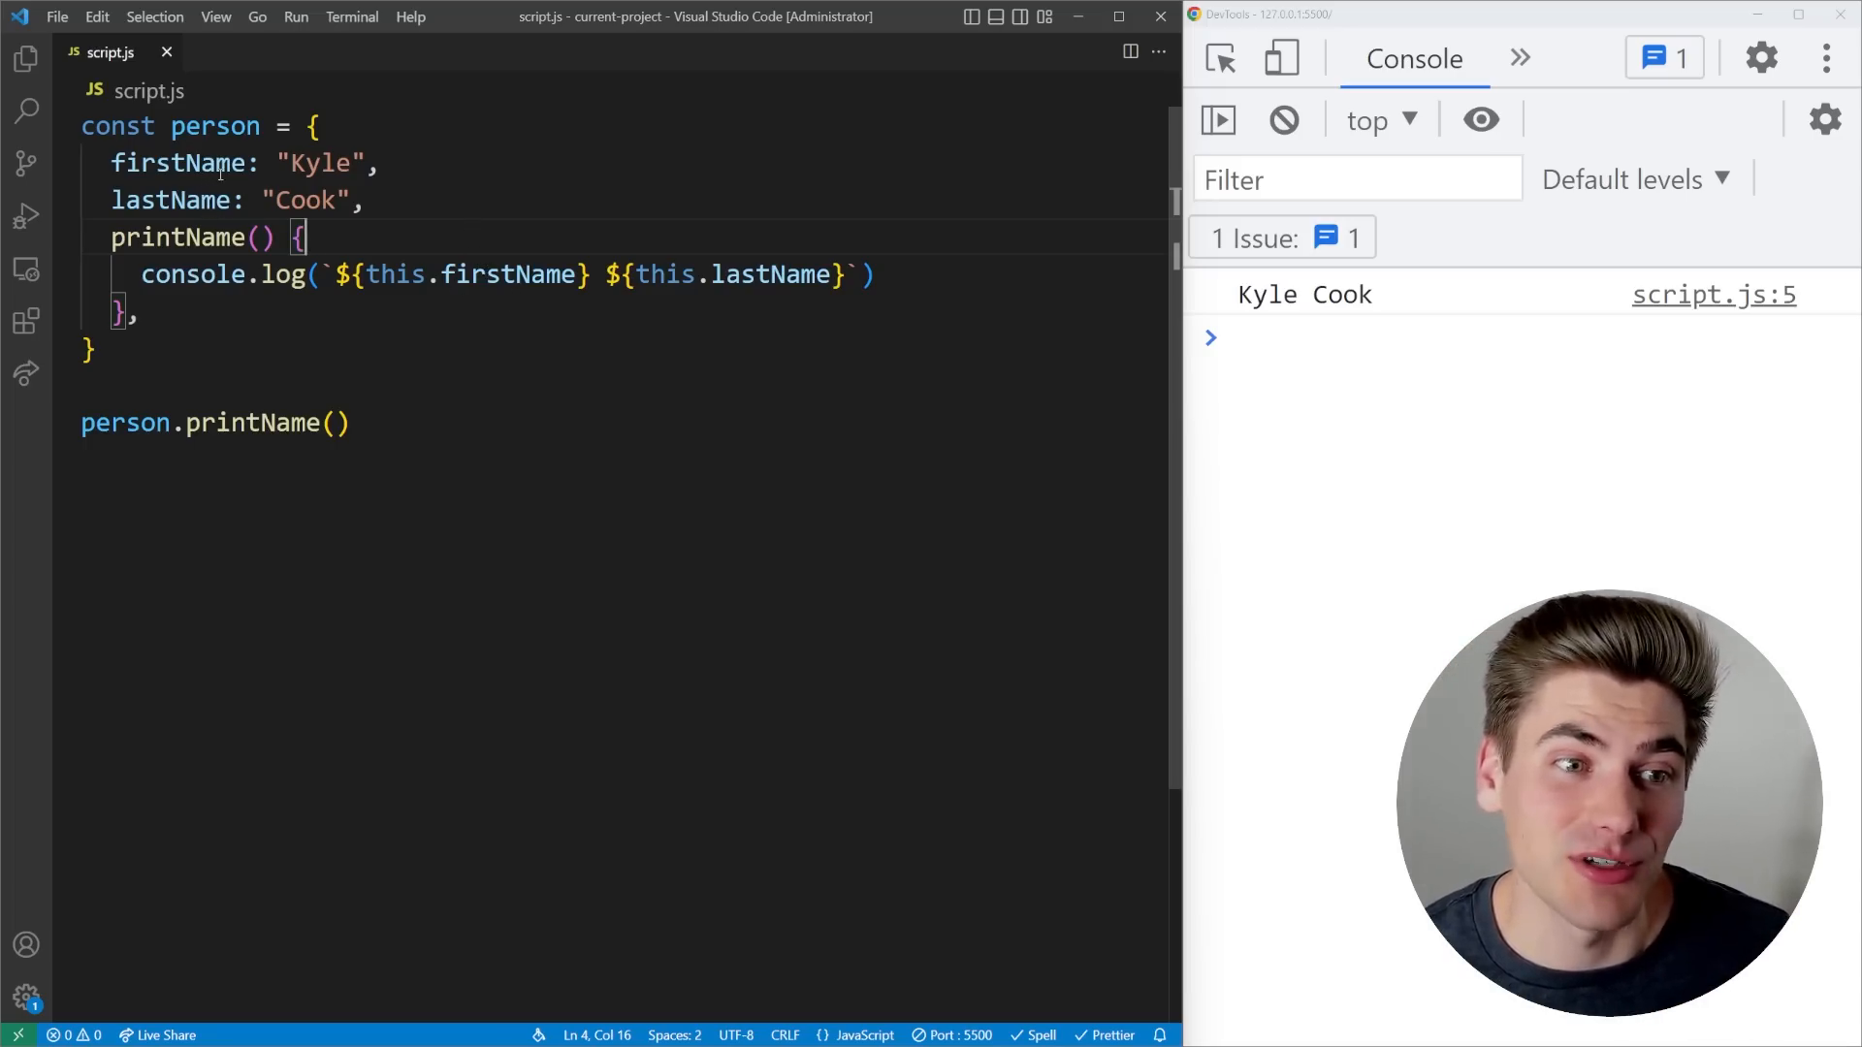
pyautogui.moveTo(395, 274)
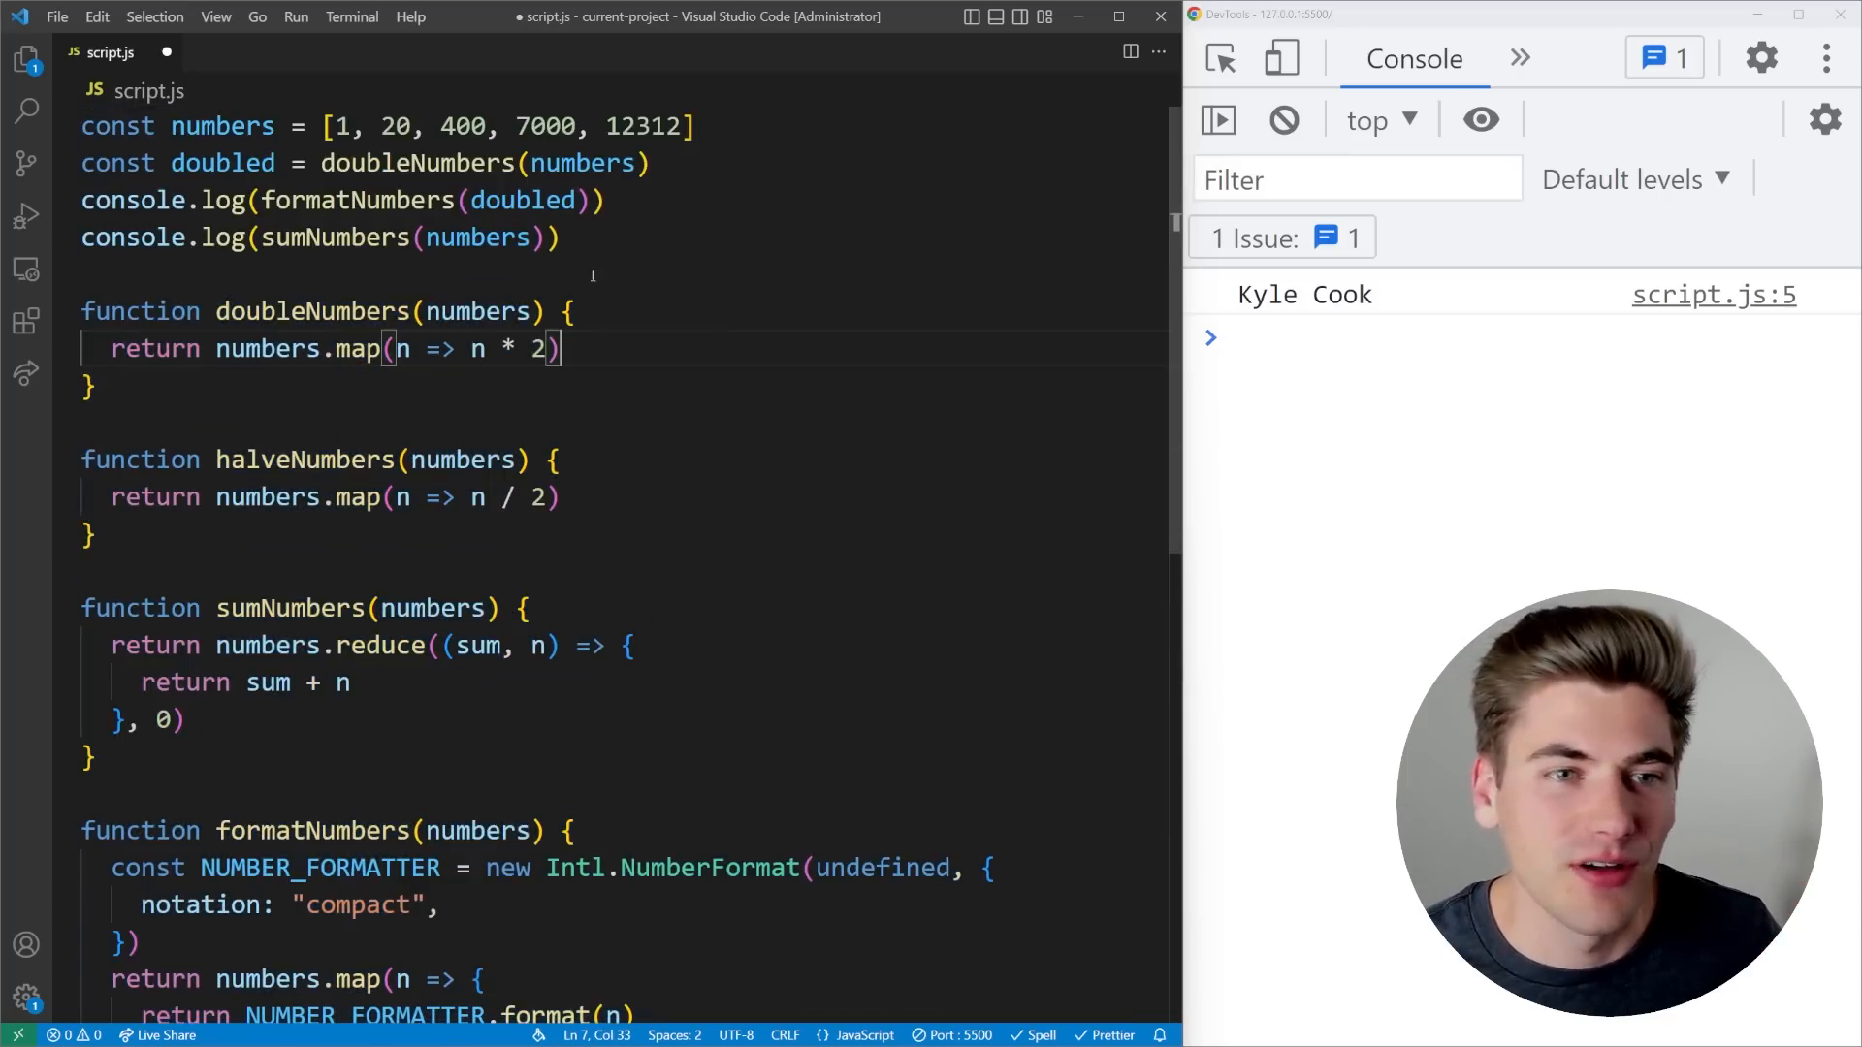
# - Restore the numbers helpers and select the n => n * 2 callback in doubleNumbers
pyautogui.click(569, 311)
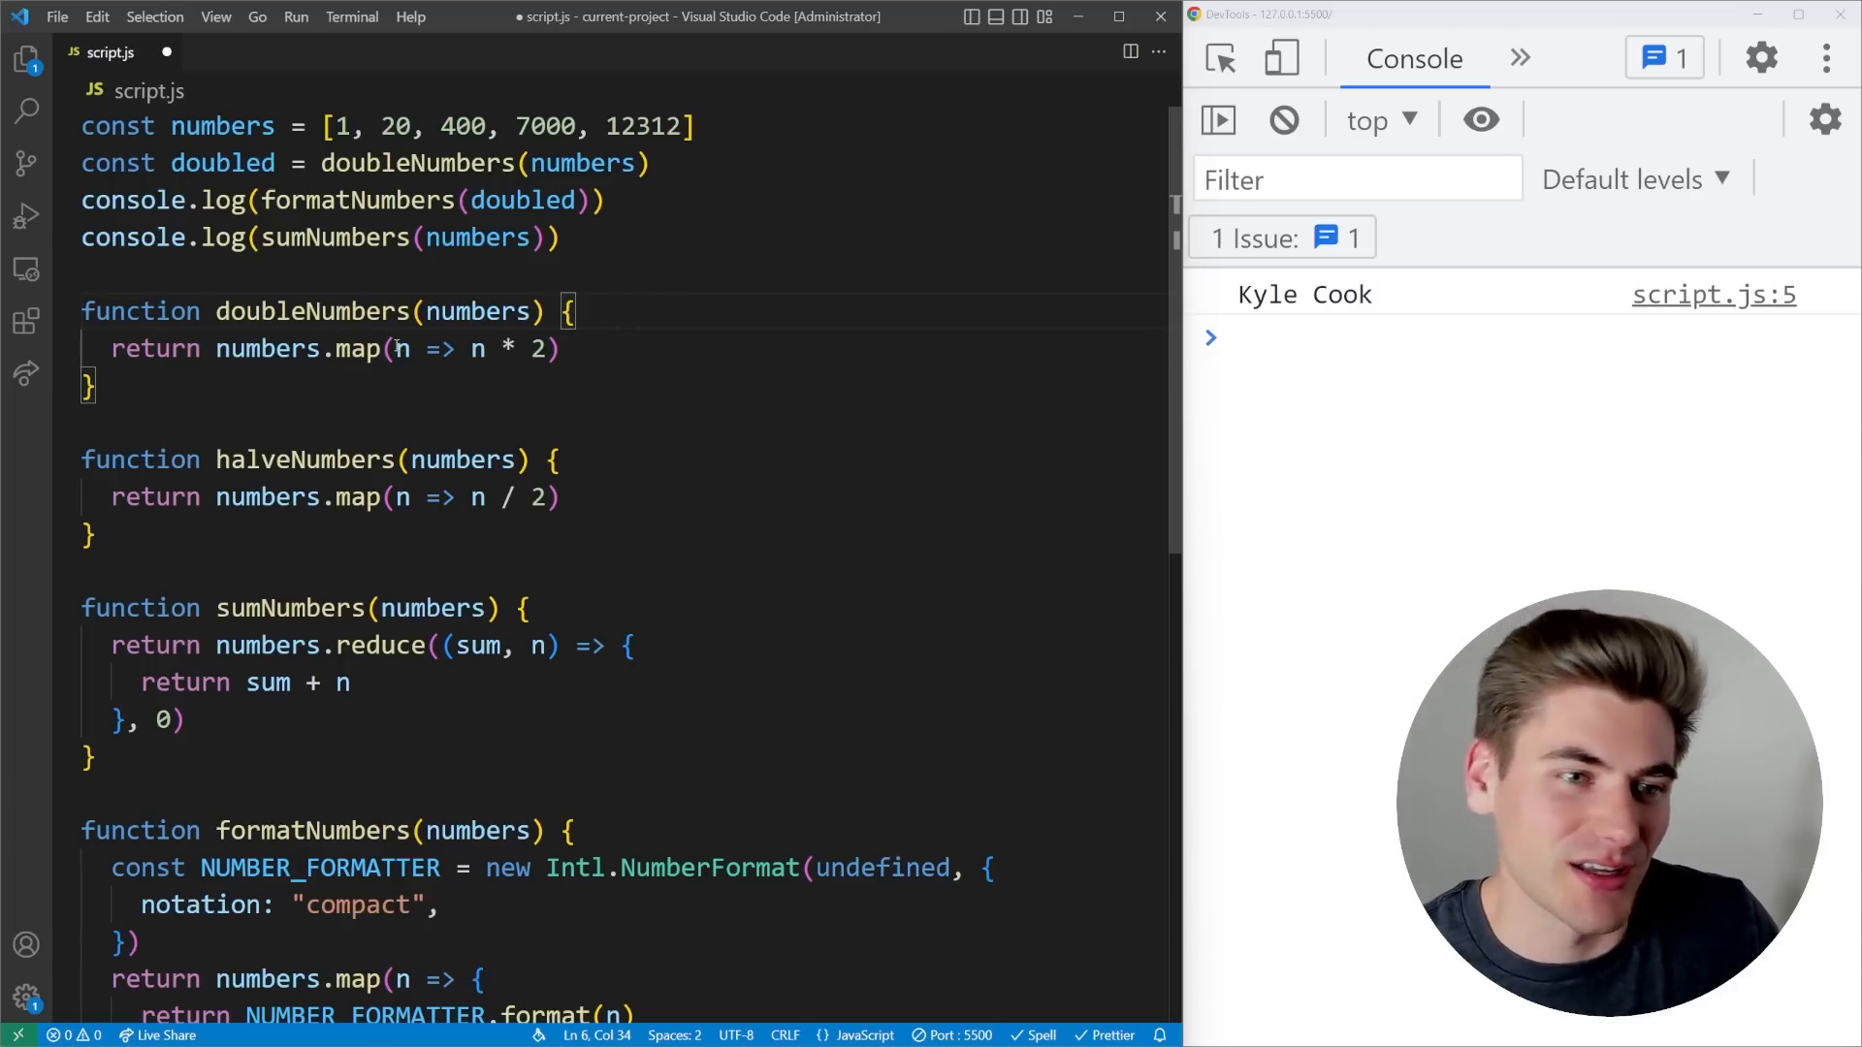
pyautogui.moveTo(393, 350); pyautogui.dragTo(547, 349)
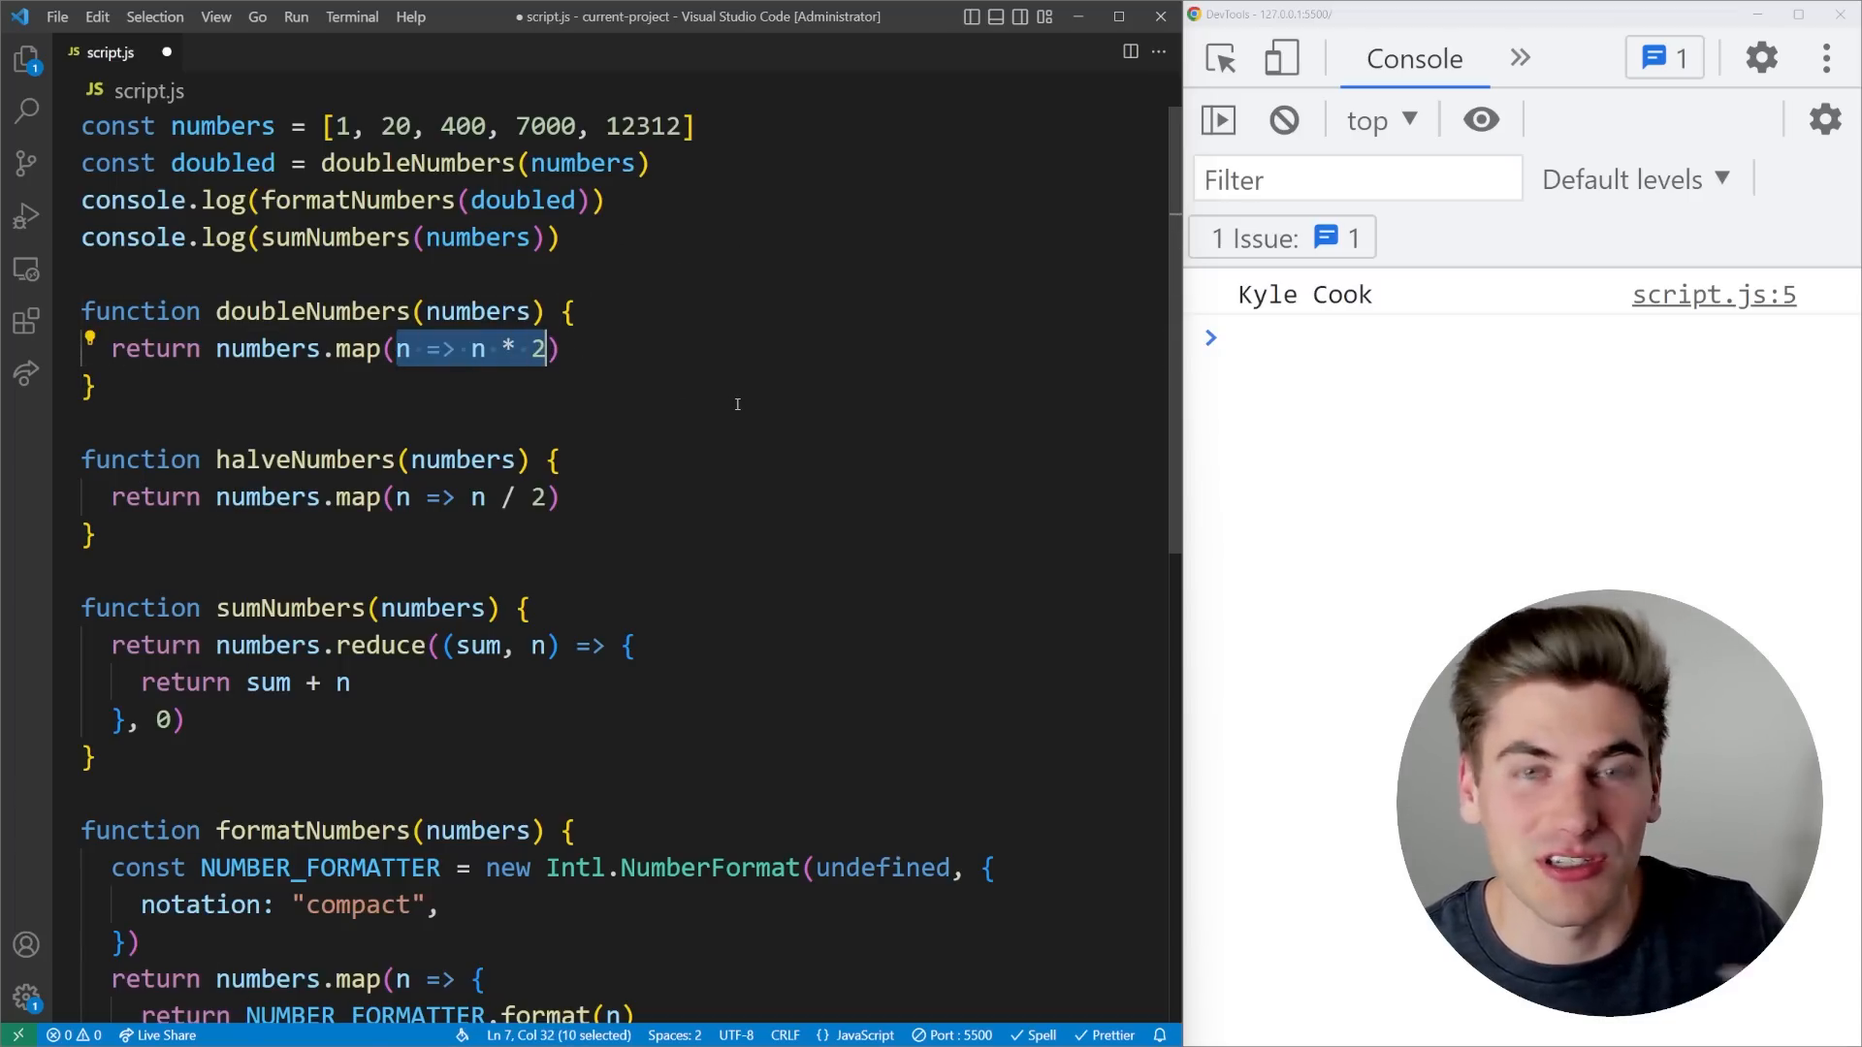